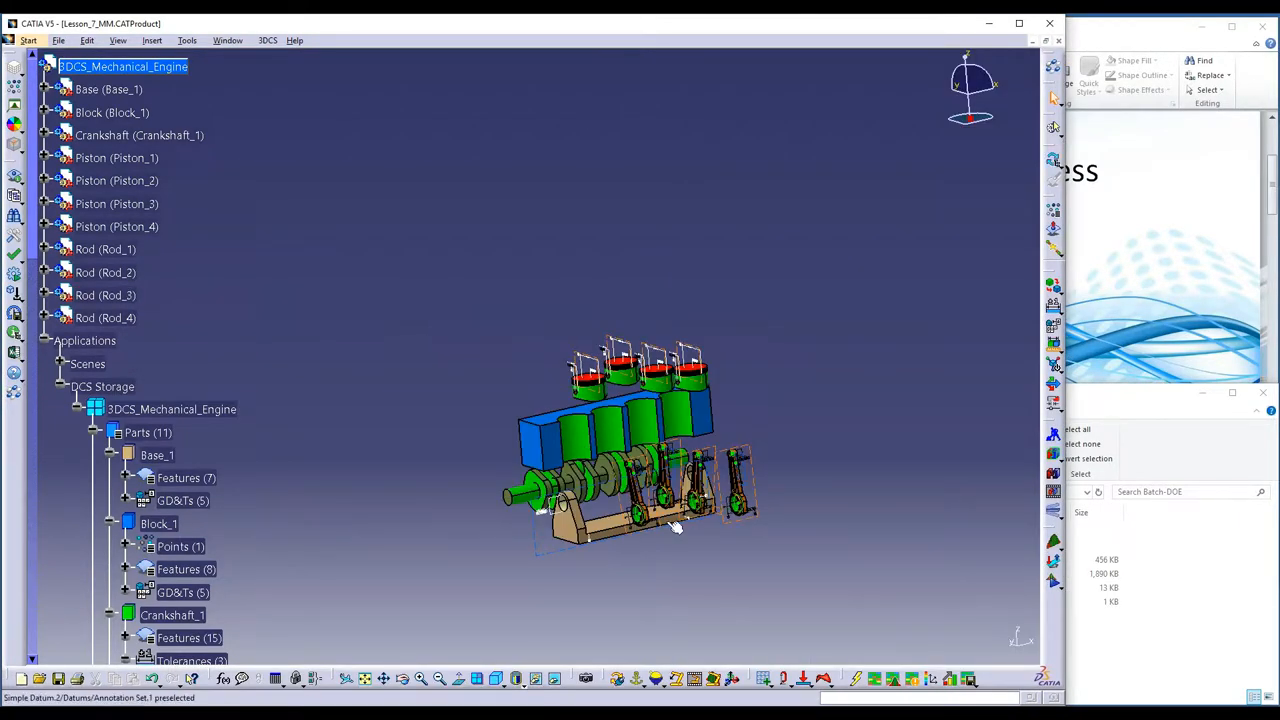
# Step: Zoom the Mechanical Engine assembly larger in the 3D viewer and deselect in the background
pyautogui.moveTo(670, 524); pyautogui.dragTo(592, 462)
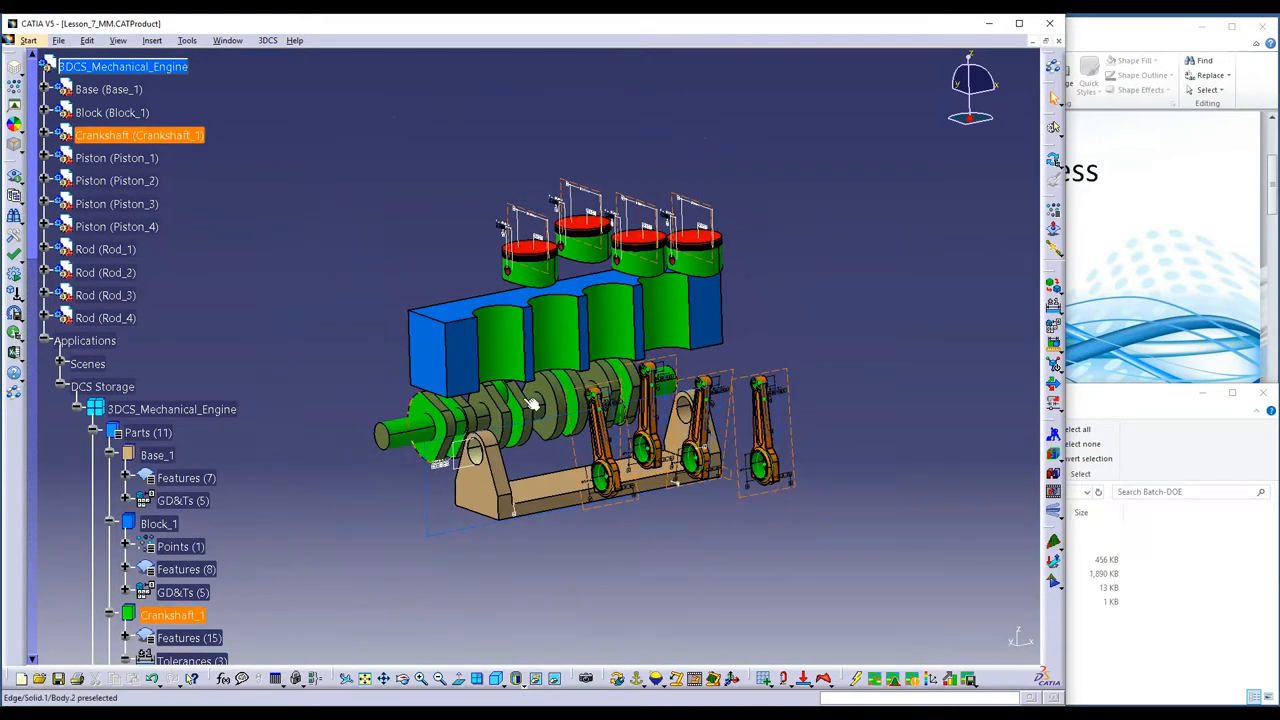
pyautogui.click(870, 360)
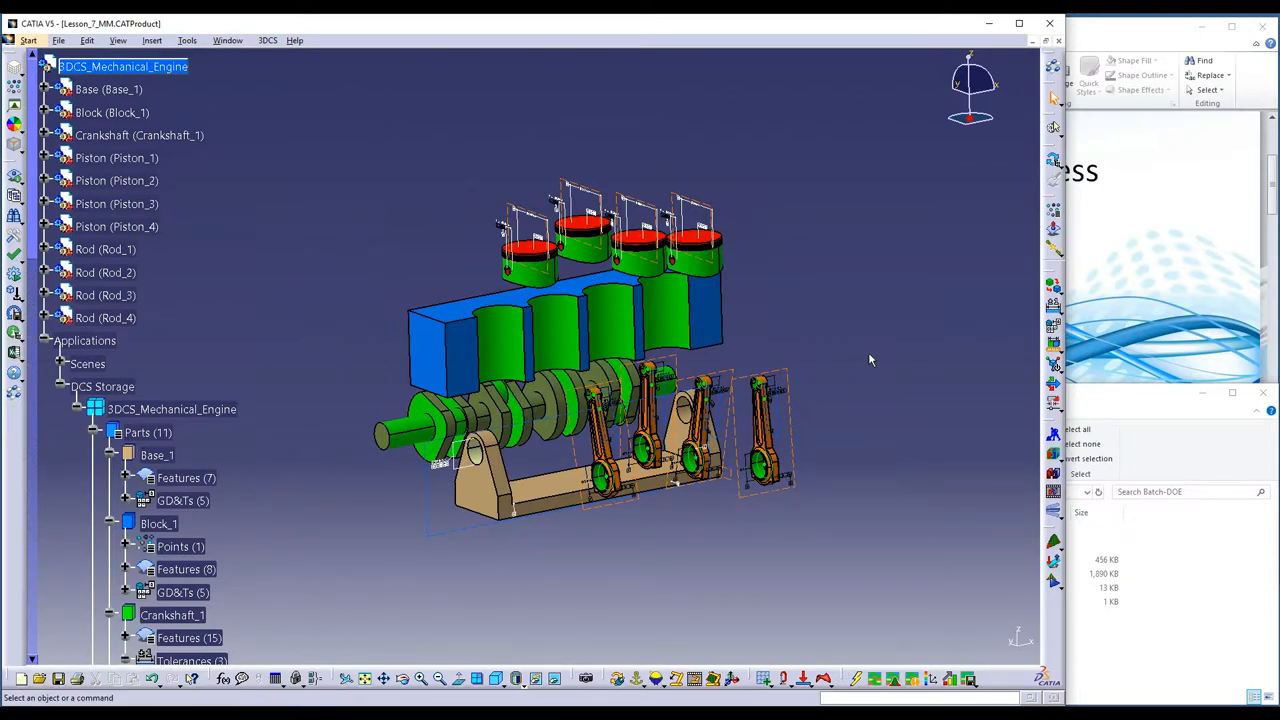
pyautogui.moveTo(756, 238)
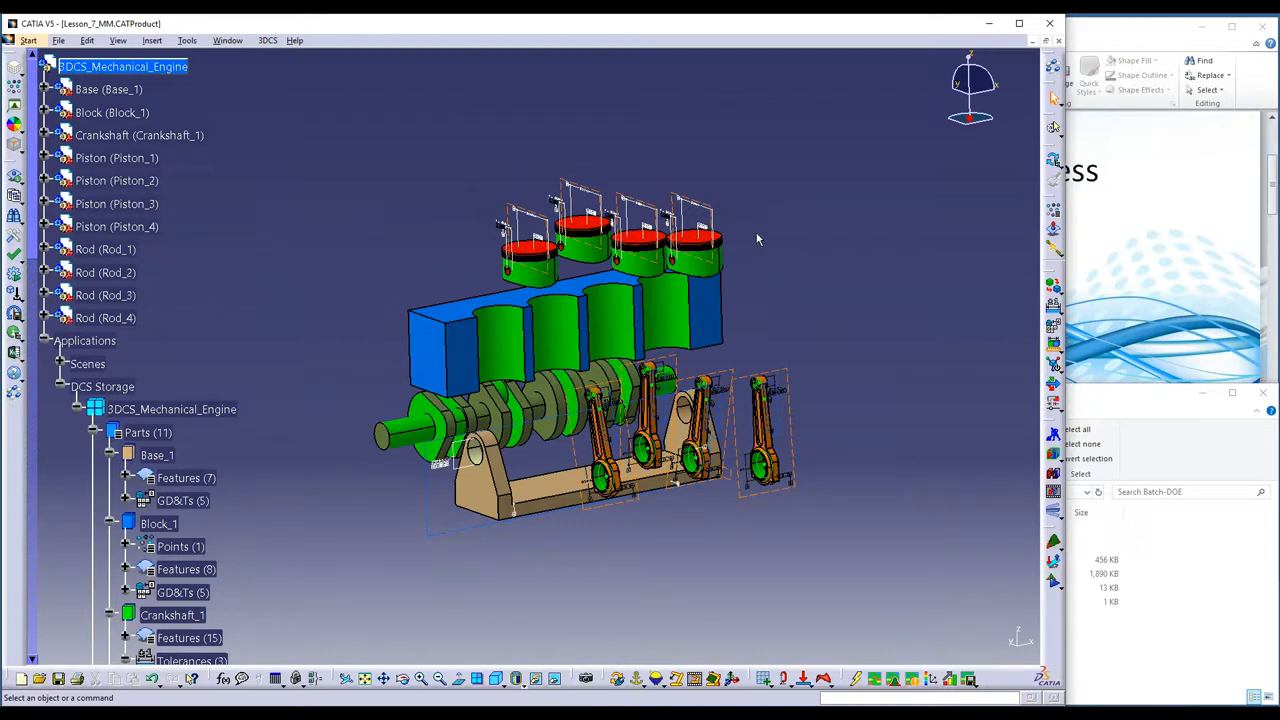
pyautogui.moveTo(304, 176)
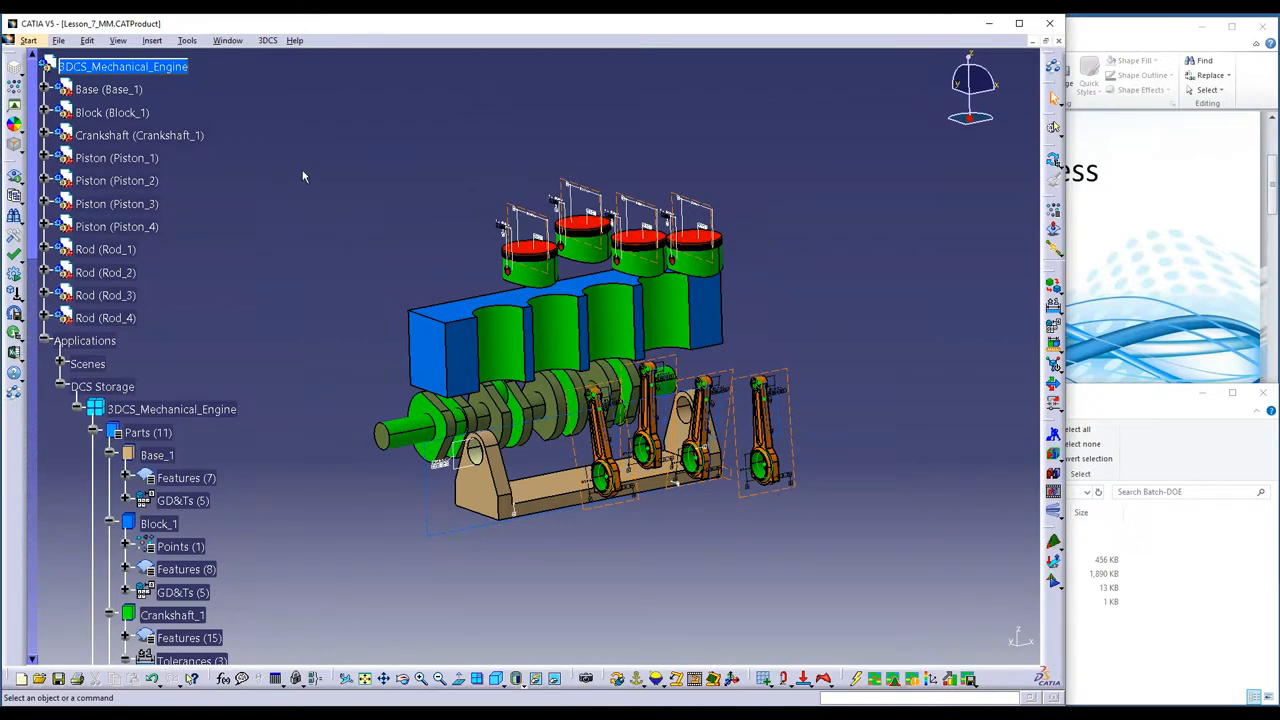
pyautogui.moveTo(296, 128)
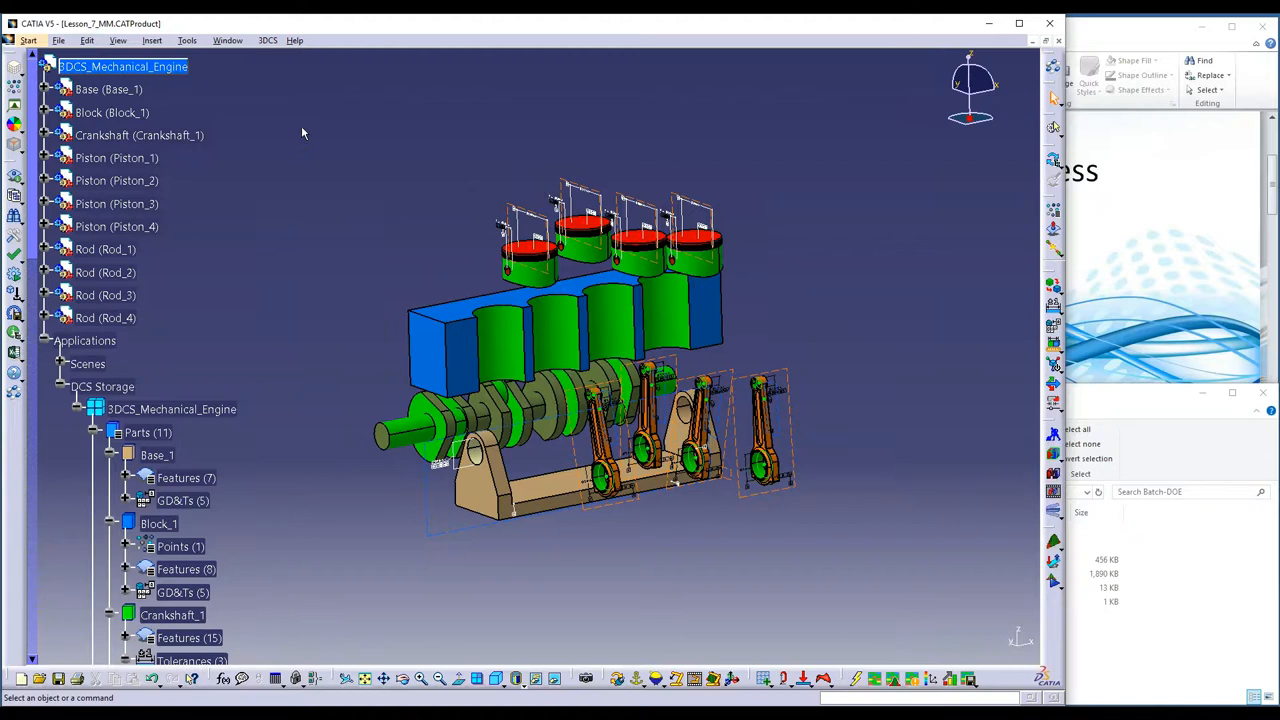
pyautogui.moveTo(292, 132)
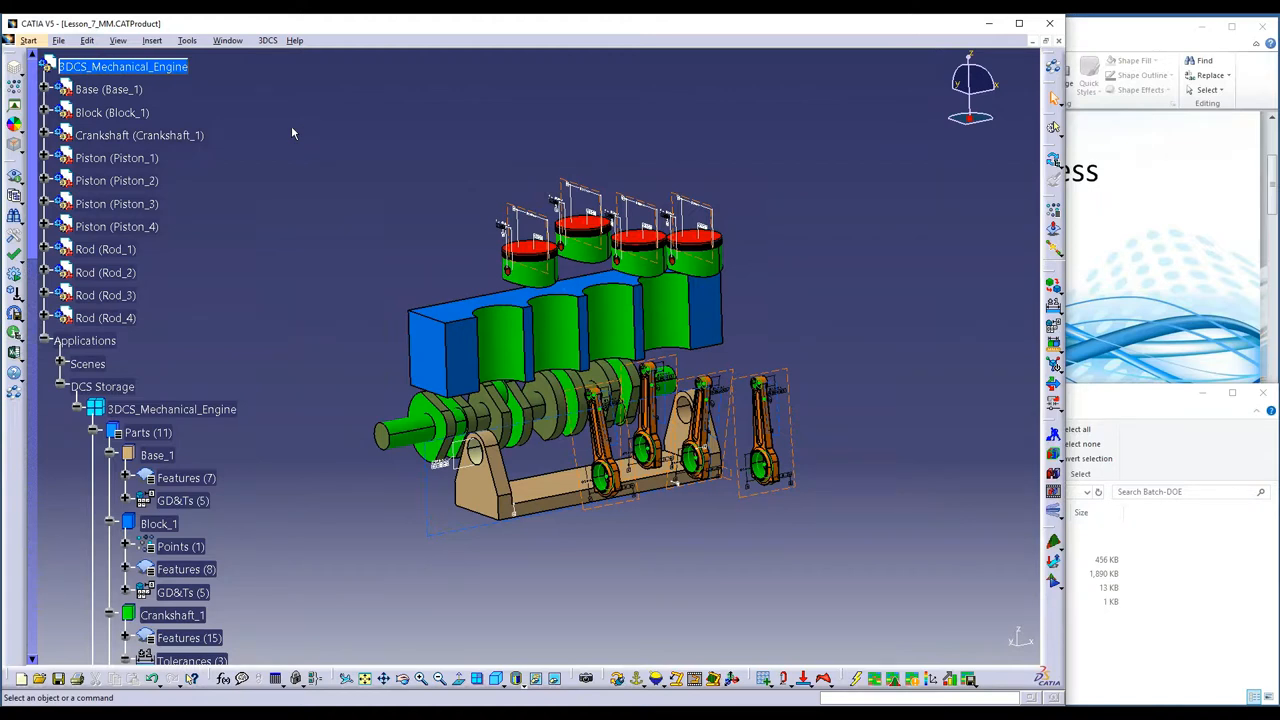
pyautogui.moveTo(444, 498)
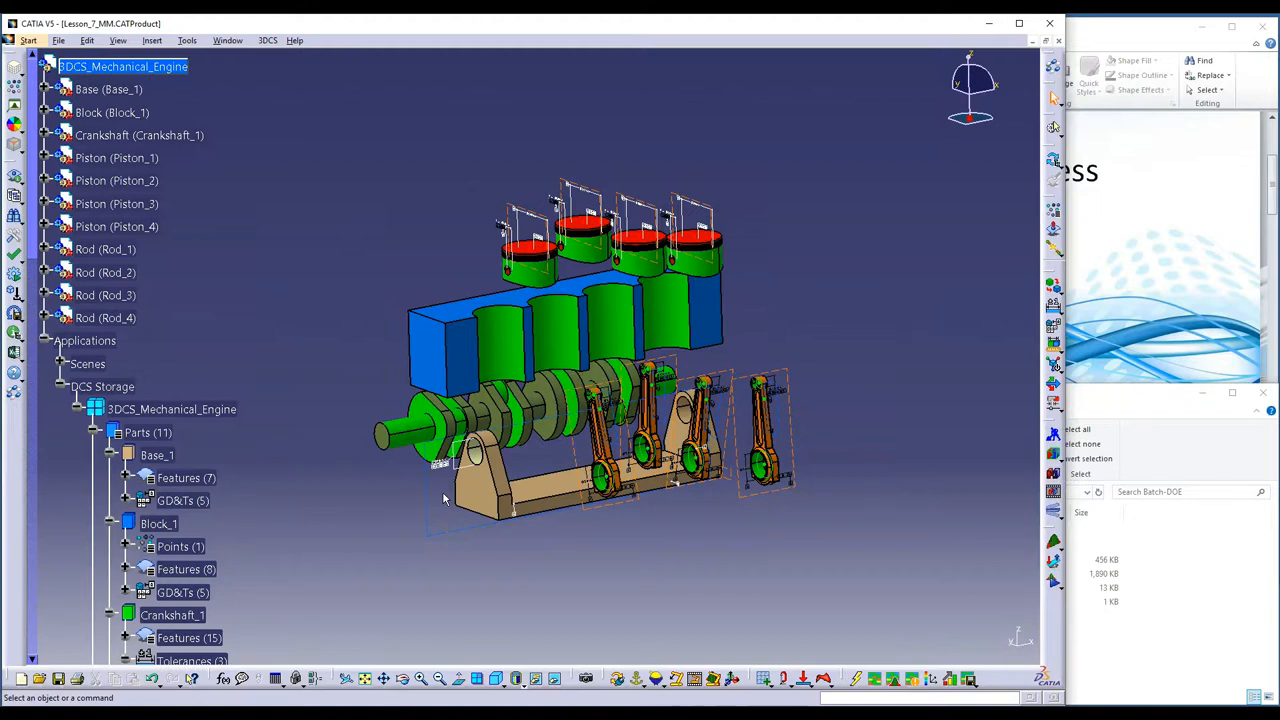
pyautogui.moveTo(670, 542)
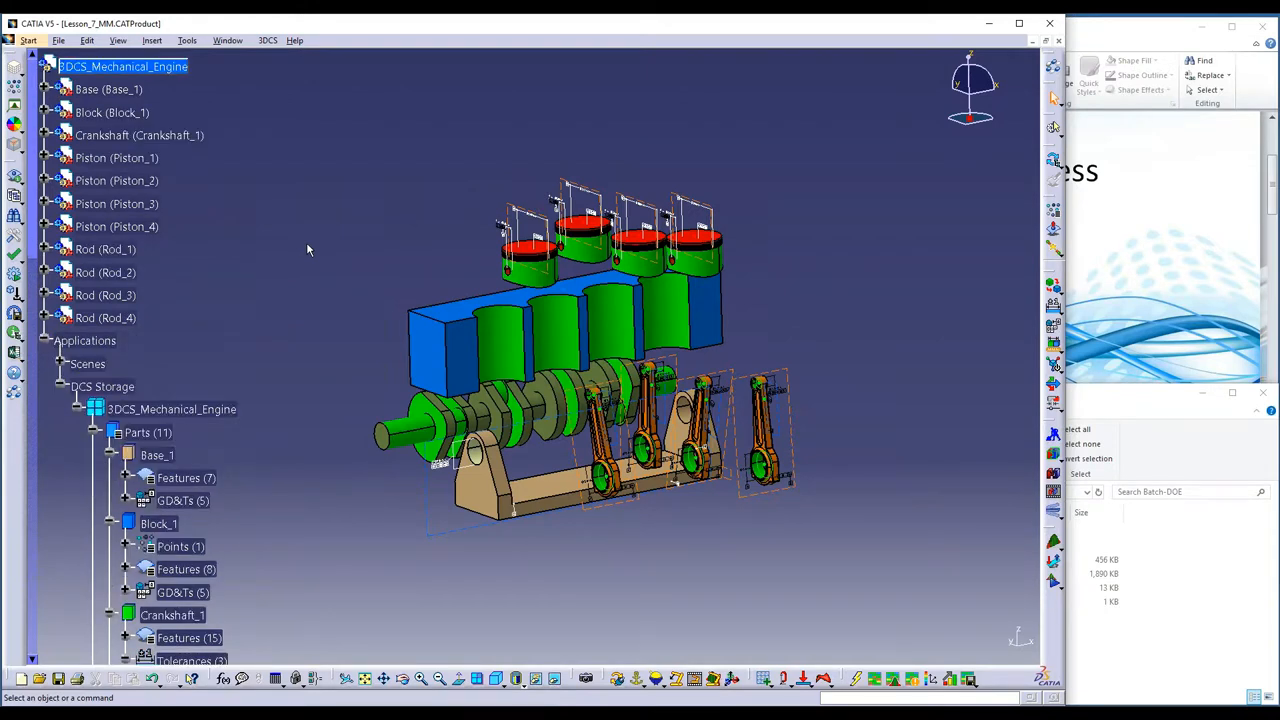
pyautogui.moveTo(316, 148)
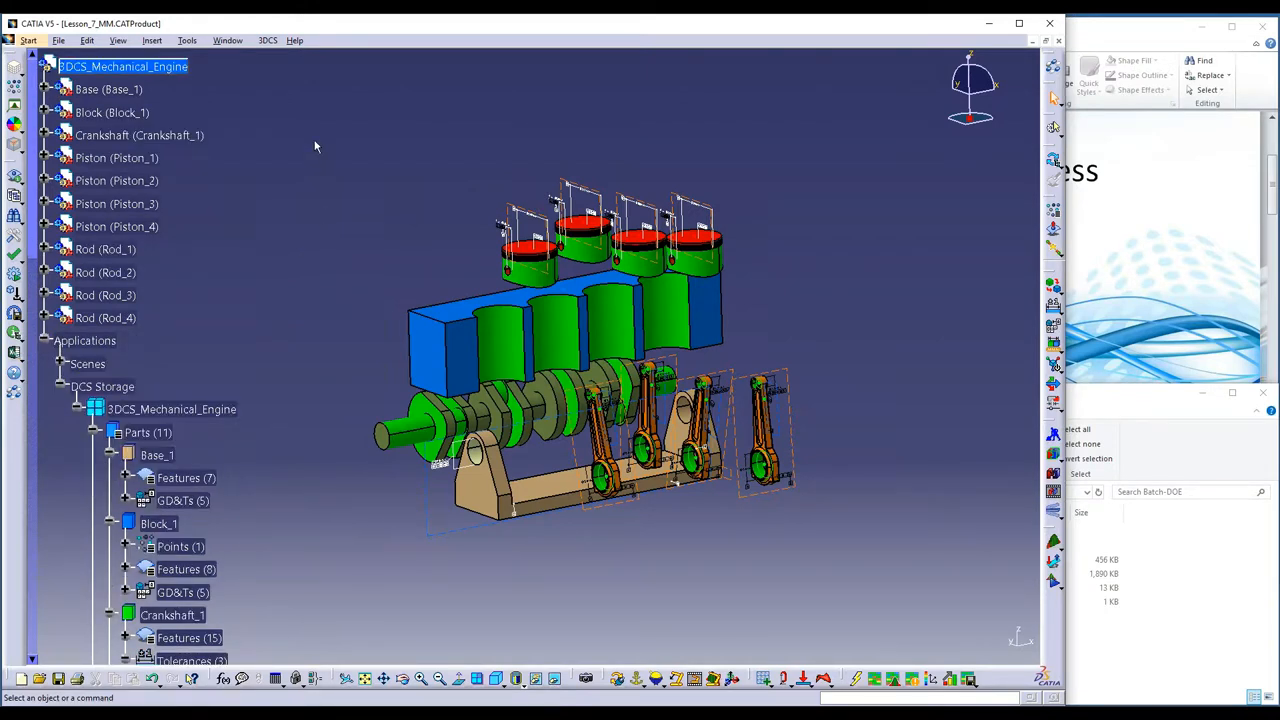
pyautogui.moveTo(270, 48)
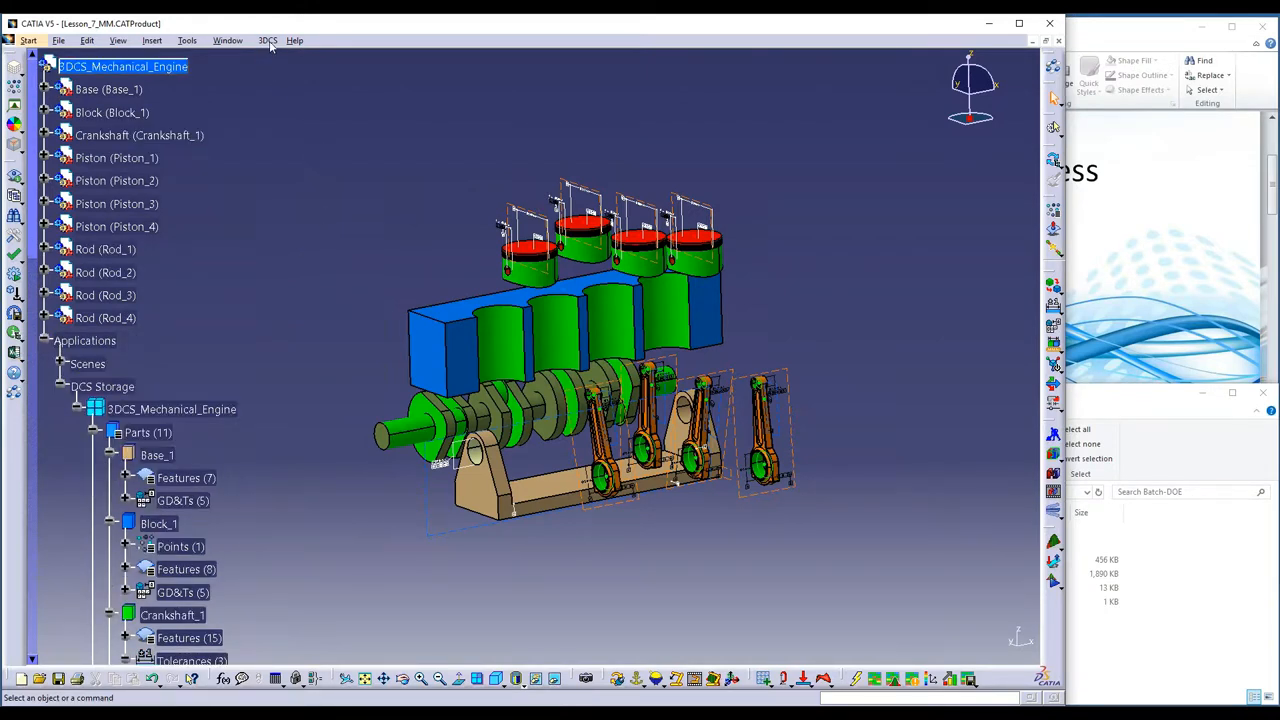
# Step: Browse the 3DCS Statistical Analysis menu to the Batch Processor entry, then dismiss it unchosen
pyautogui.click(268, 40)
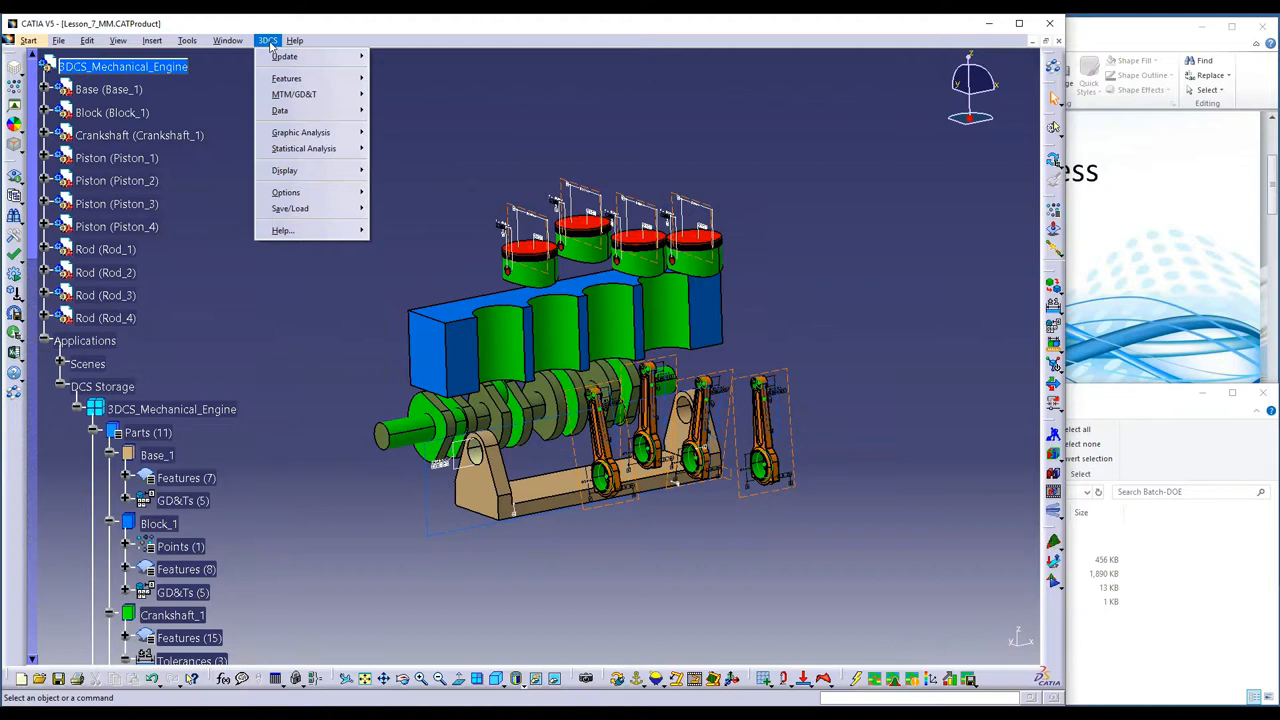
pyautogui.moveTo(304, 148)
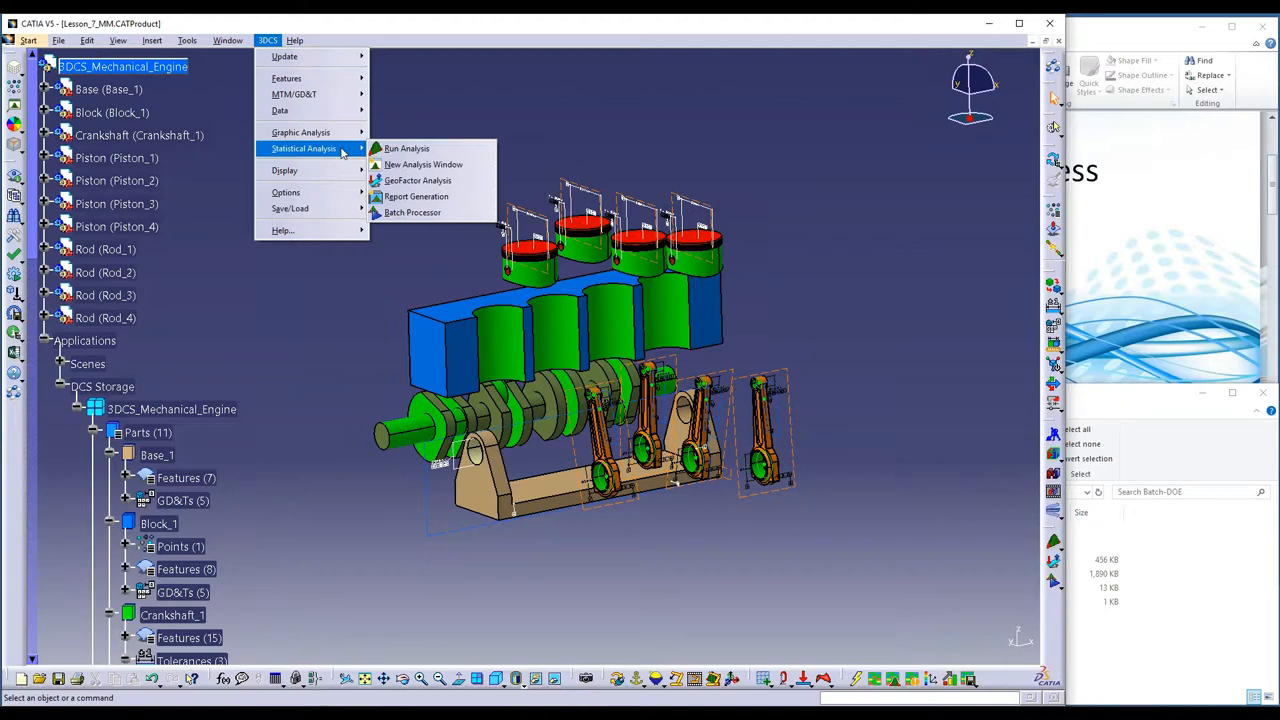
pyautogui.moveTo(412, 212)
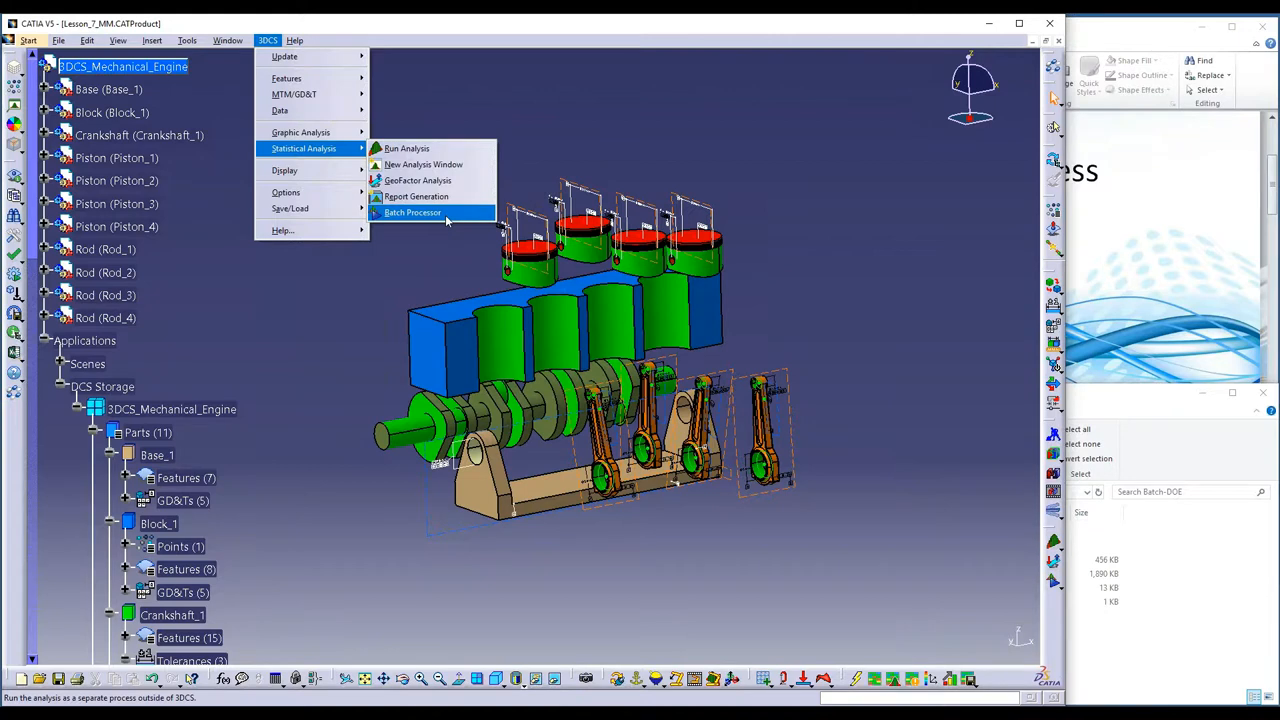
pyautogui.moveTo(1120, 408)
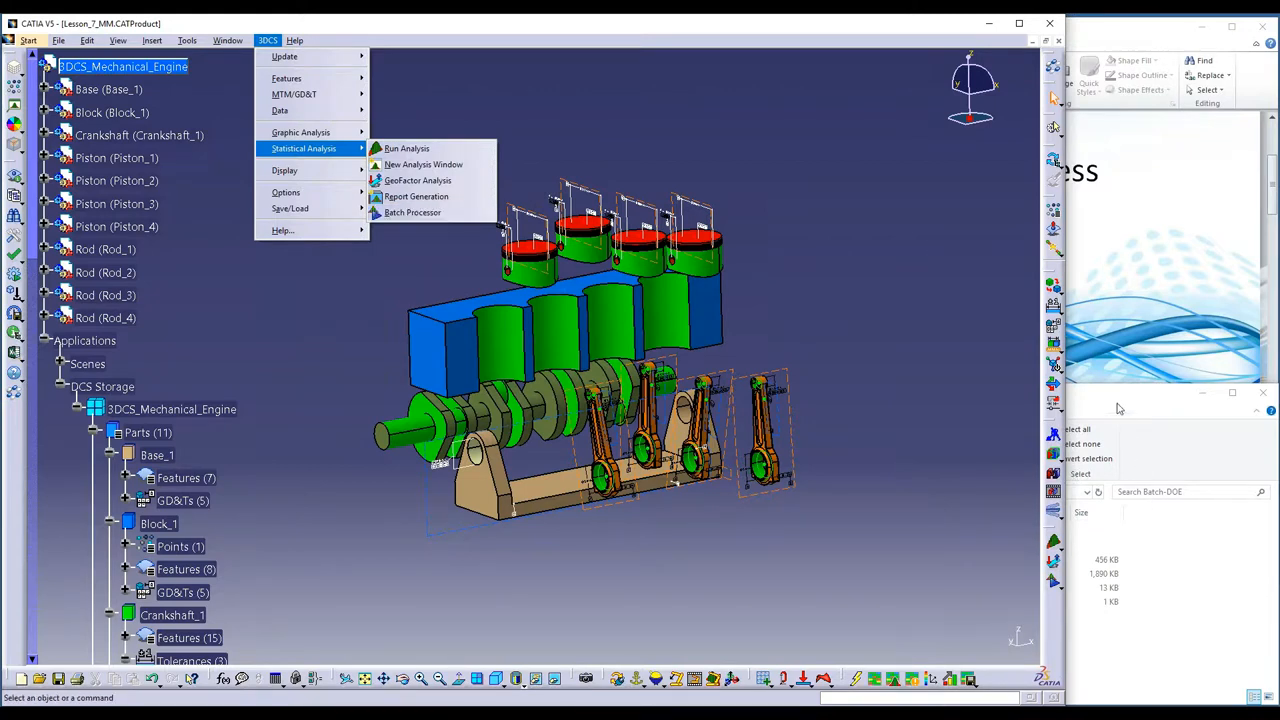
pyautogui.moveTo(1090, 396)
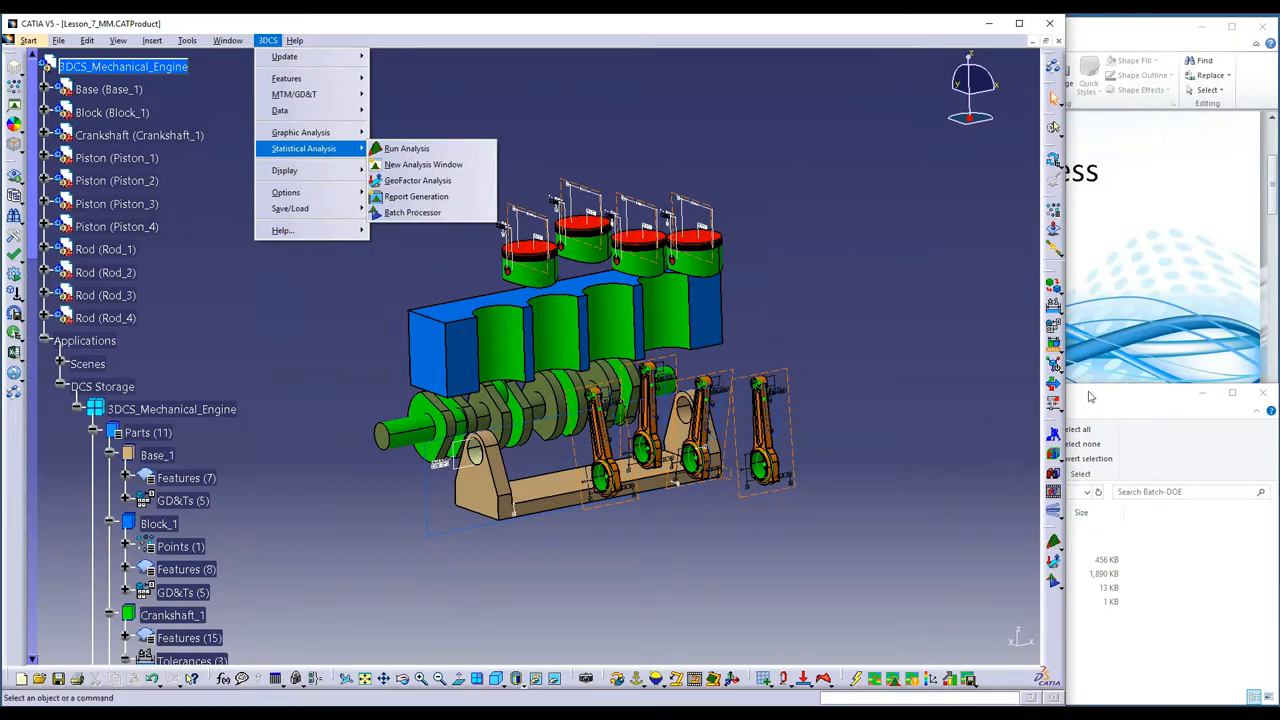
pyautogui.click(412, 212)
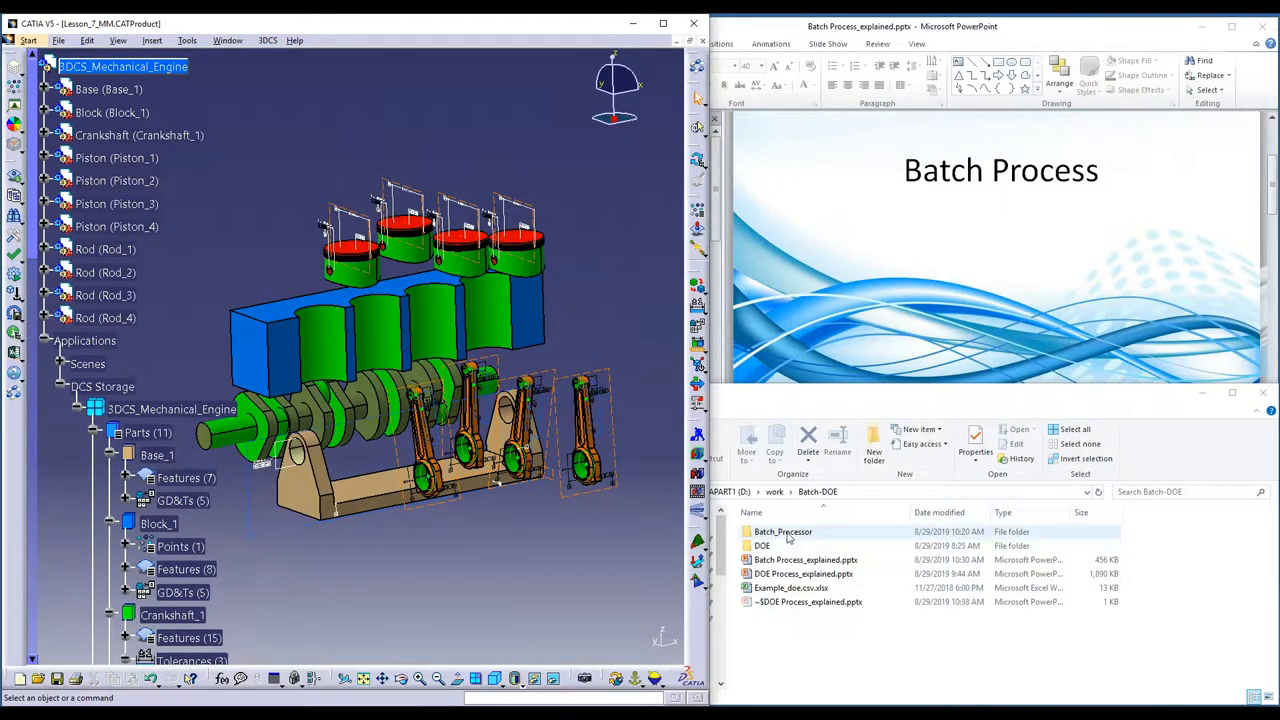
# Step: Enter the Batch_Processor folder with the engine CATParts and Lesson_7 product, checking the 3DCS report directory
pyautogui.doubleClick(784, 532)
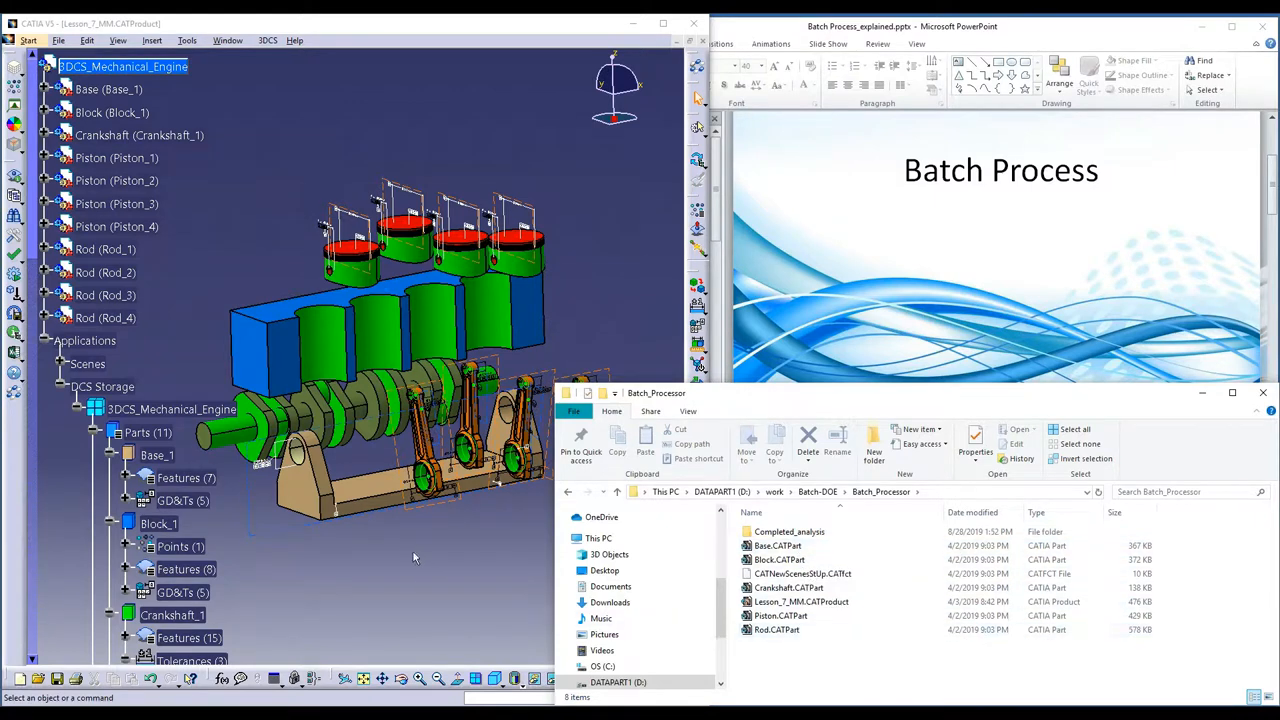
pyautogui.moveTo(420, 562)
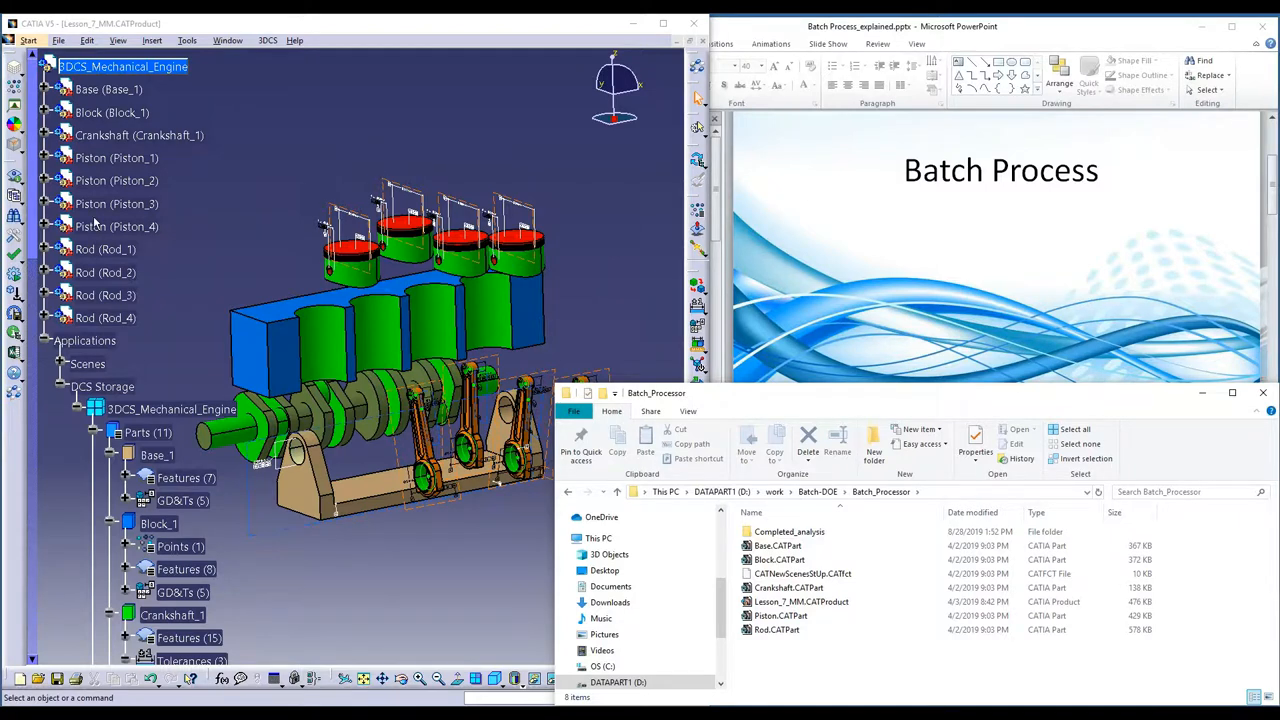
pyautogui.moveTo(16, 238)
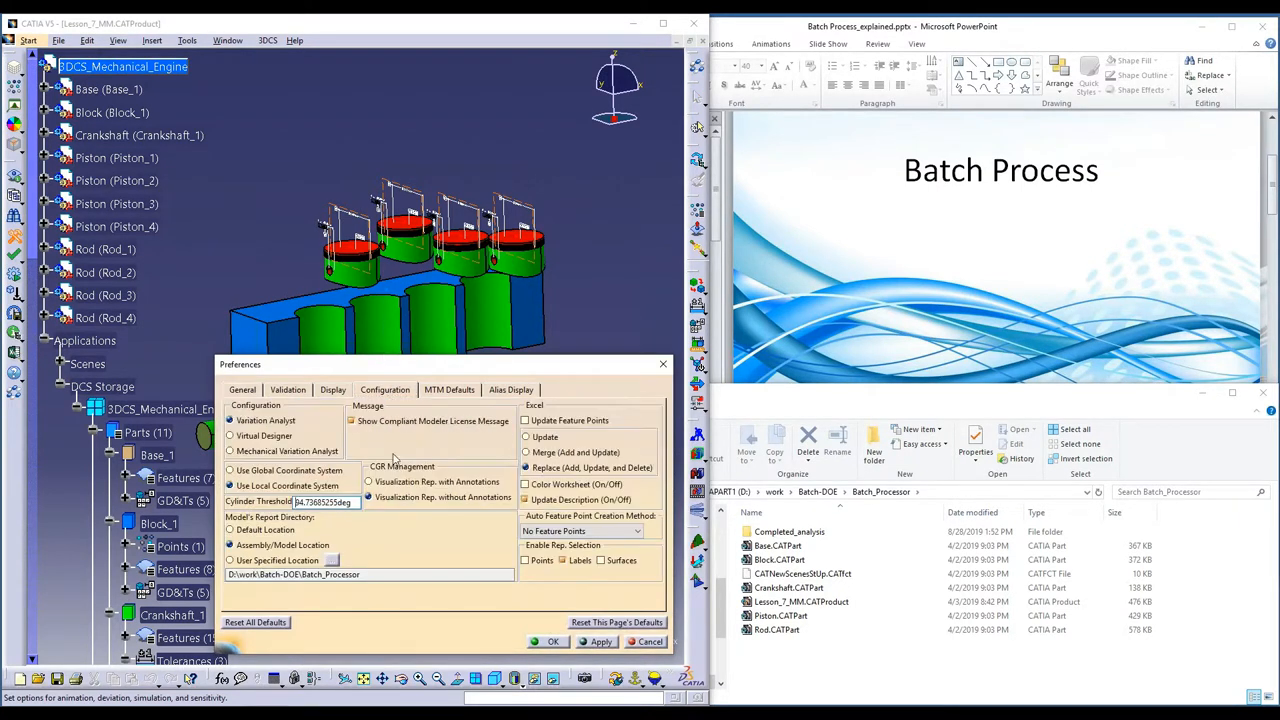
pyautogui.click(352, 436)
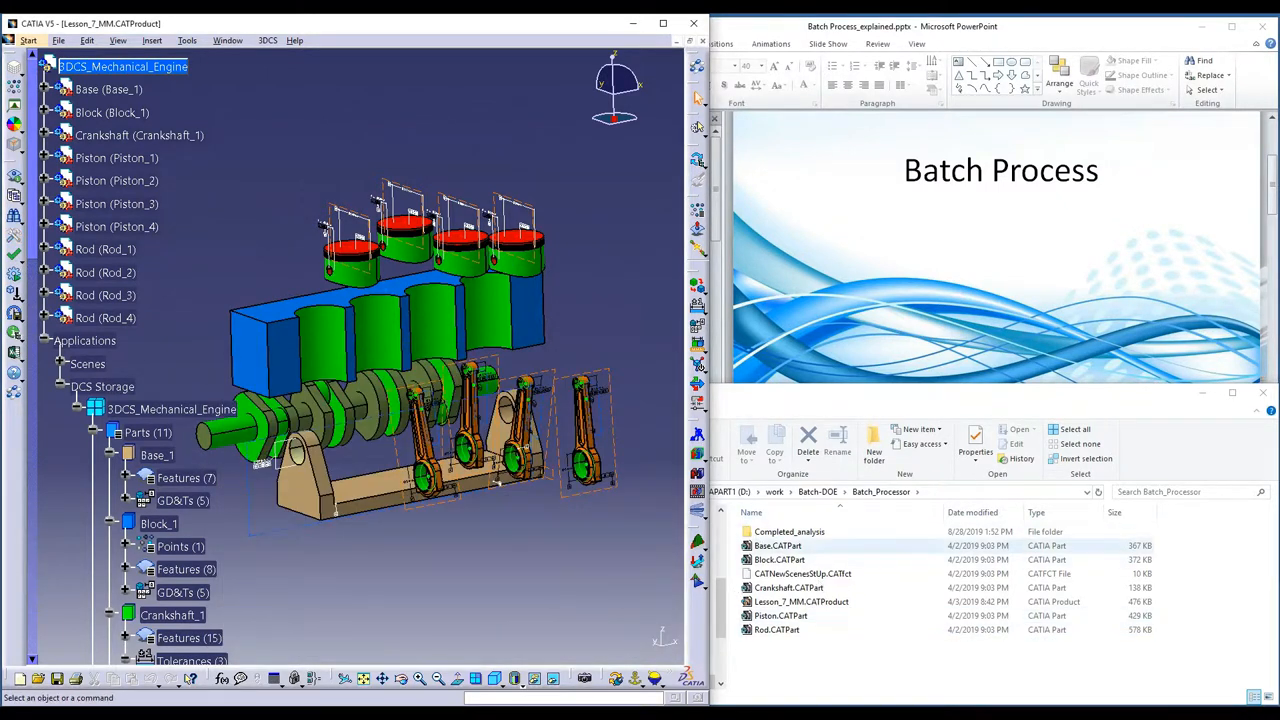
# Step: Launch the 3DCS Batch Processor with the engine model, work directory and Lesson_7 script, and start the run
pyautogui.click(268, 40)
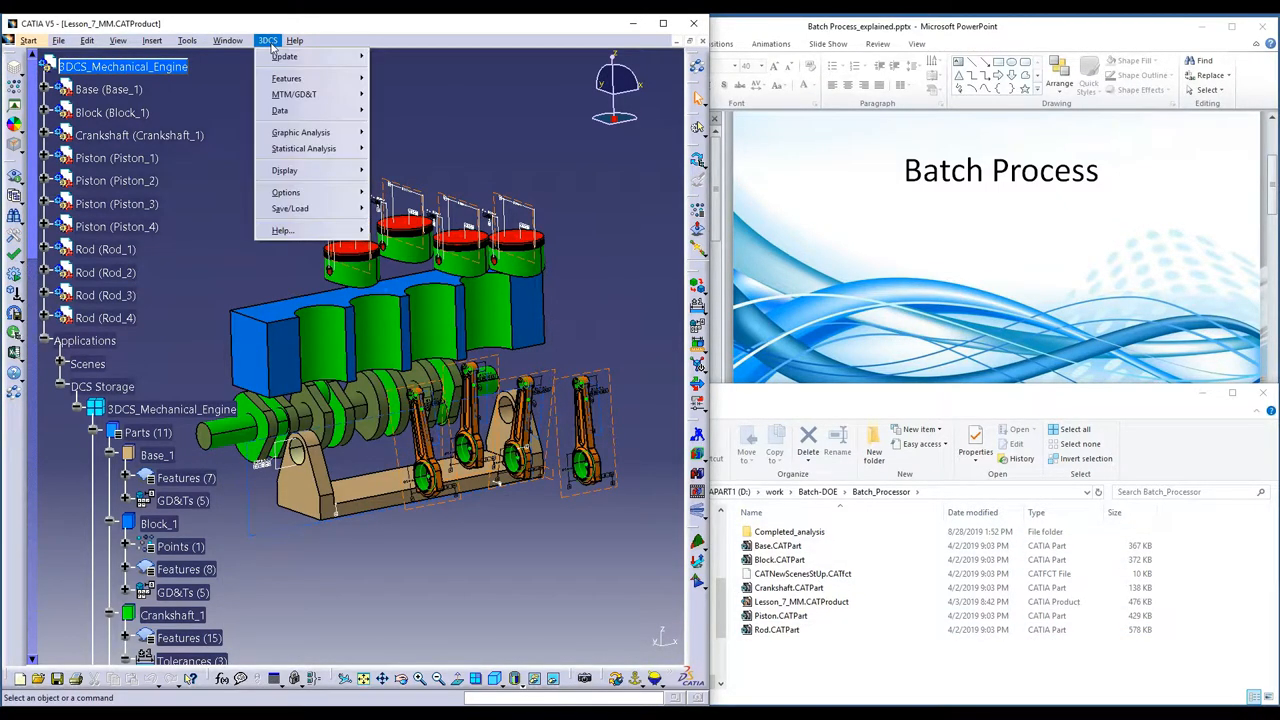
pyautogui.moveTo(304, 148)
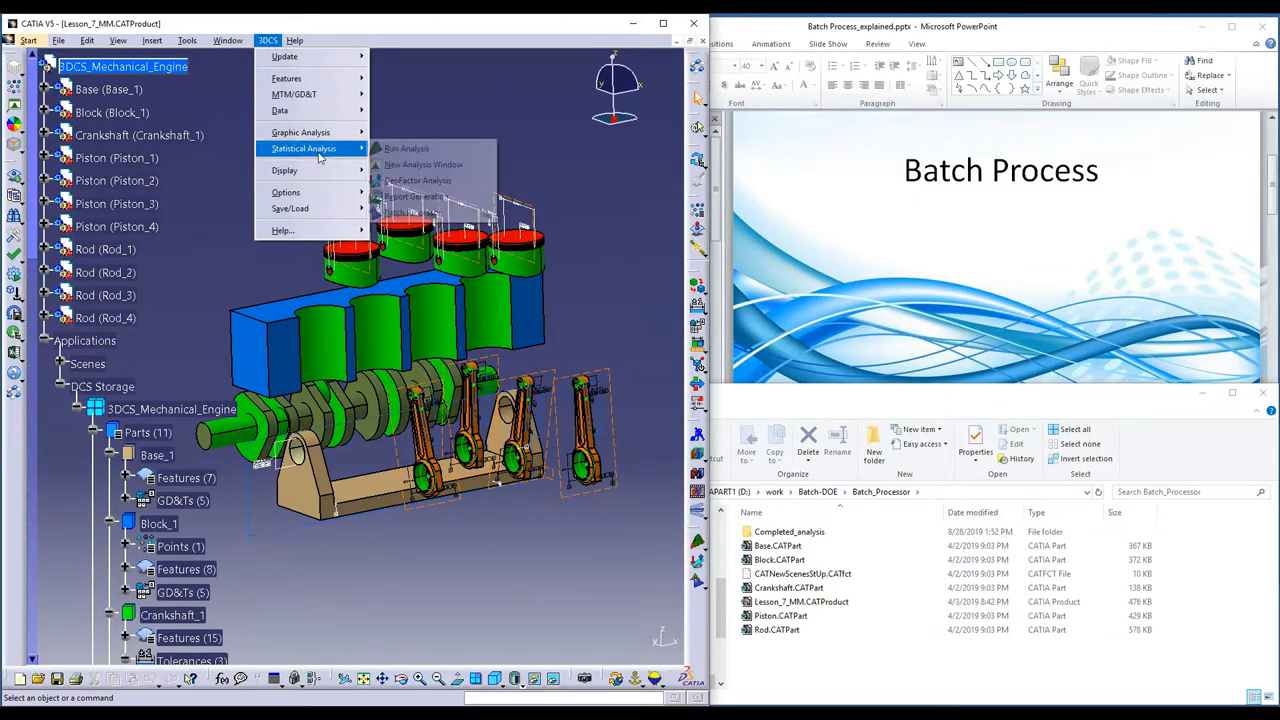
pyautogui.moveTo(412, 212)
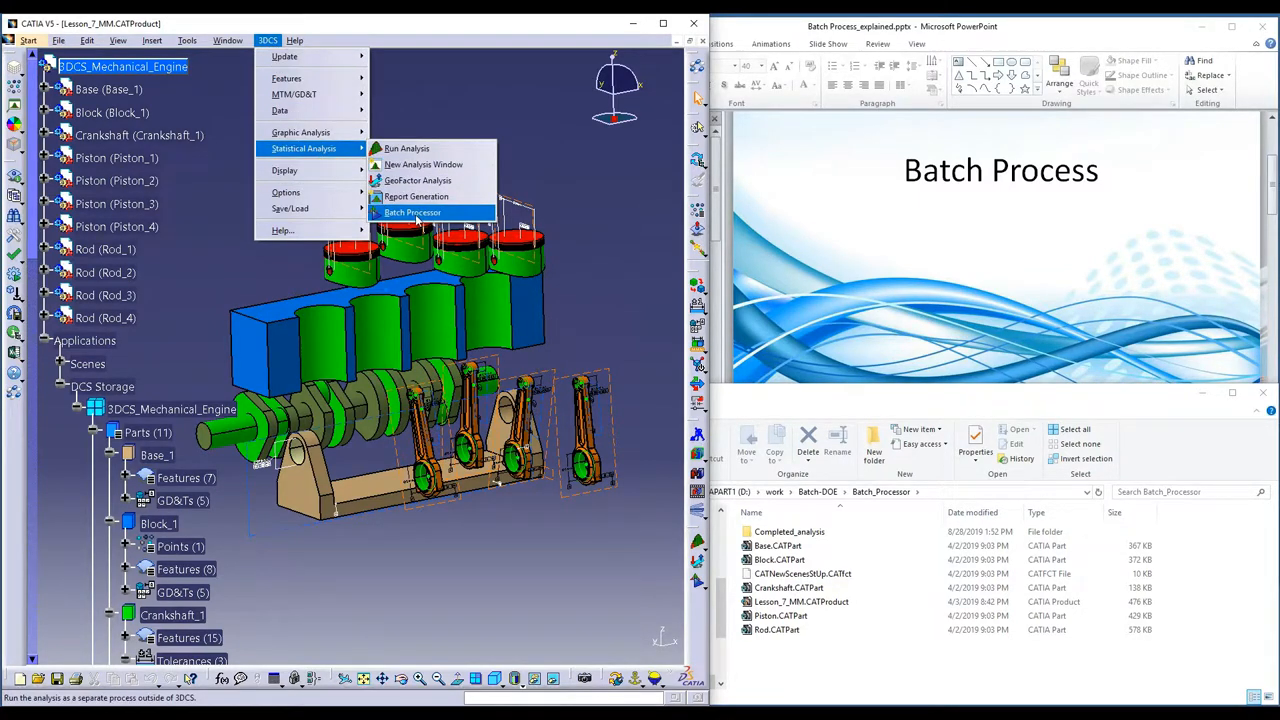
pyautogui.click(412, 212)
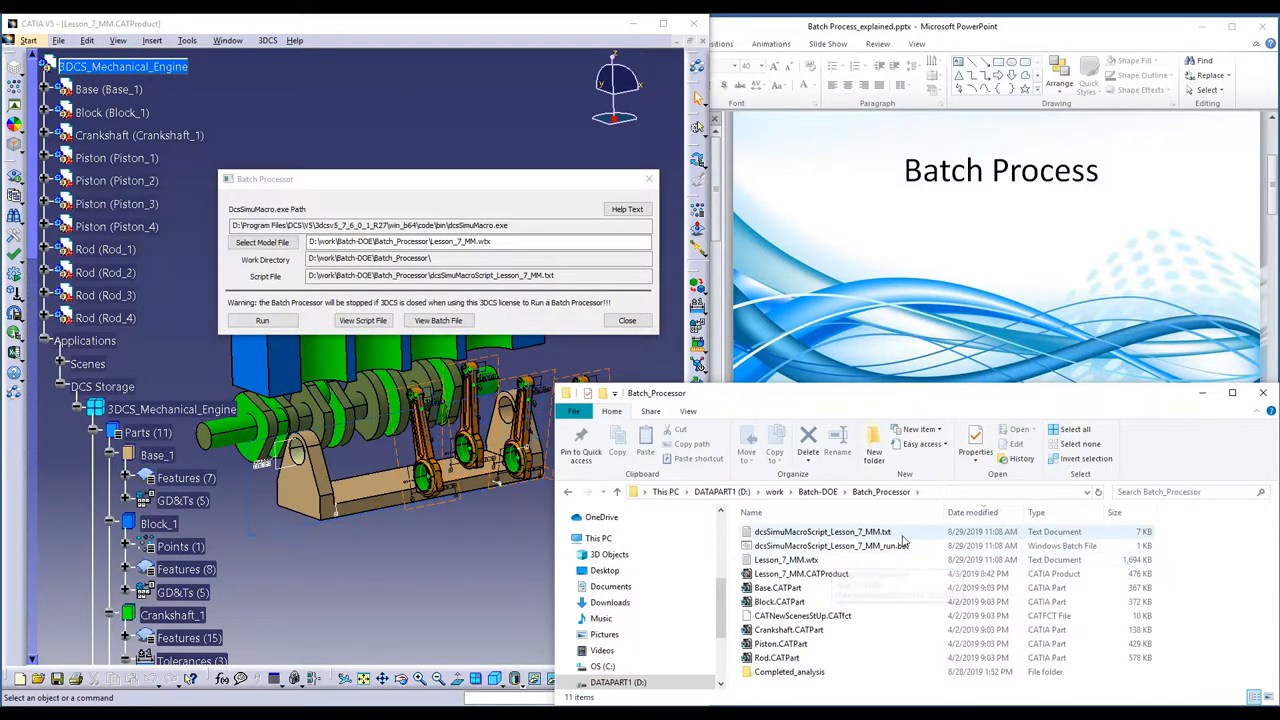
pyautogui.moveTo(858, 544)
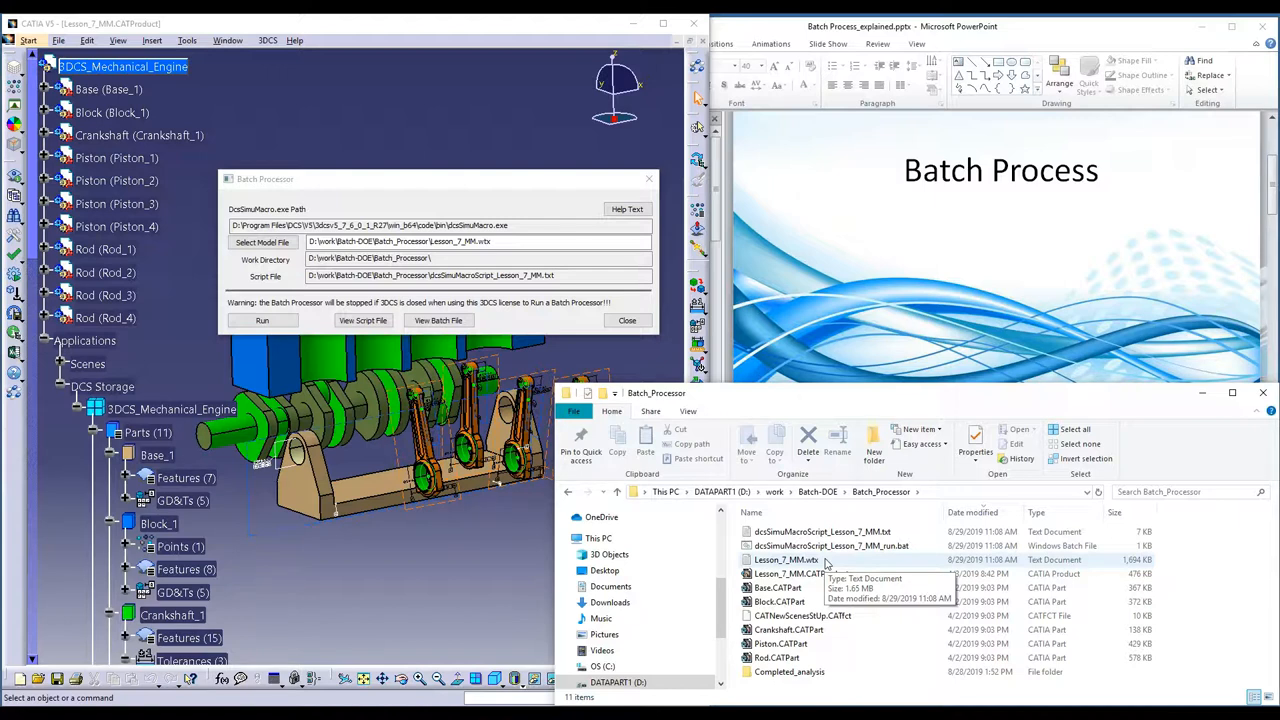
pyautogui.moveTo(884, 562)
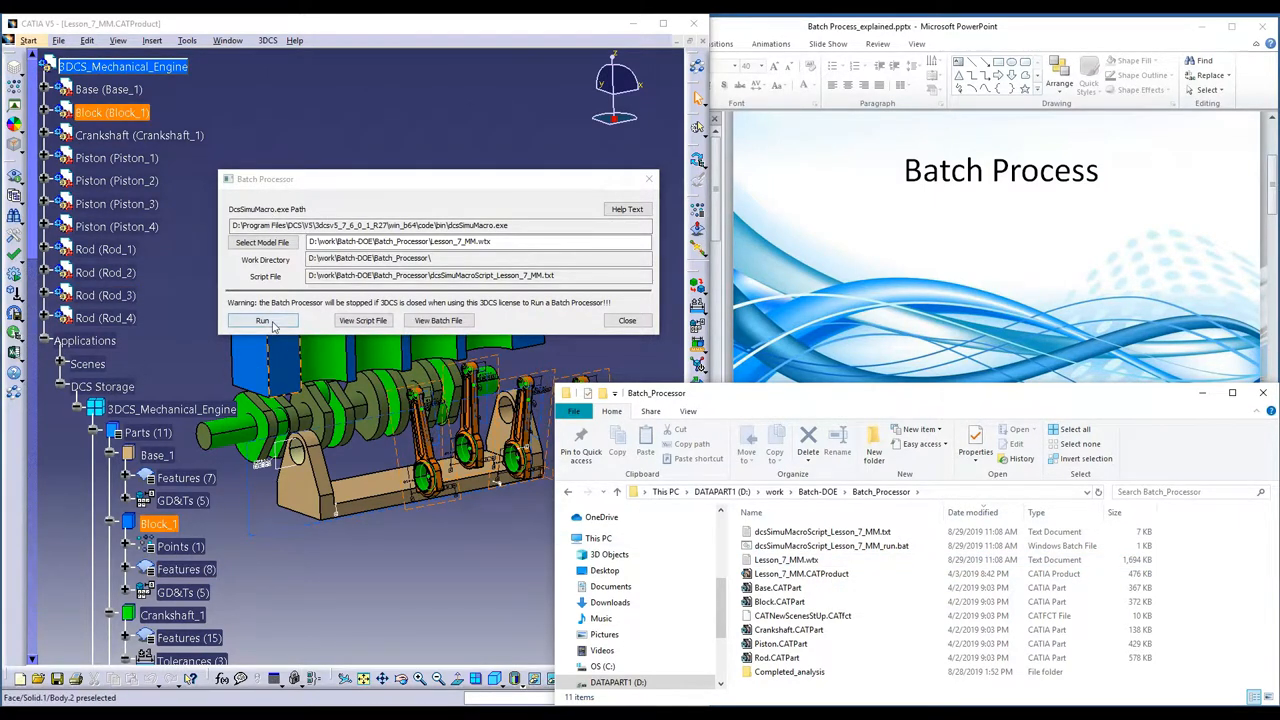
pyautogui.click(262, 320)
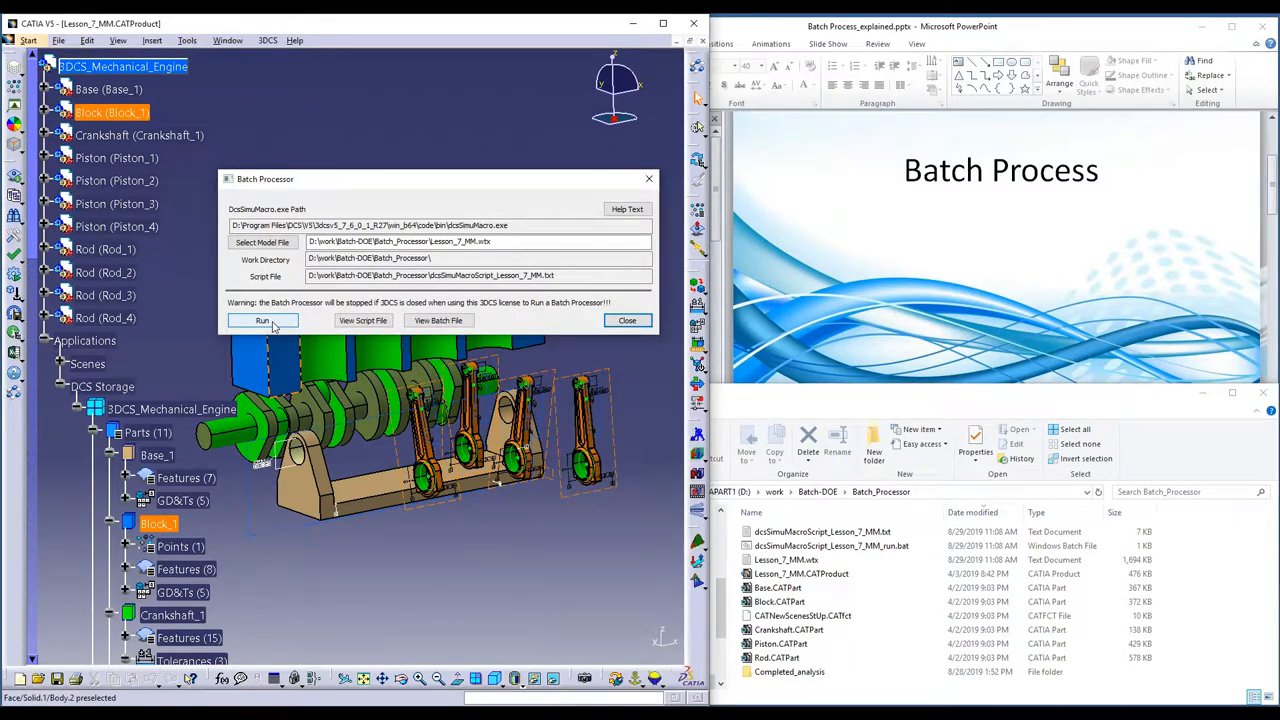
# Step: Let the batch run finish and close its cmd.exe console, leaving the Batch Processor settings
pyautogui.click(262, 320)
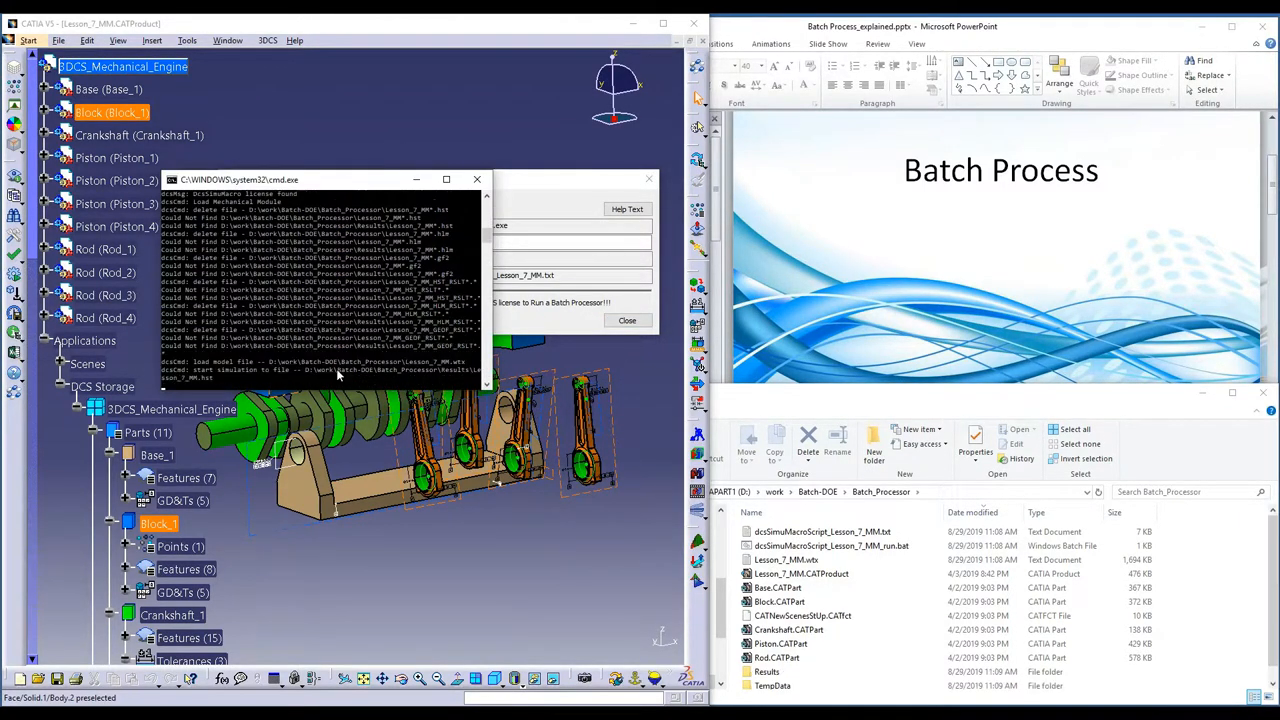
pyautogui.click(108, 88)
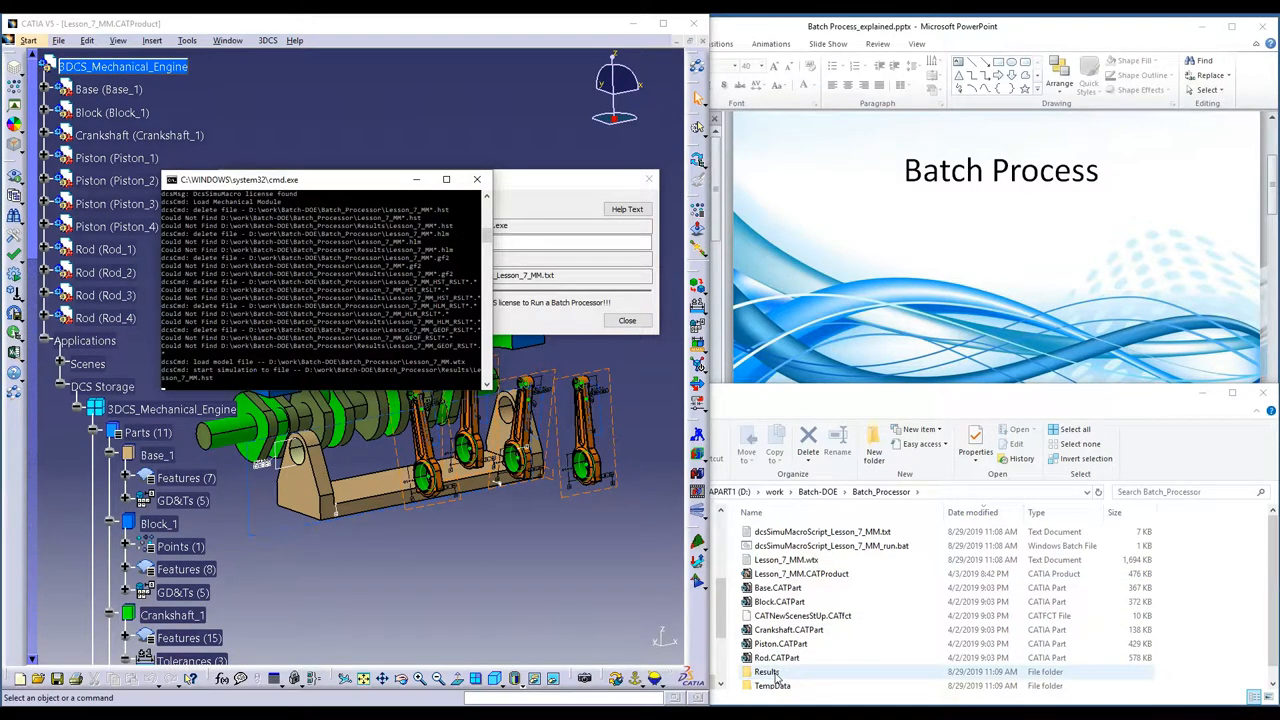
pyautogui.moveTo(788, 680)
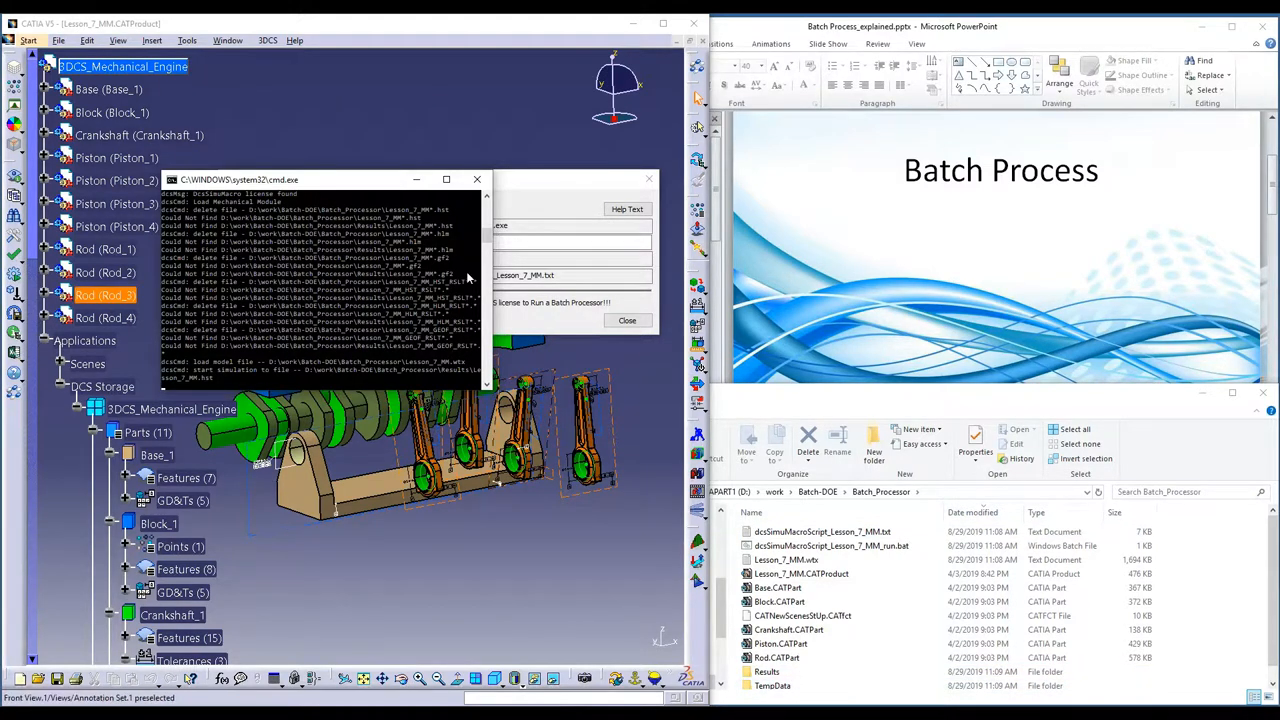
pyautogui.moveTo(478, 180)
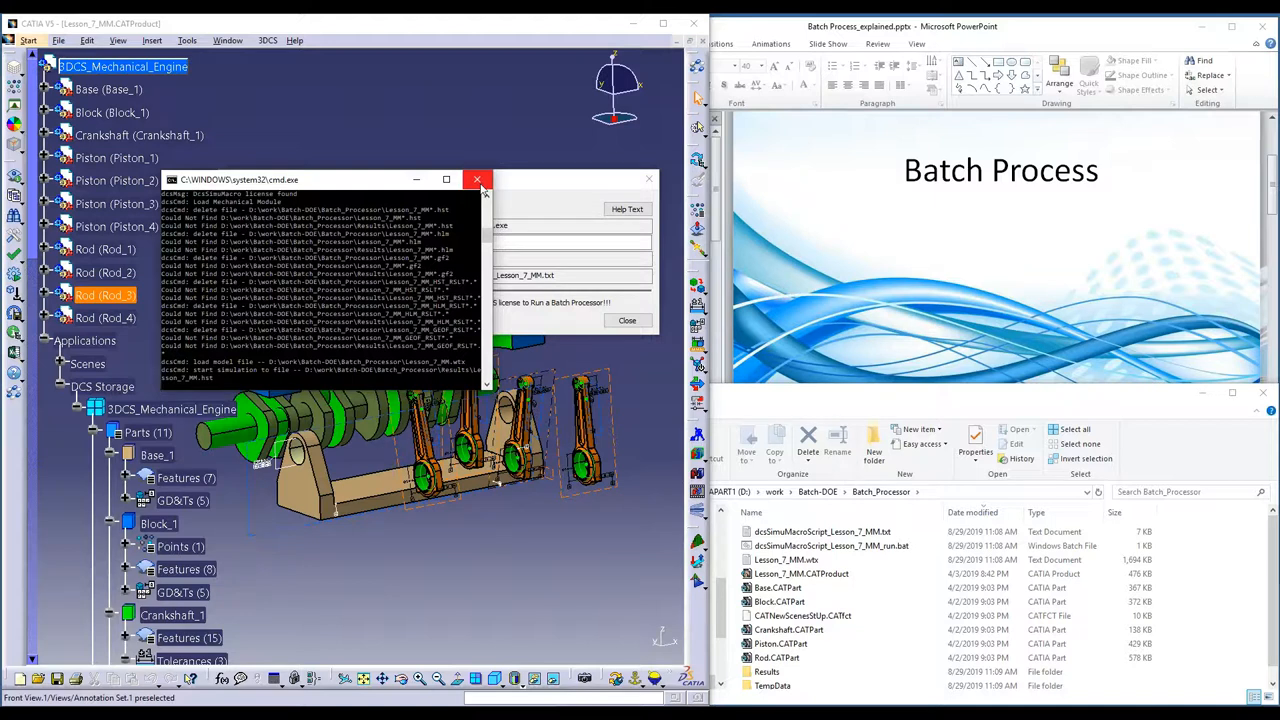
pyautogui.moveTo(476, 180)
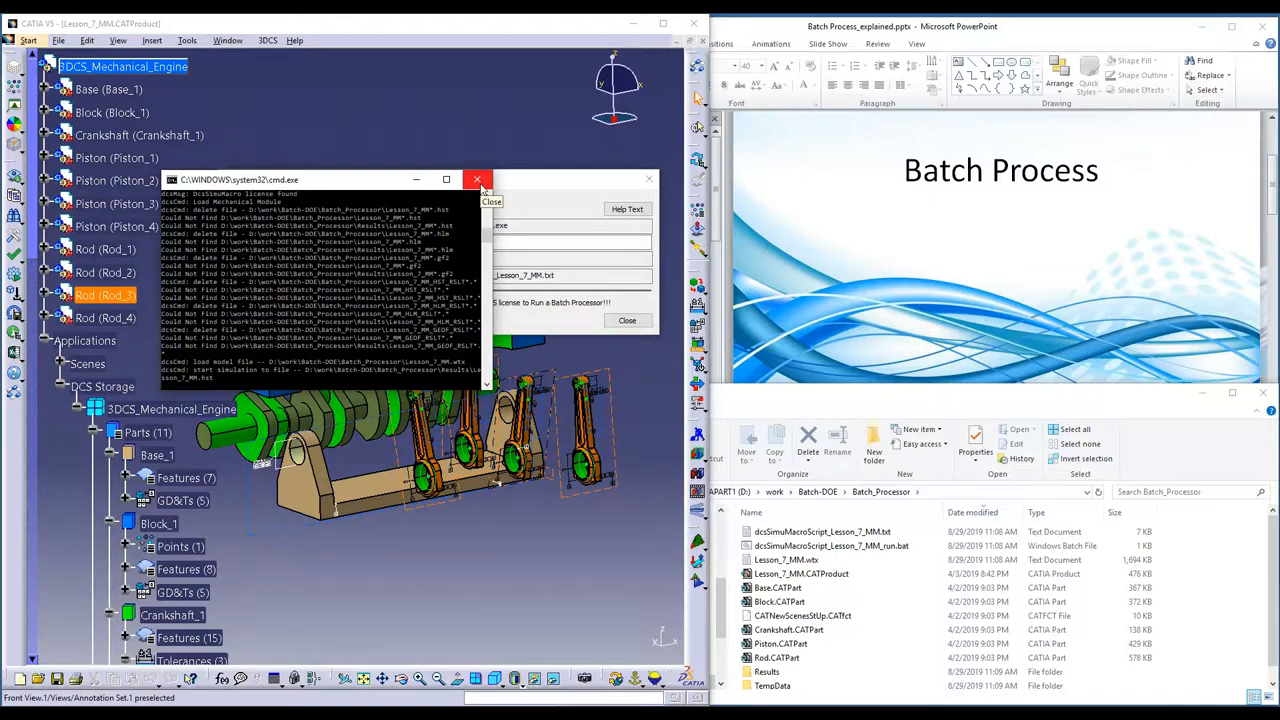
pyautogui.click(476, 180)
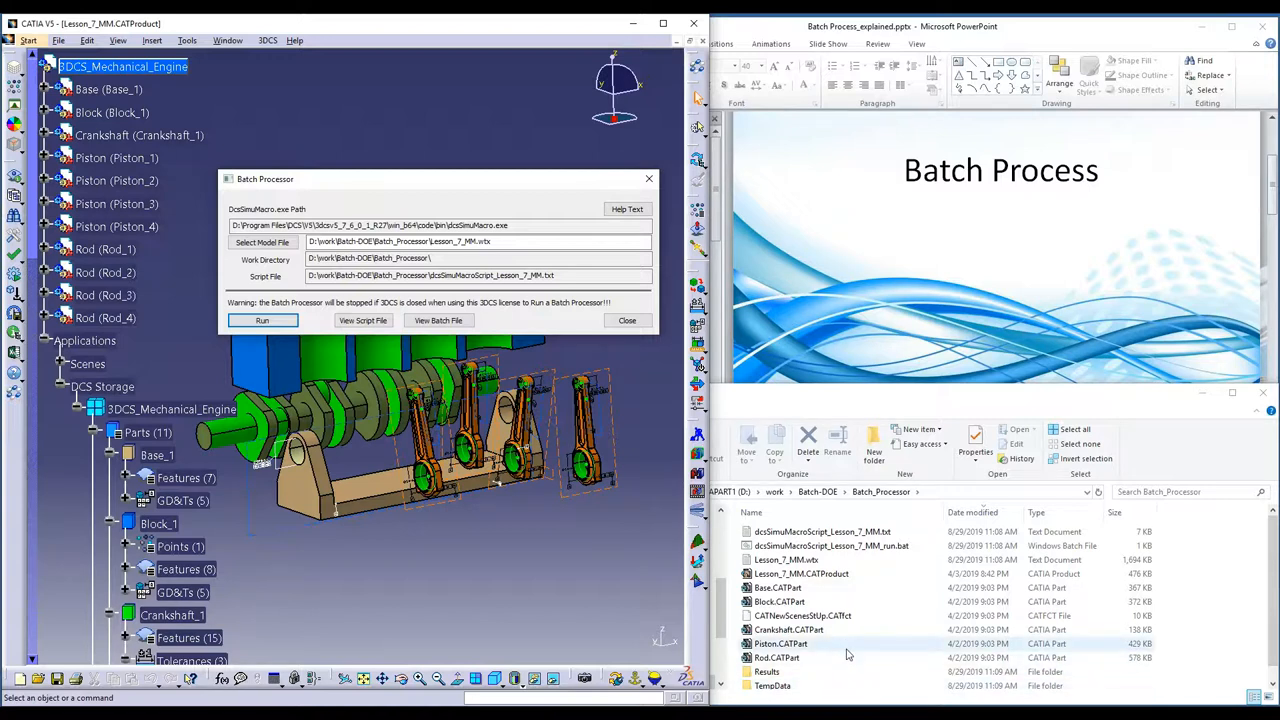
# Step: Enter the Completed_analysis folder and look over its Results and TempData output folders
pyautogui.scroll(-3)
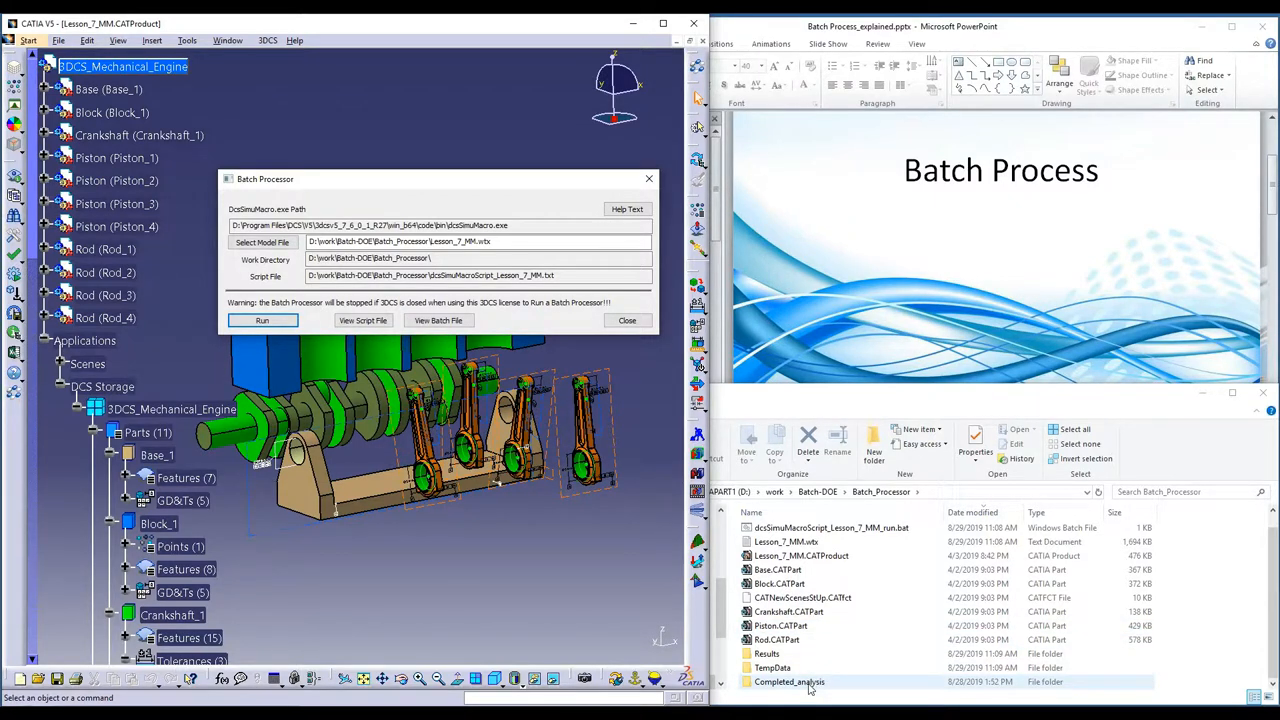
pyautogui.doubleClick(788, 680)
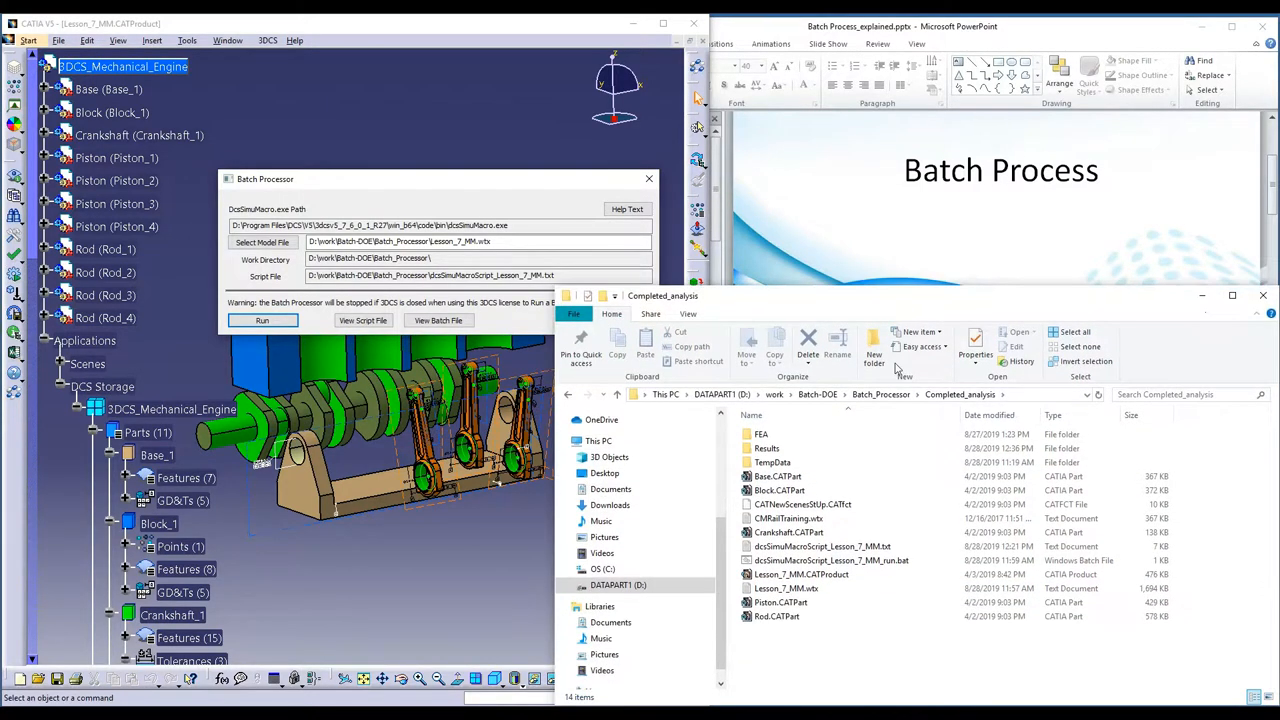
pyautogui.moveTo(818, 452)
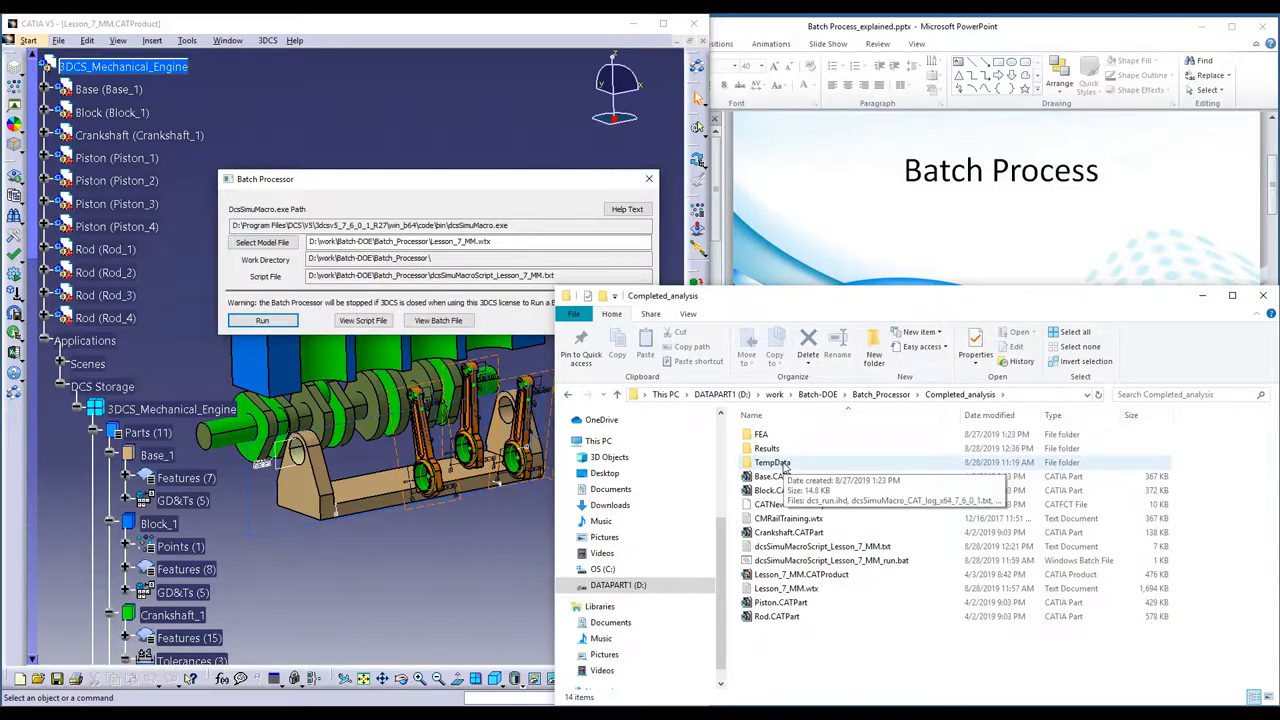
pyautogui.doubleClick(772, 462)
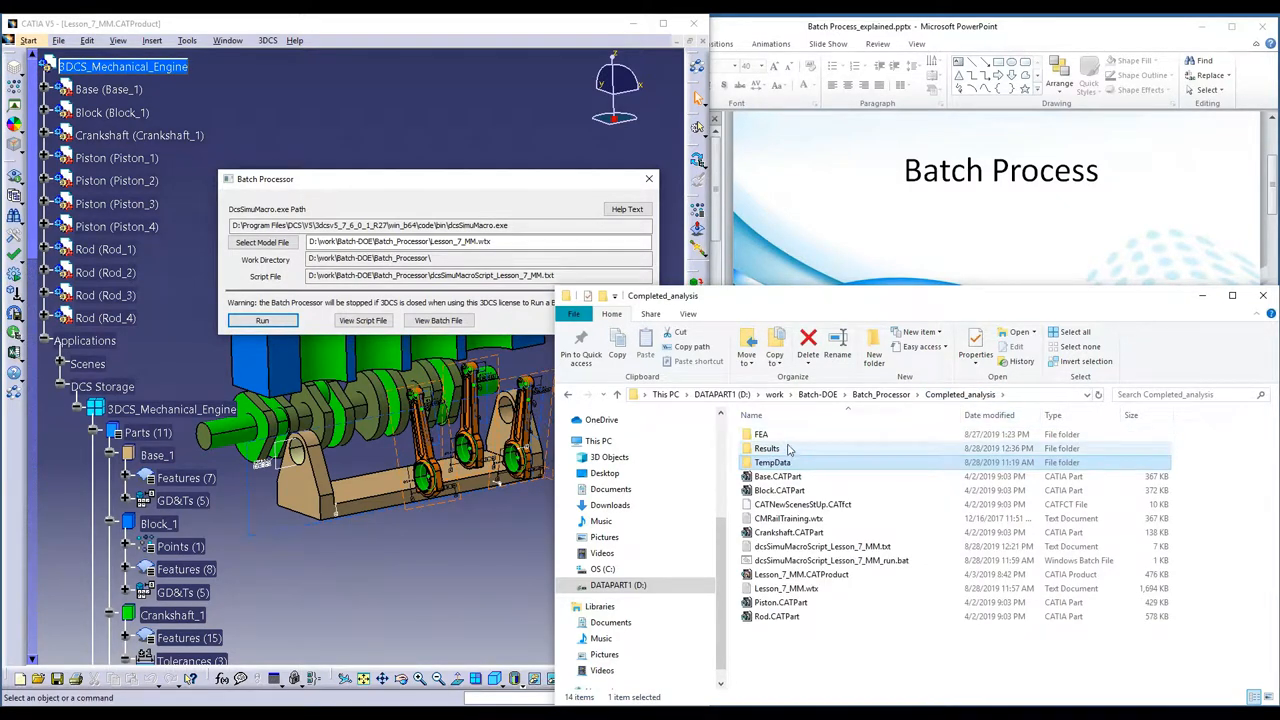
pyautogui.moveTo(890, 504)
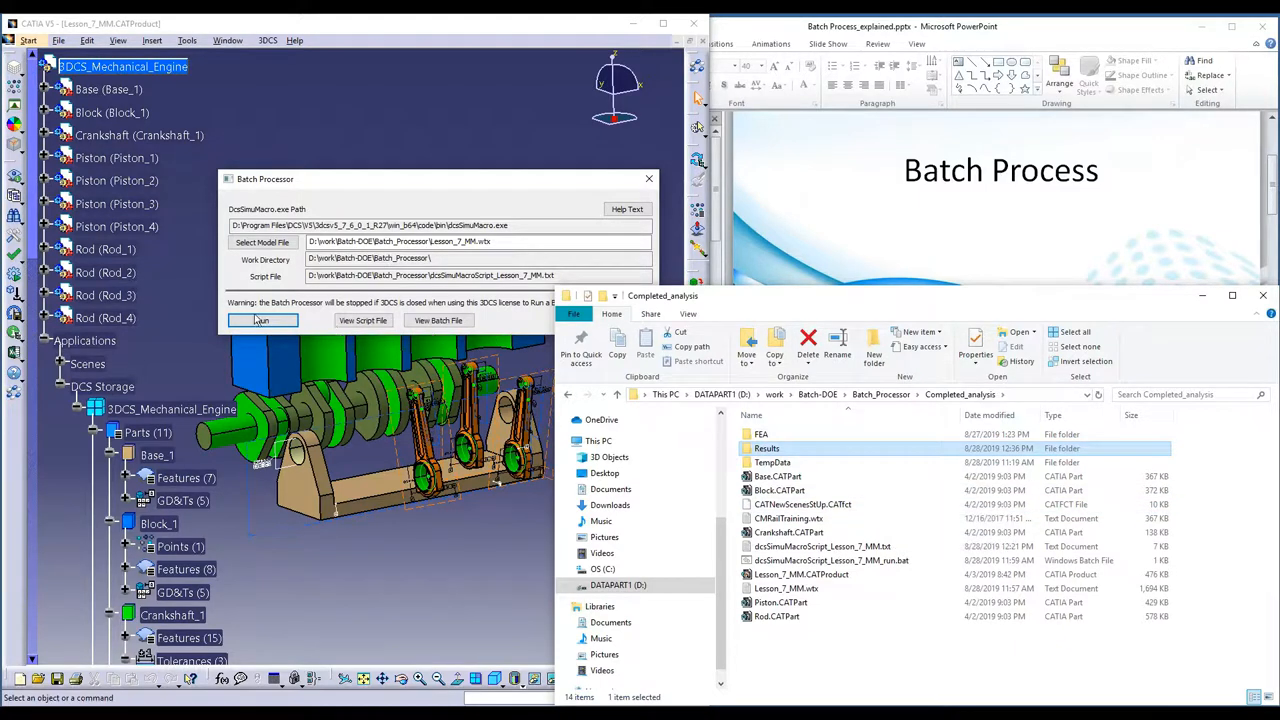
pyautogui.click(112, 112)
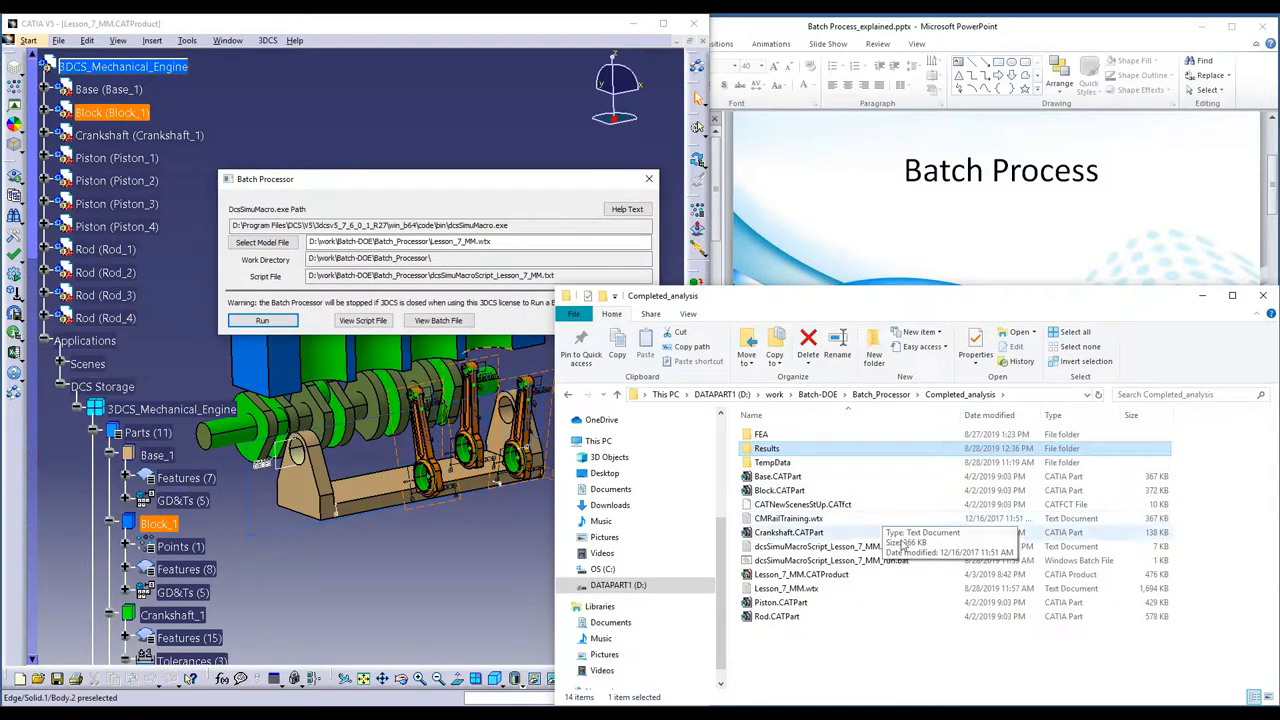
pyautogui.moveTo(900, 560)
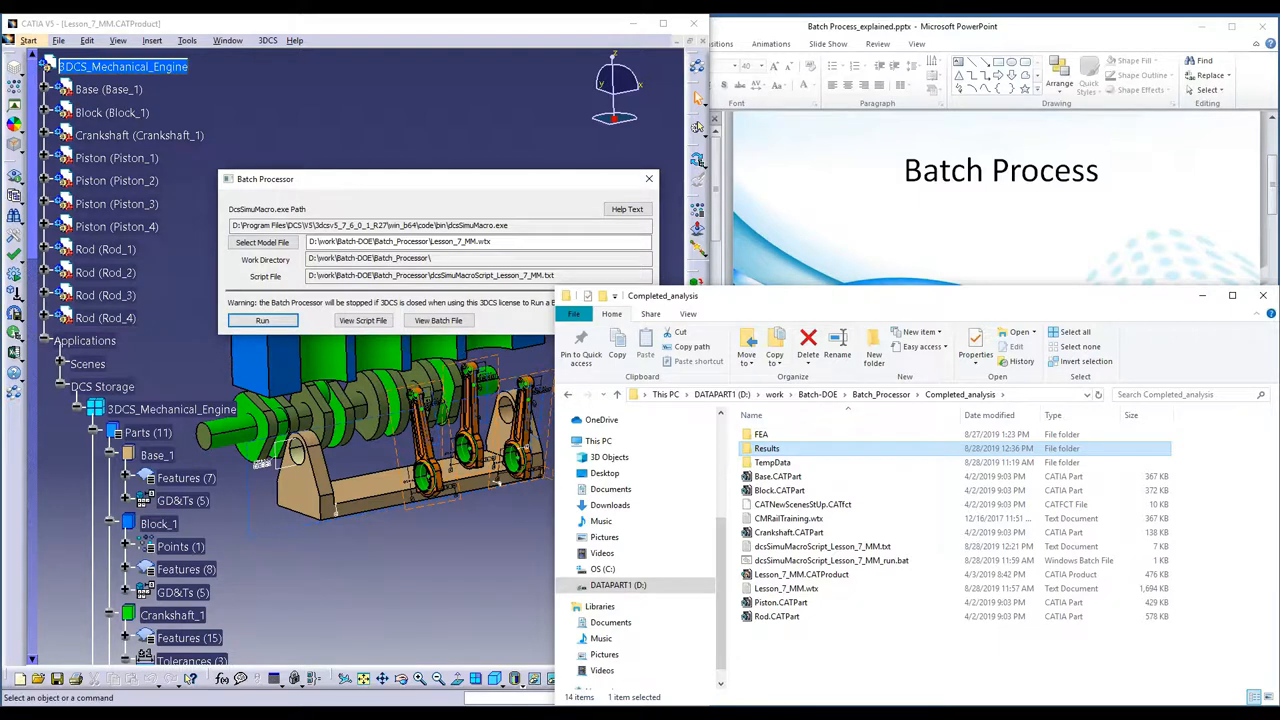
pyautogui.click(112, 112)
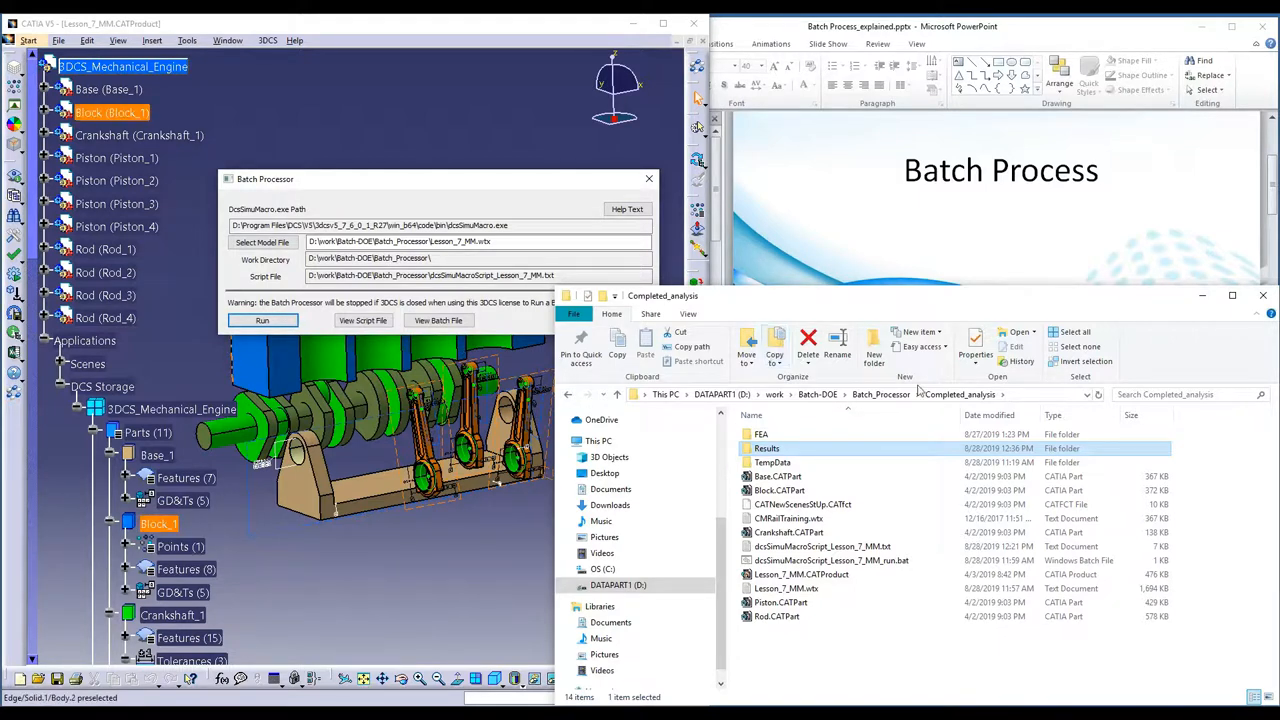
pyautogui.moveTo(944, 588)
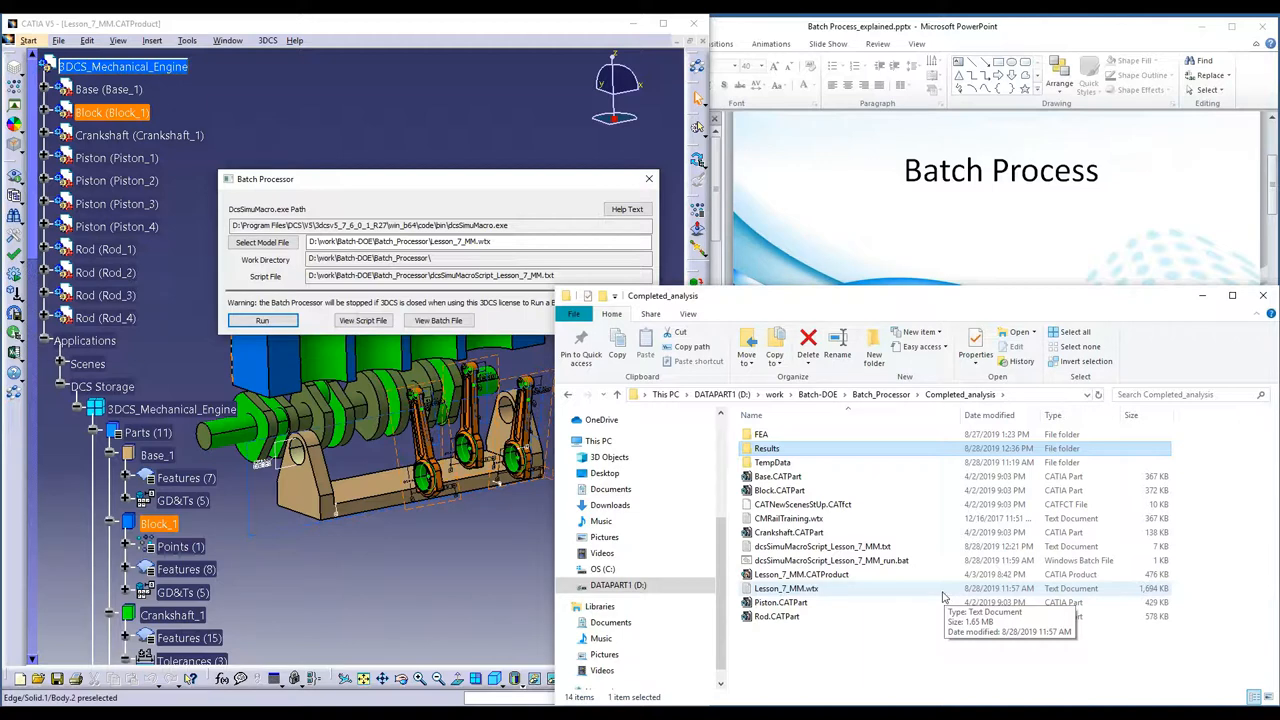
pyautogui.moveTo(864, 592)
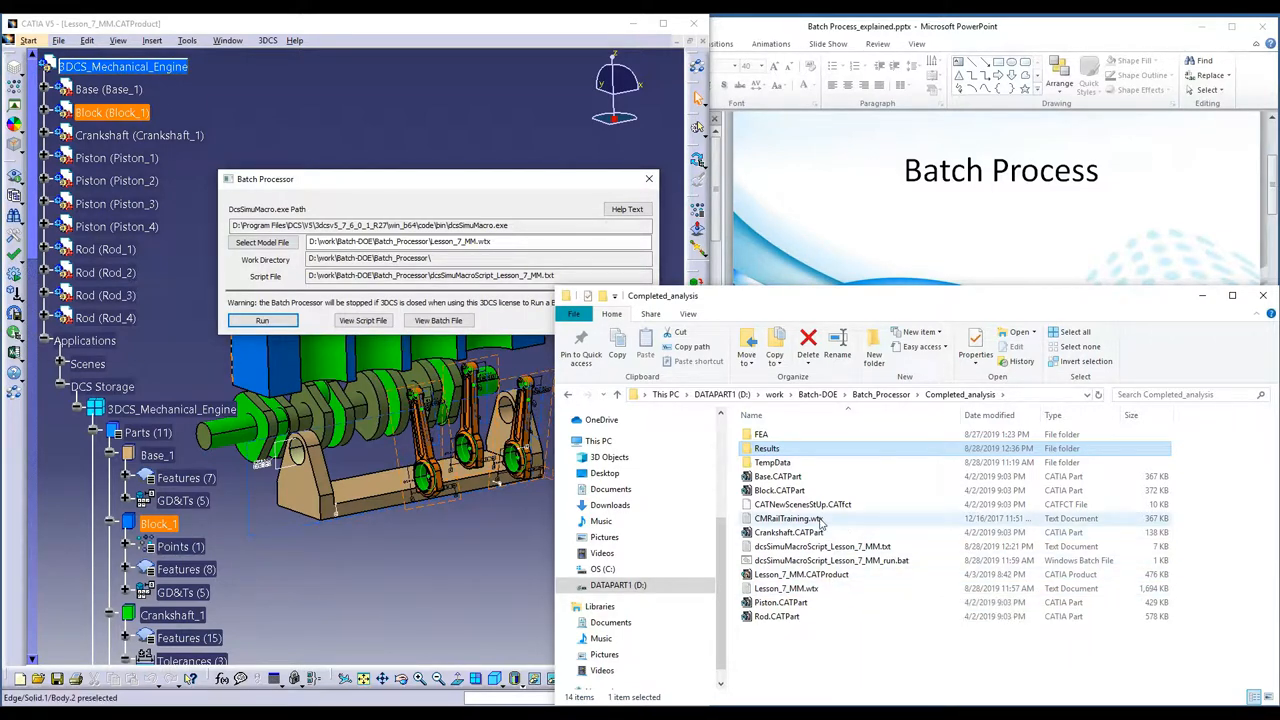
pyautogui.moveTo(788, 518)
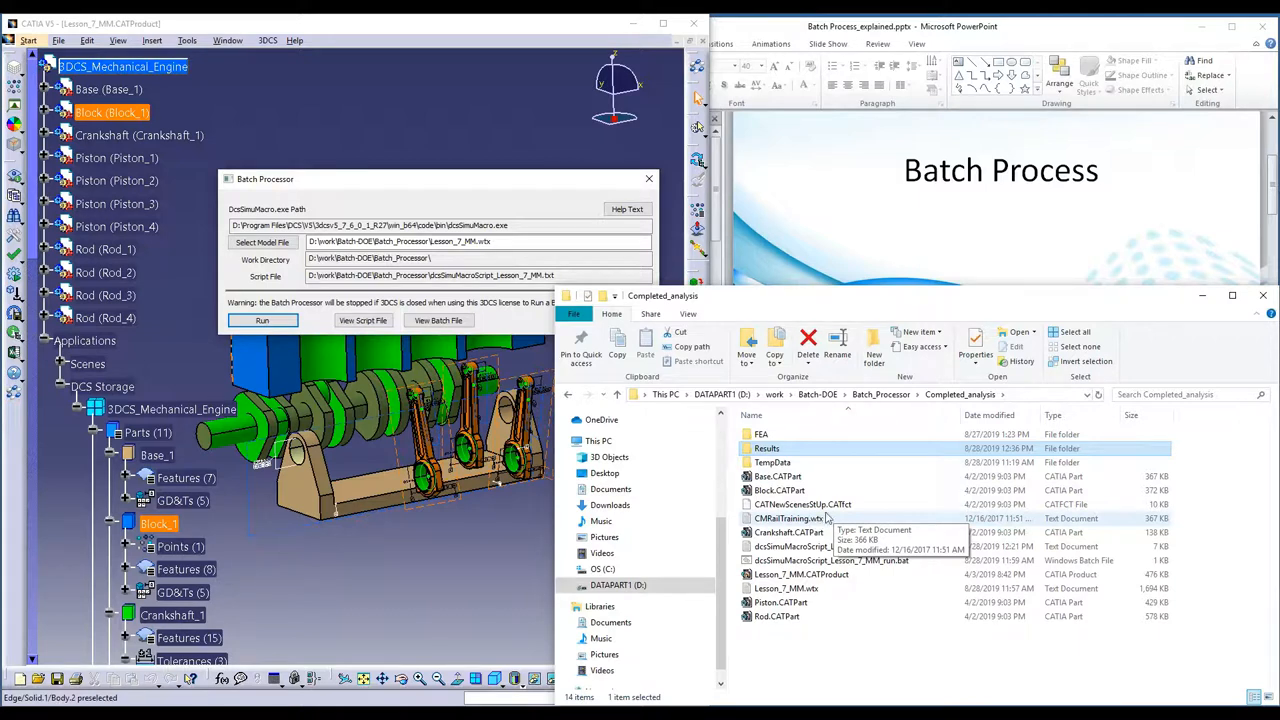
# Step: Browse into the FEA subfolder and return to Completed_analysis
pyautogui.doubleClick(760, 434)
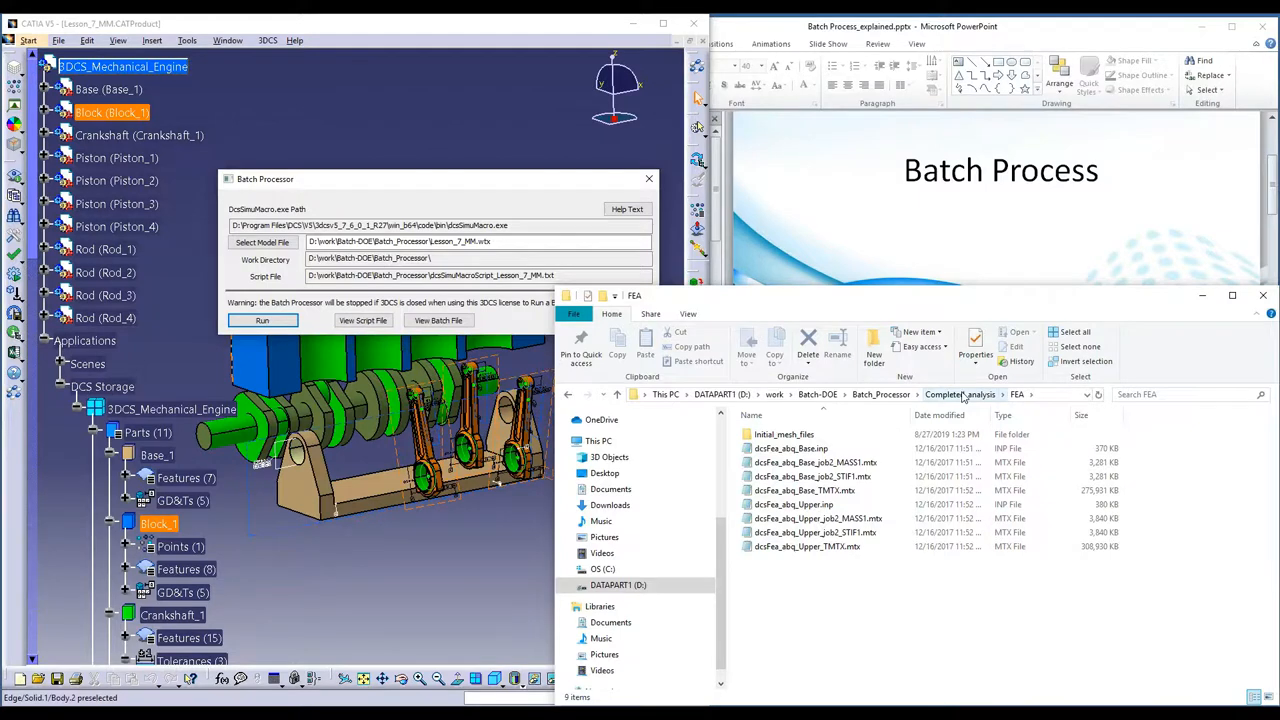
pyautogui.click(958, 394)
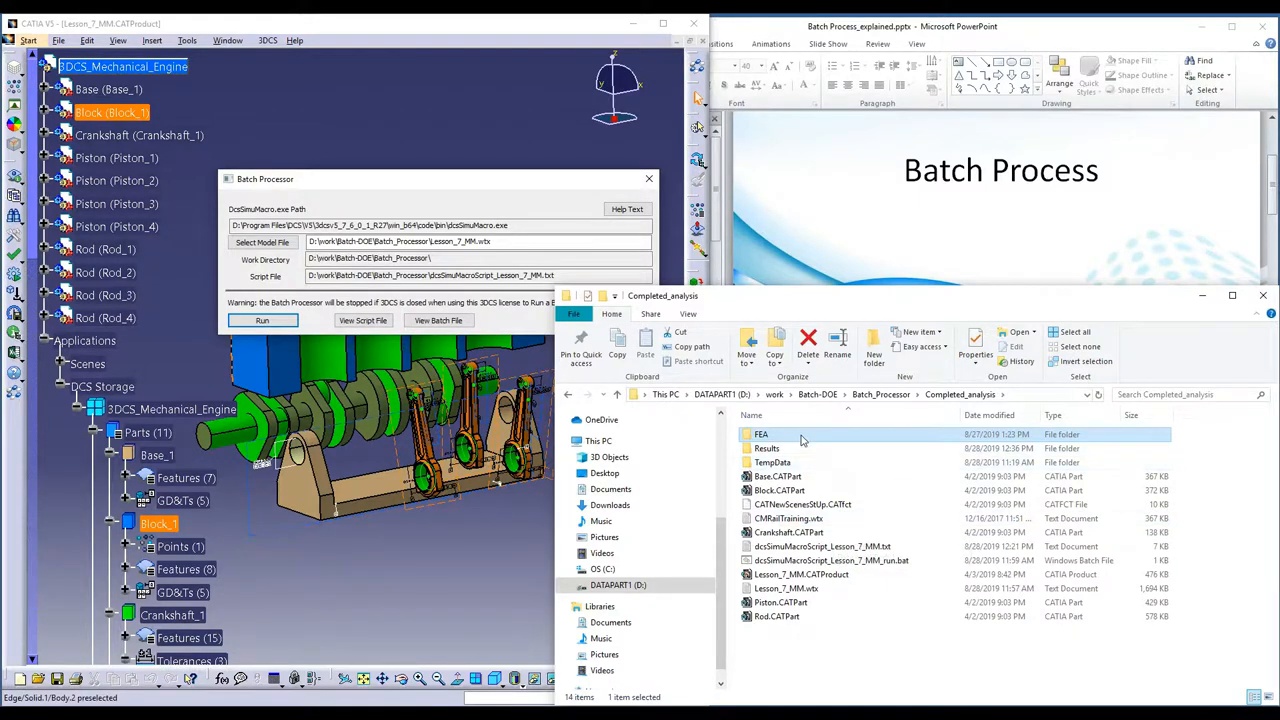
pyautogui.moveTo(862, 518)
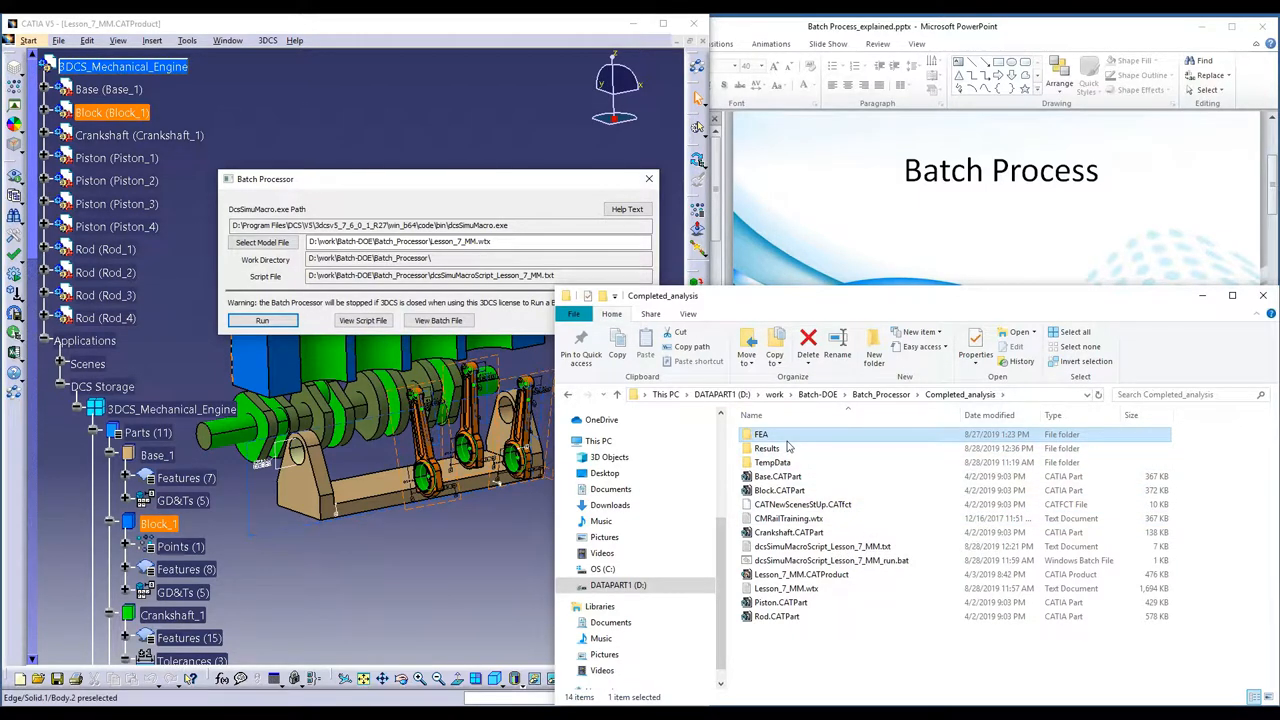
pyautogui.moveTo(784, 490)
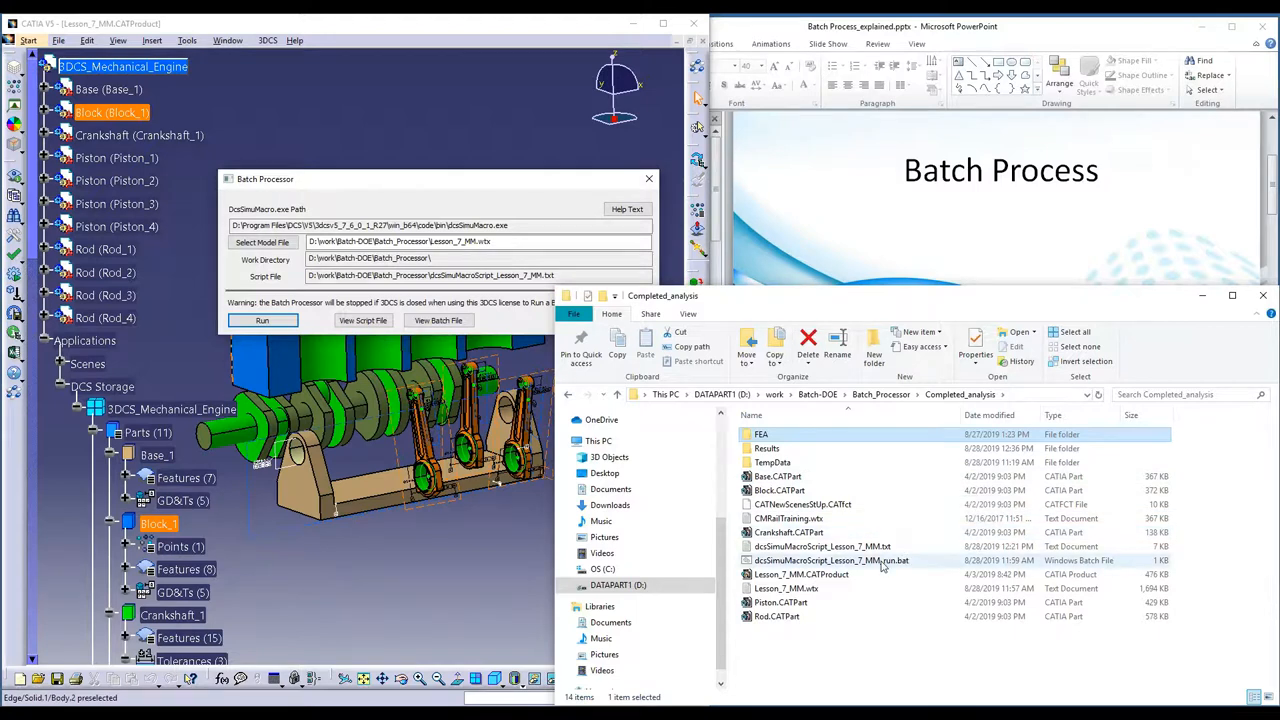
pyautogui.moveTo(822, 546)
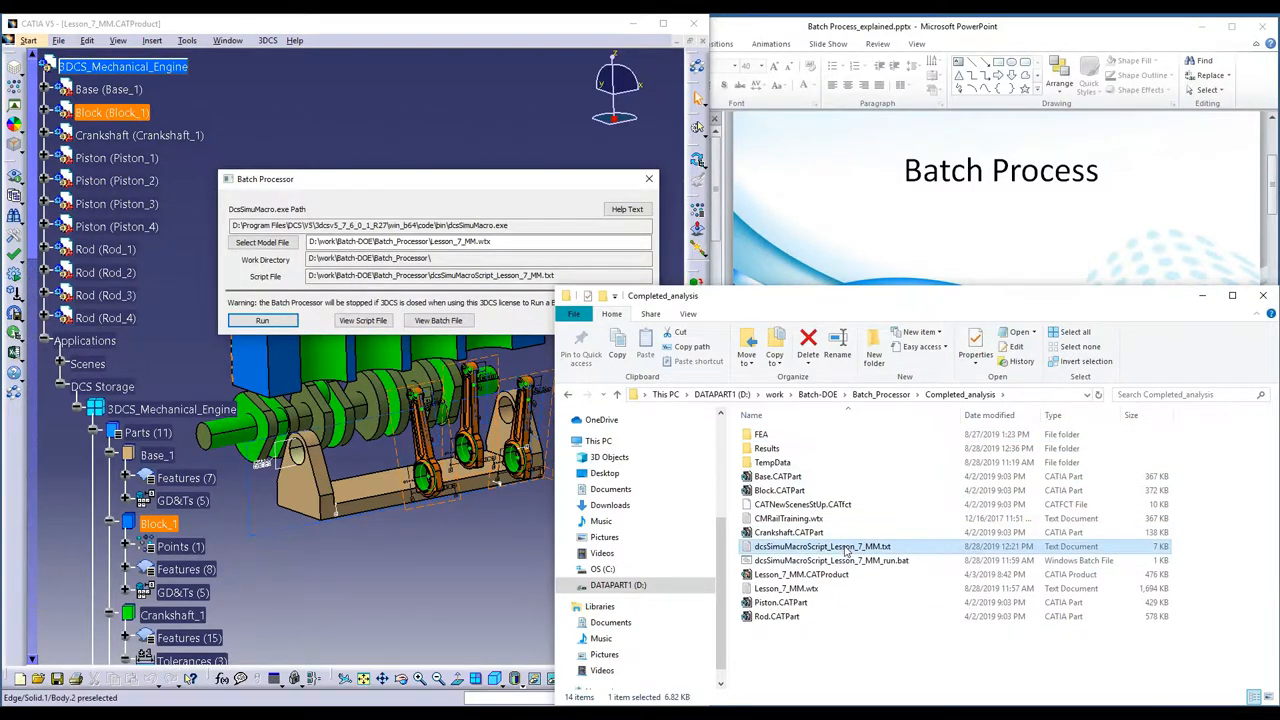
# Step: Edit the Lesson_7_MM macro script to add DCSLOAD CMRailTraining.vtx and DCSSIMU_SAVE lines for its results
pyautogui.doubleClick(822, 546)
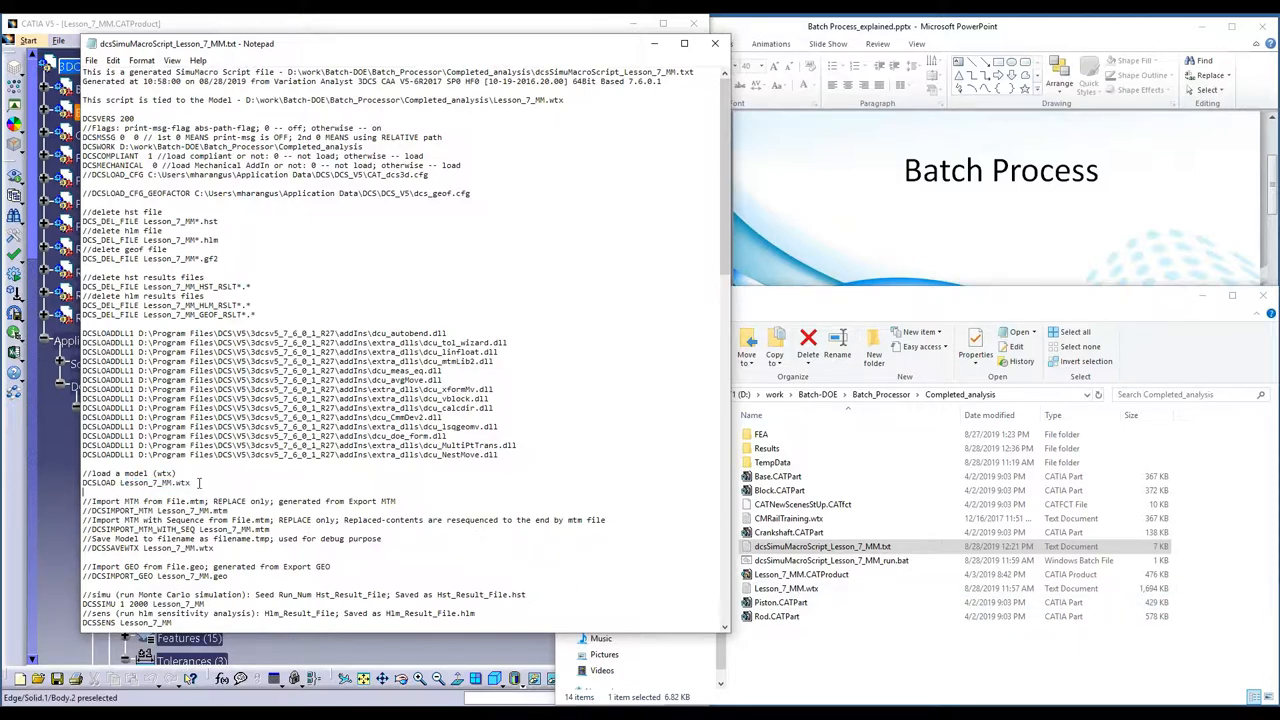
pyautogui.scroll(-3)
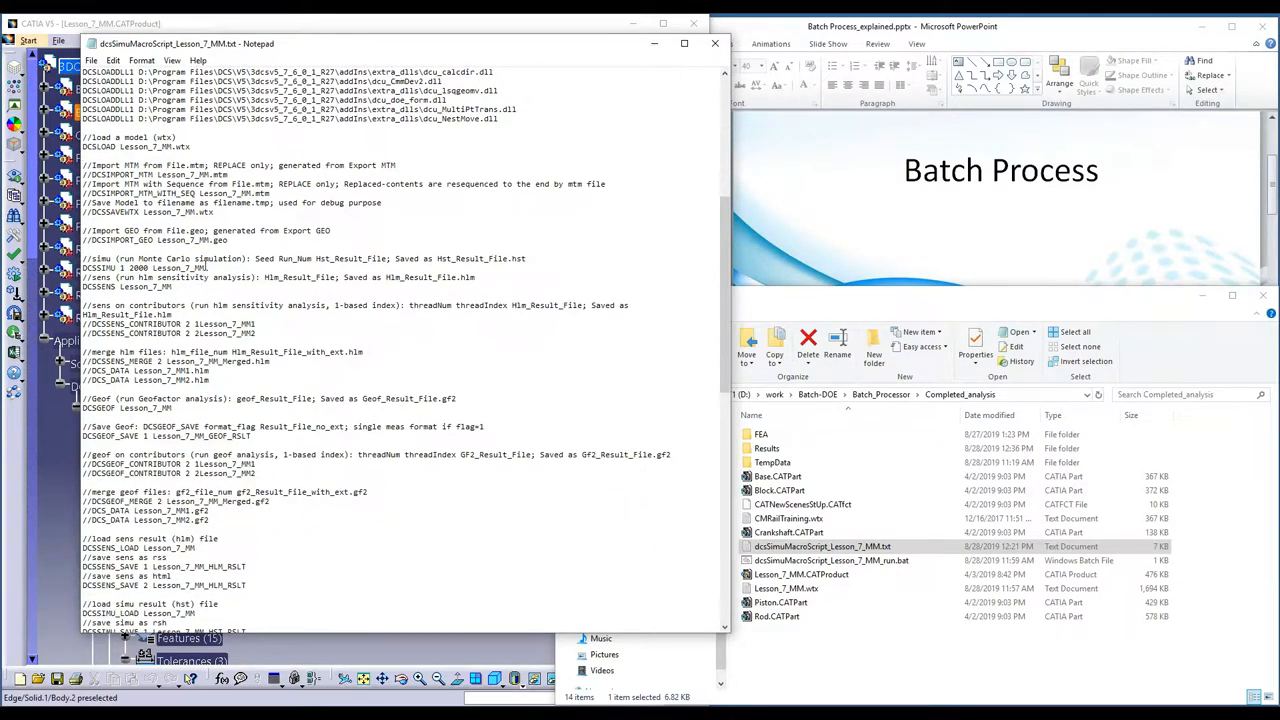
pyautogui.doubleClick(164, 268)
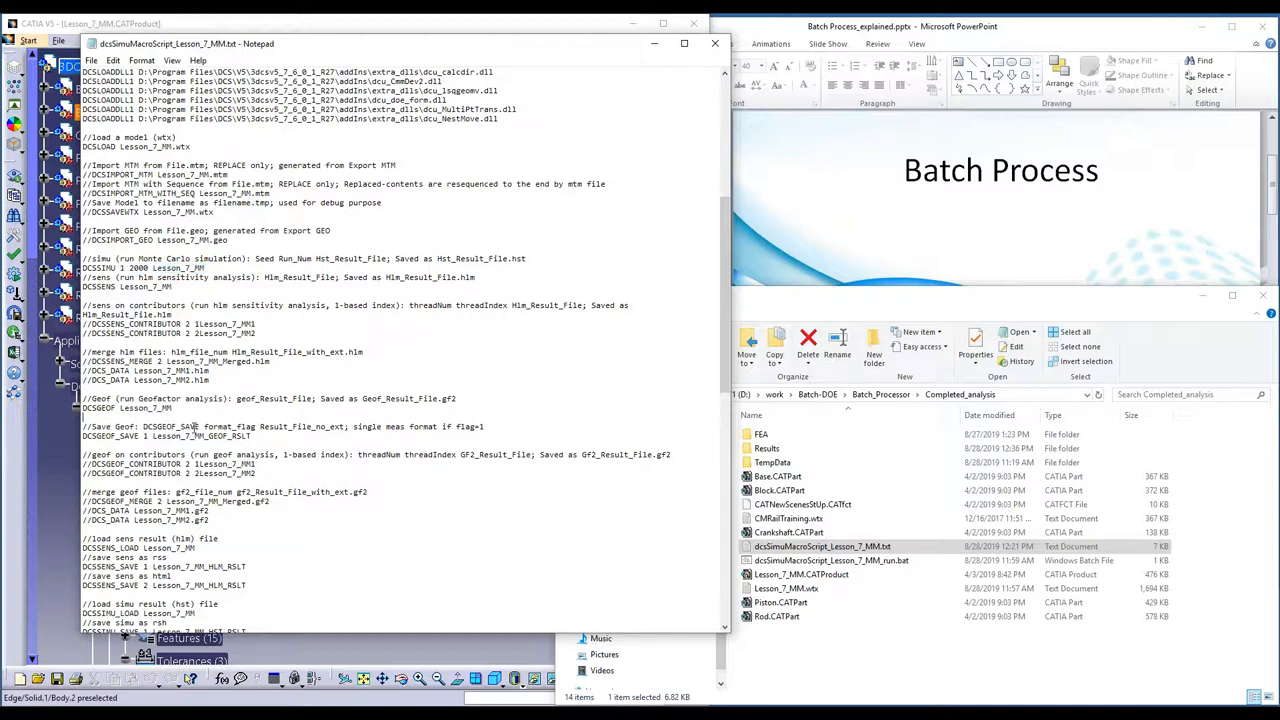
pyautogui.scroll(-3)
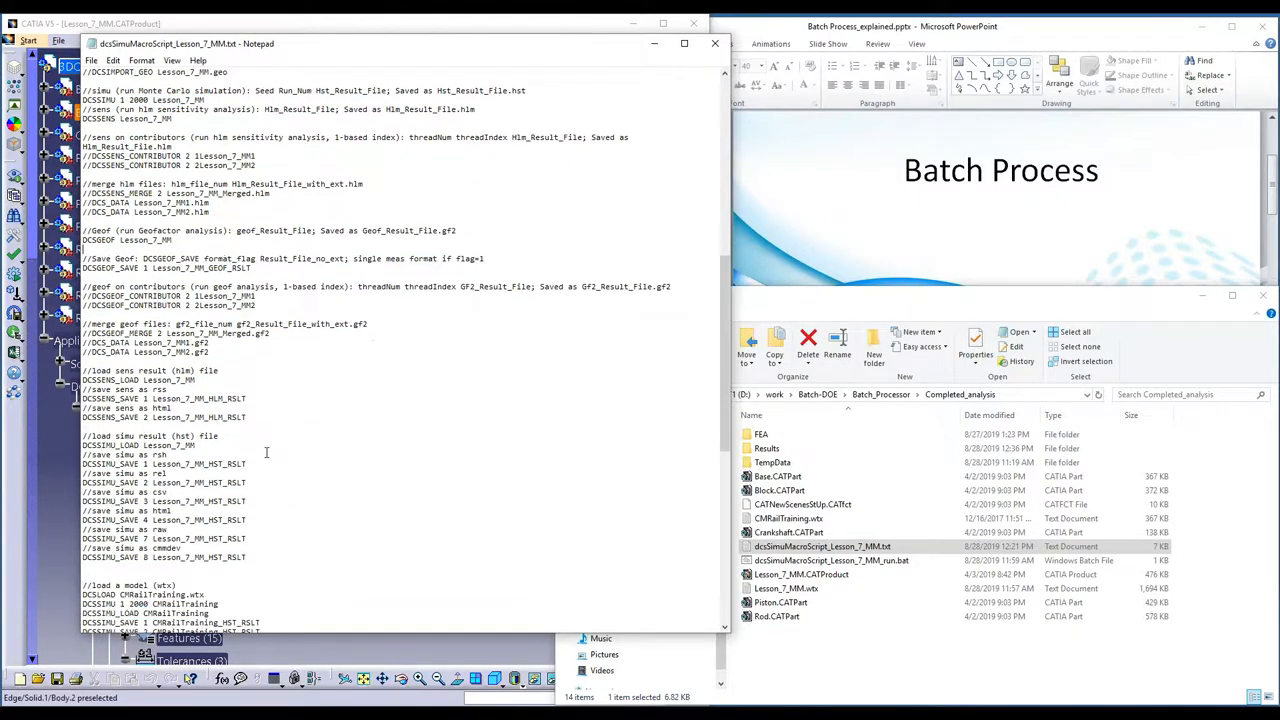
pyautogui.scroll(-3)
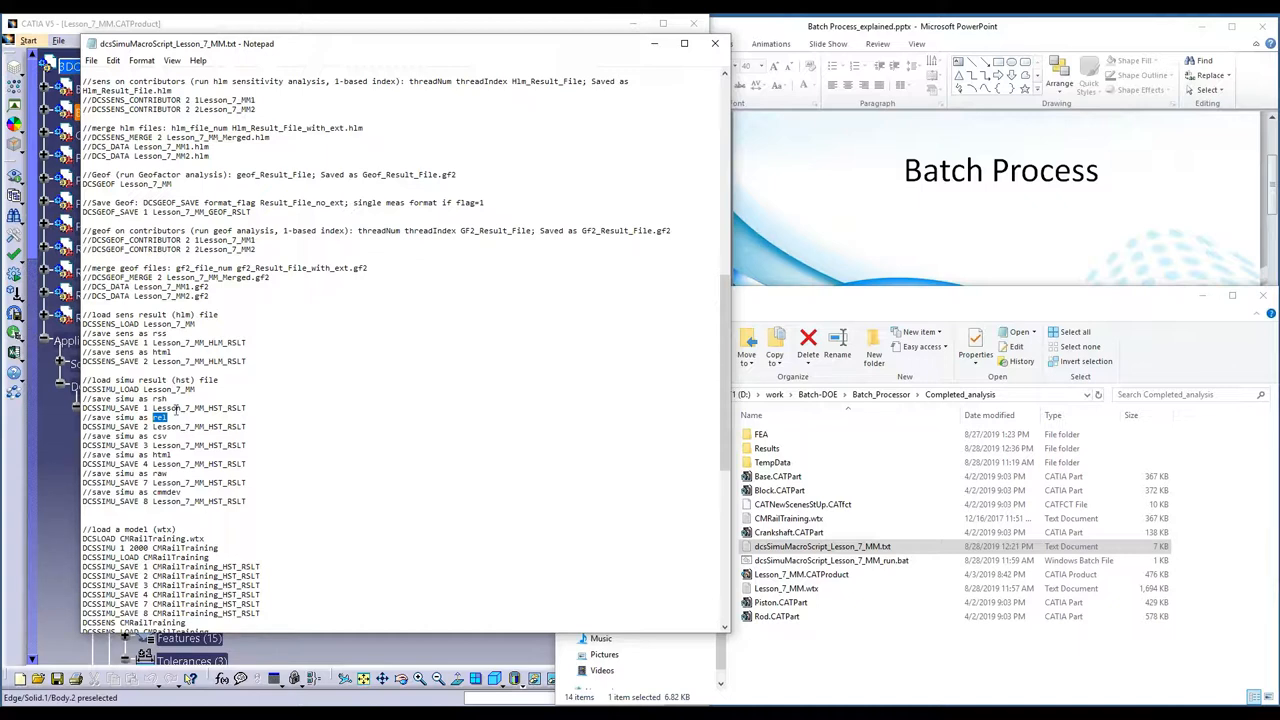
pyautogui.moveTo(186, 464)
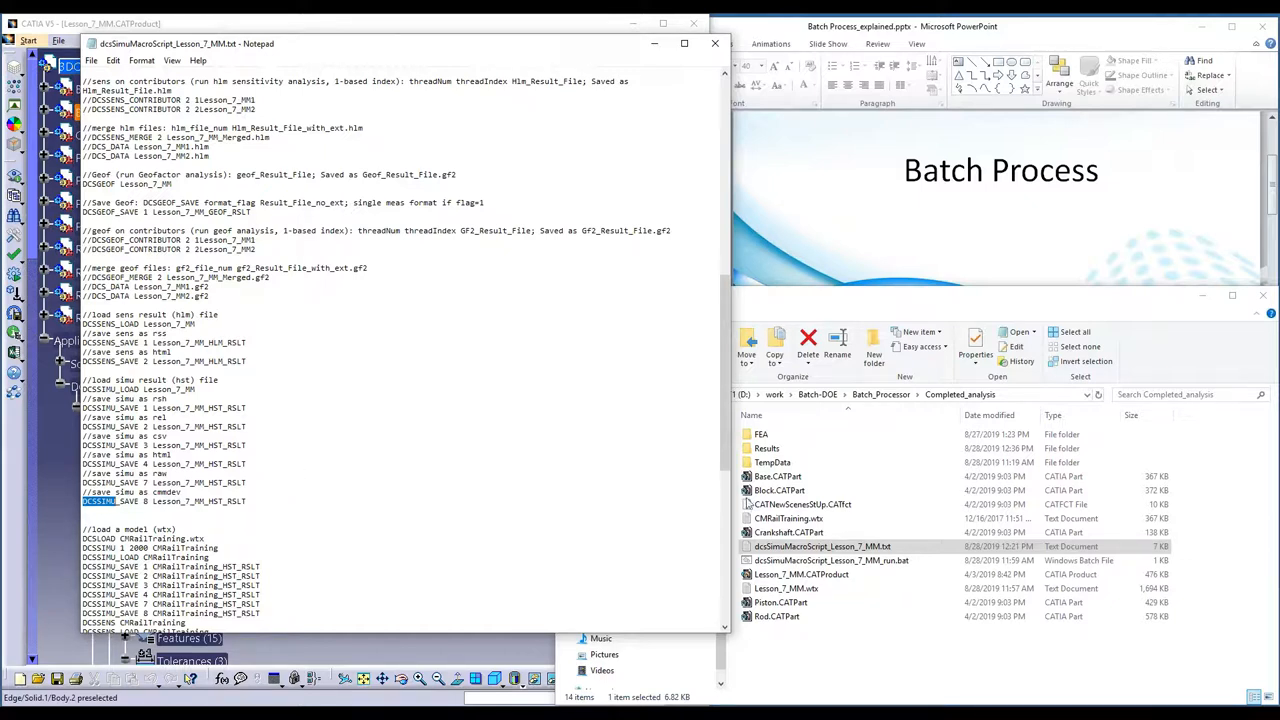
pyautogui.moveTo(486, 440)
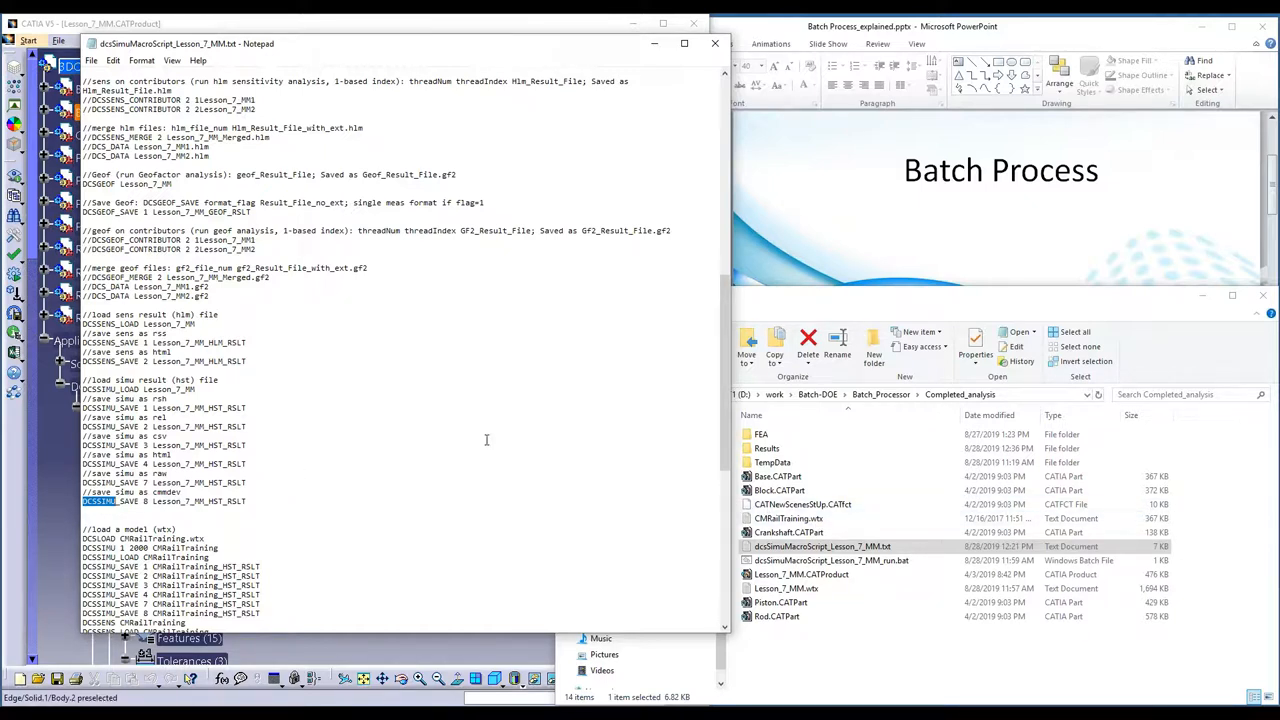
# Step: Finish the CMRailTraining DCSSIMU_SAVE lines in the macro script and close the file
pyautogui.scroll(-3)
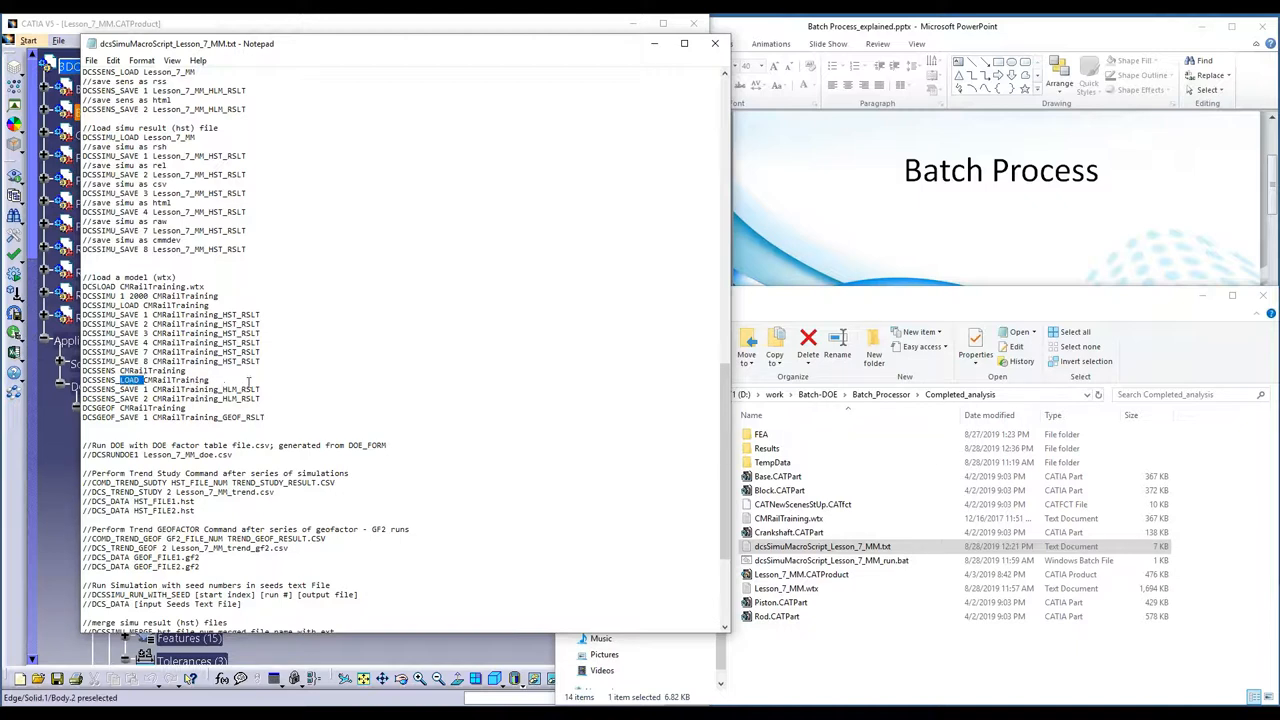
pyautogui.moveTo(84, 390); pyautogui.dragTo(264, 398)
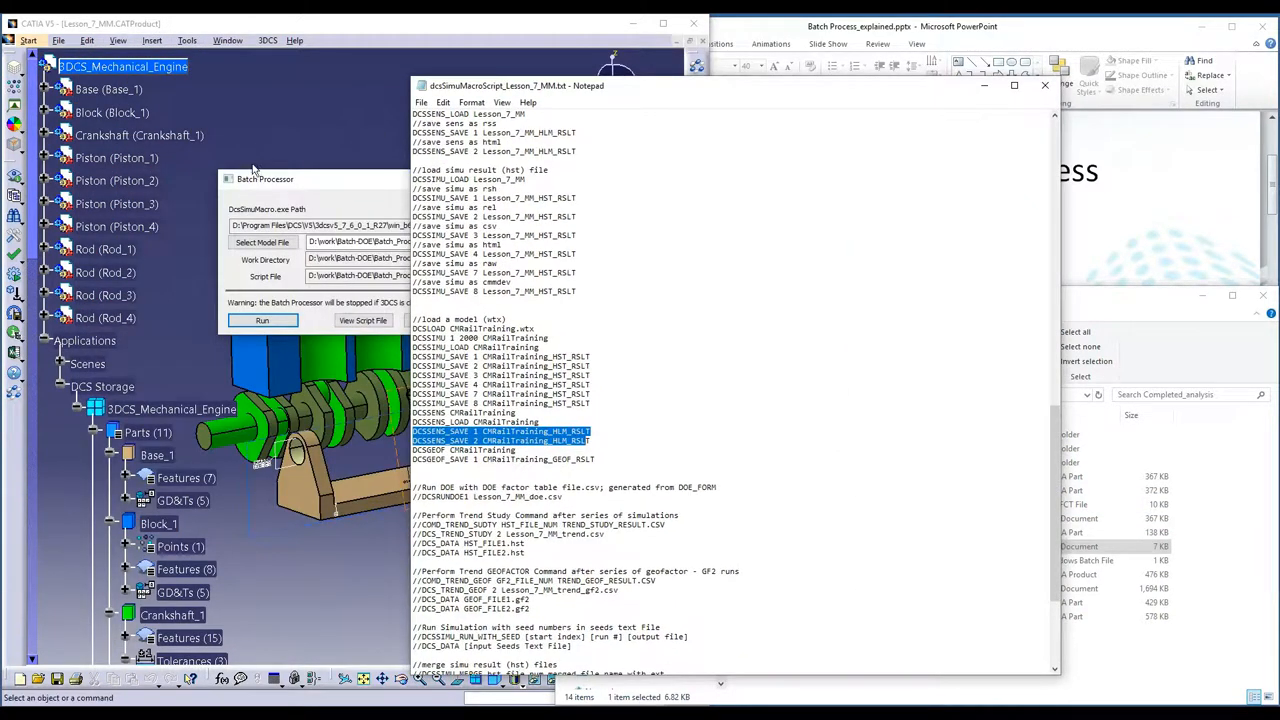
pyautogui.moveTo(308, 208)
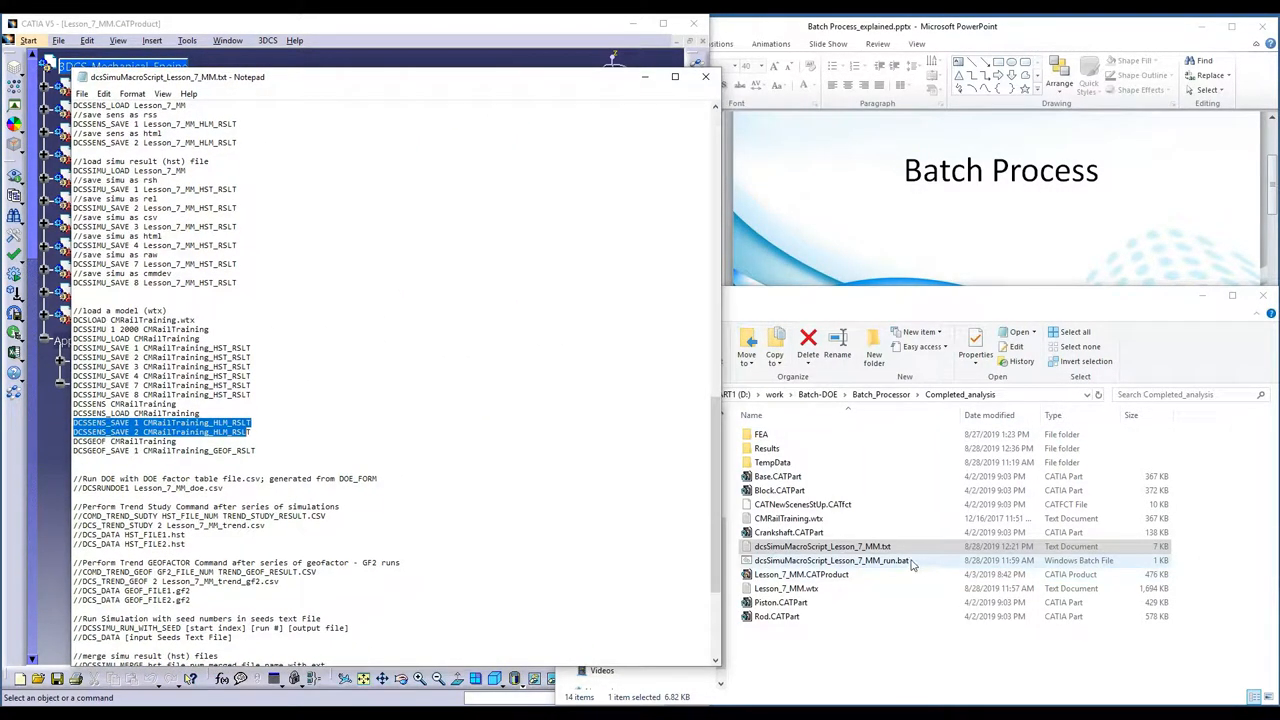
pyautogui.click(822, 546)
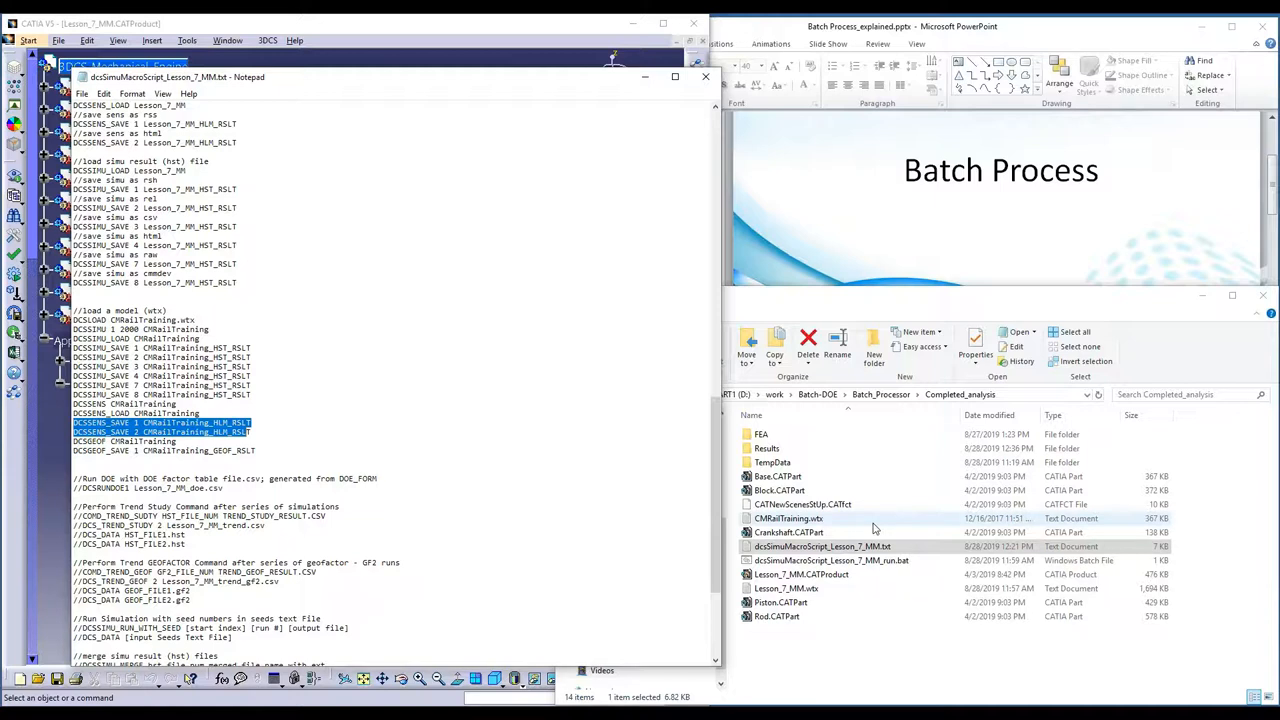
pyautogui.click(822, 546)
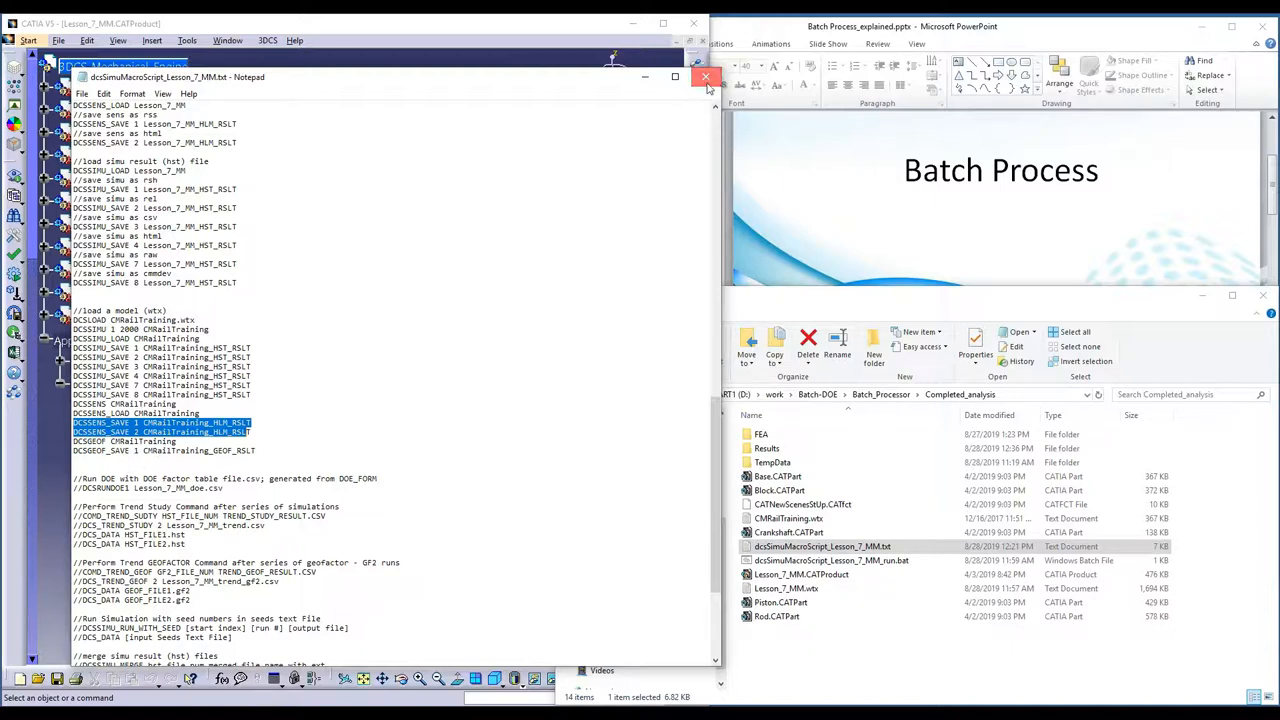
pyautogui.click(706, 76)
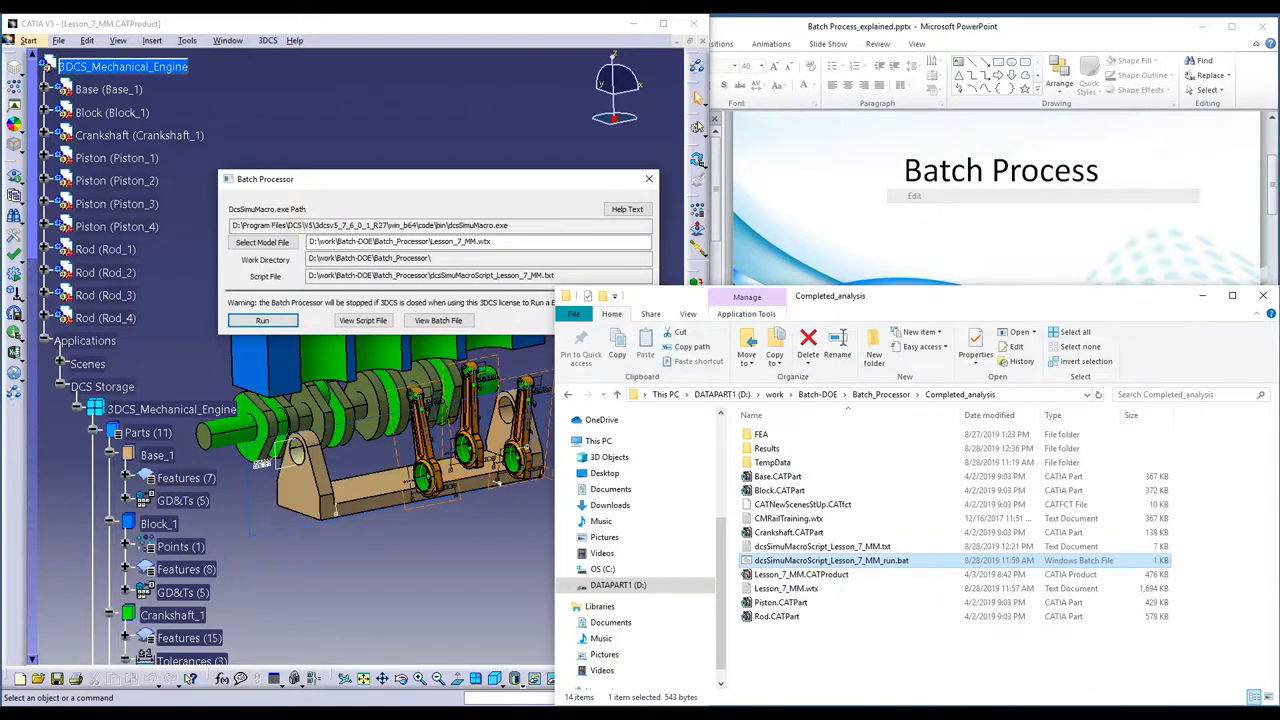
pyautogui.click(438, 320)
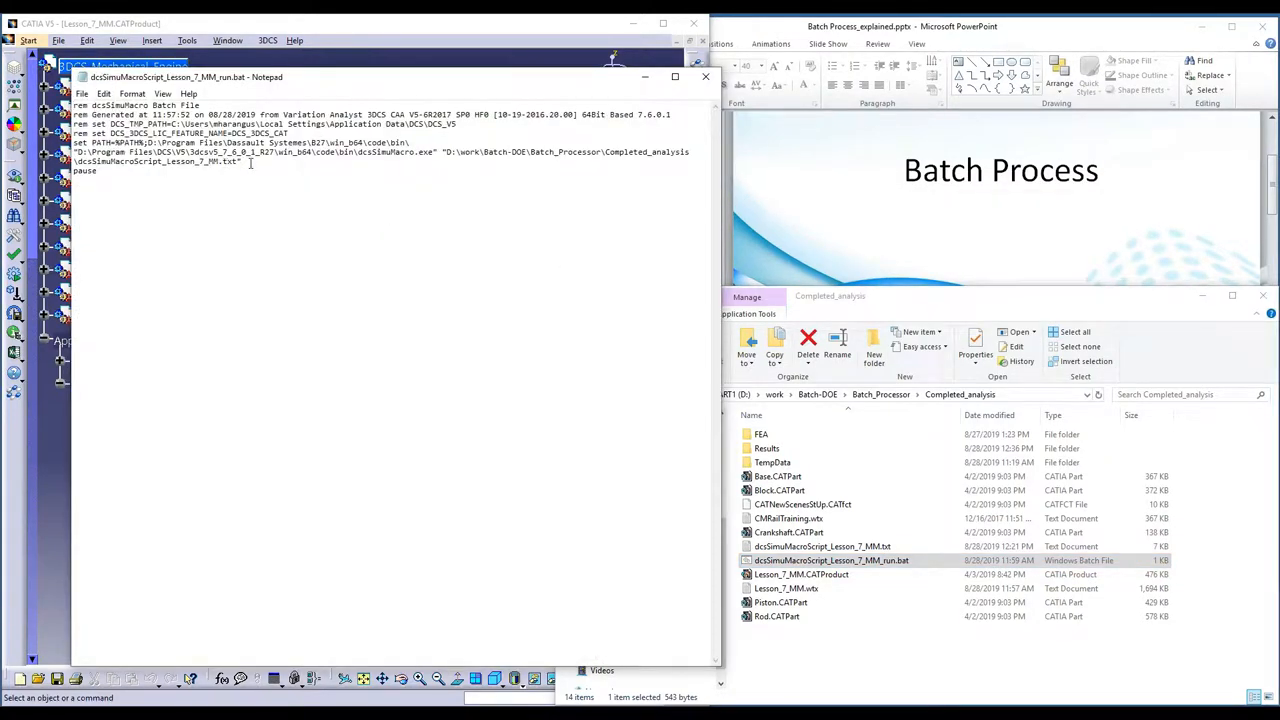
pyautogui.doubleClick(156, 160)
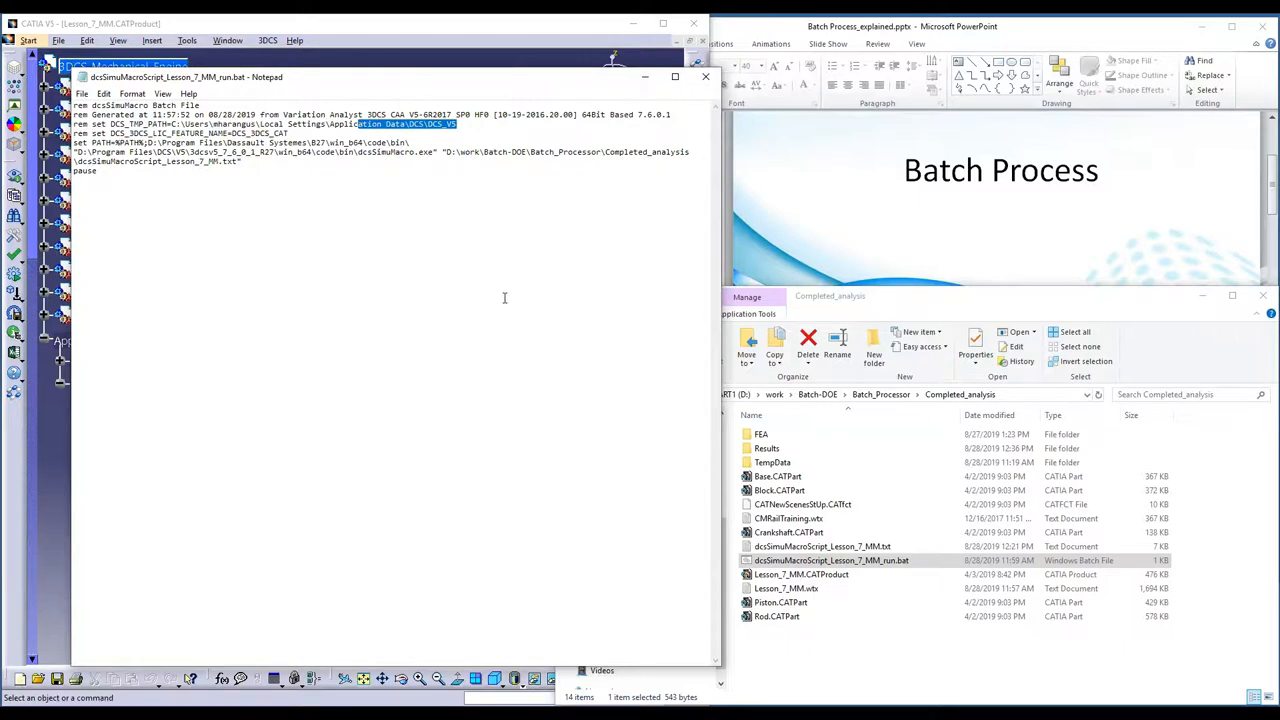
pyautogui.moveTo(420, 158)
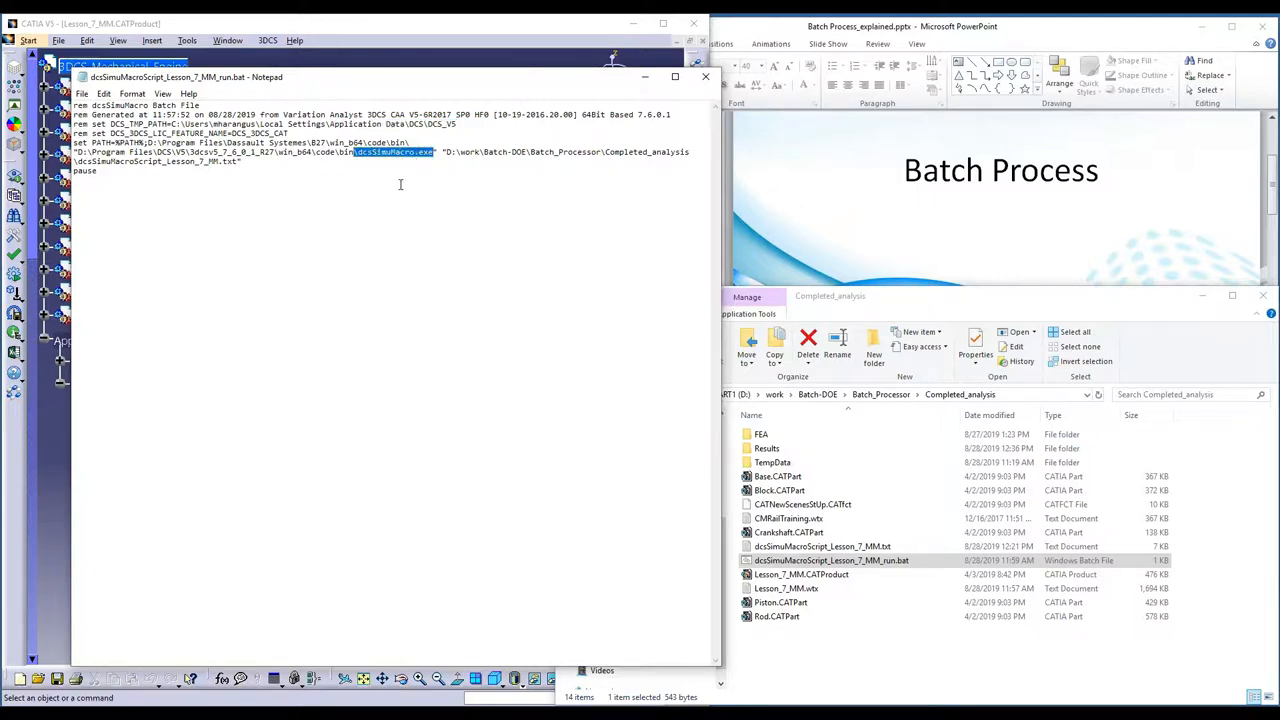
pyautogui.moveTo(412, 170)
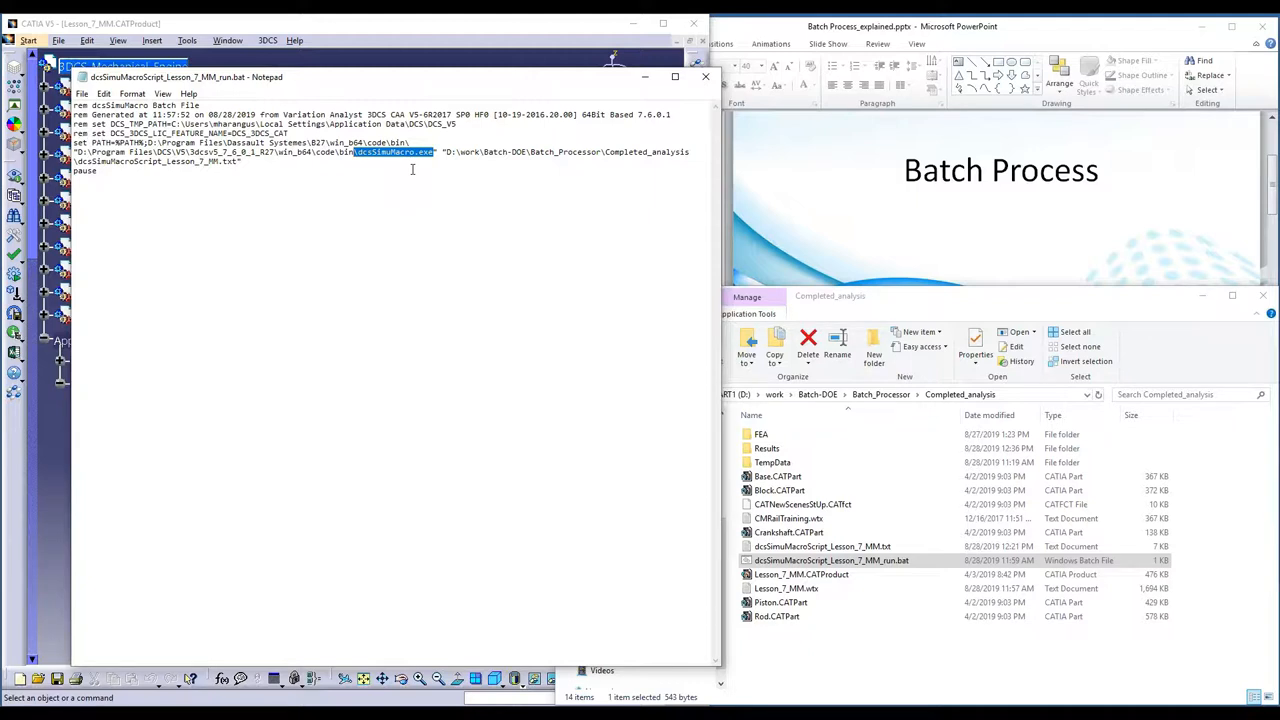
pyautogui.moveTo(334, 164)
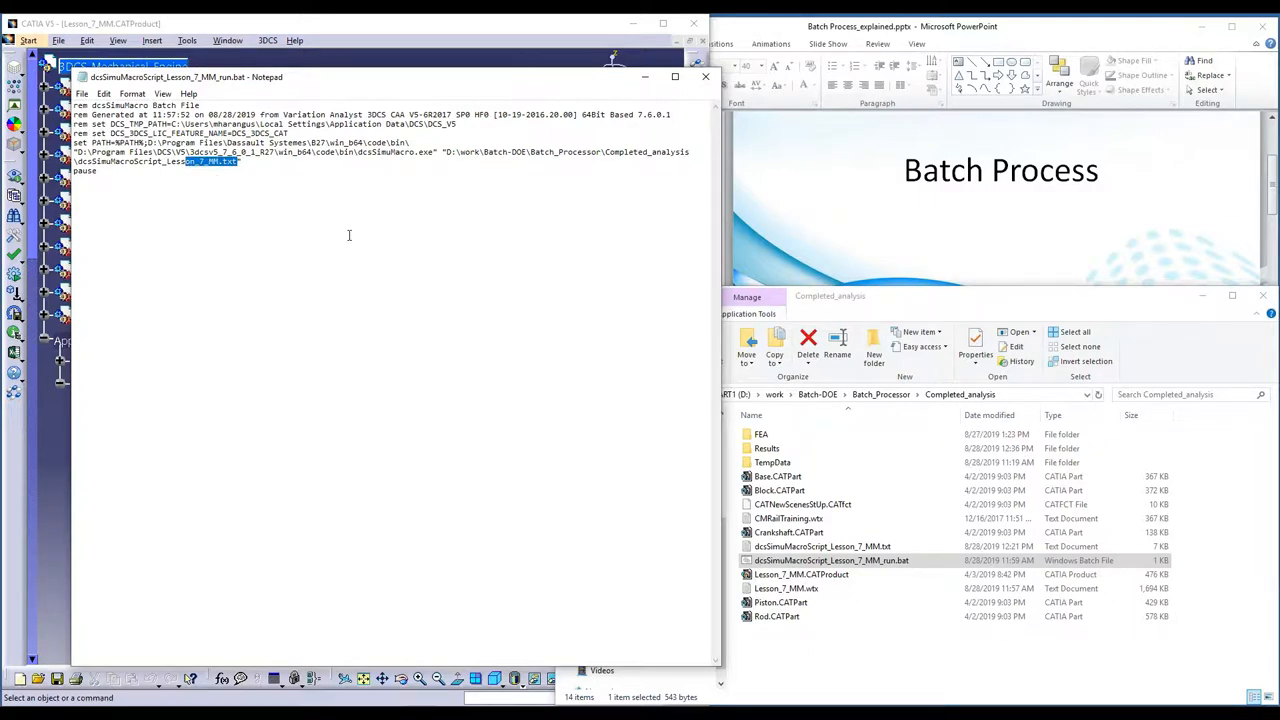
pyautogui.moveTo(724, 104)
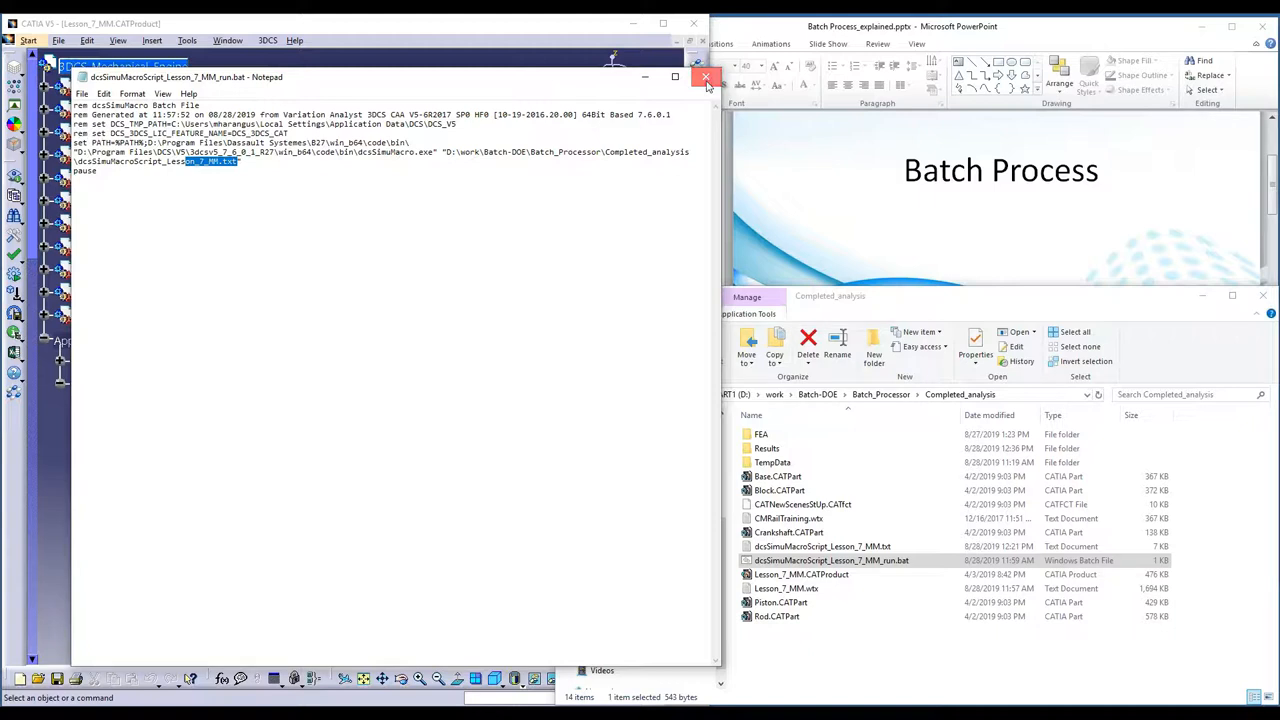
pyautogui.click(706, 76)
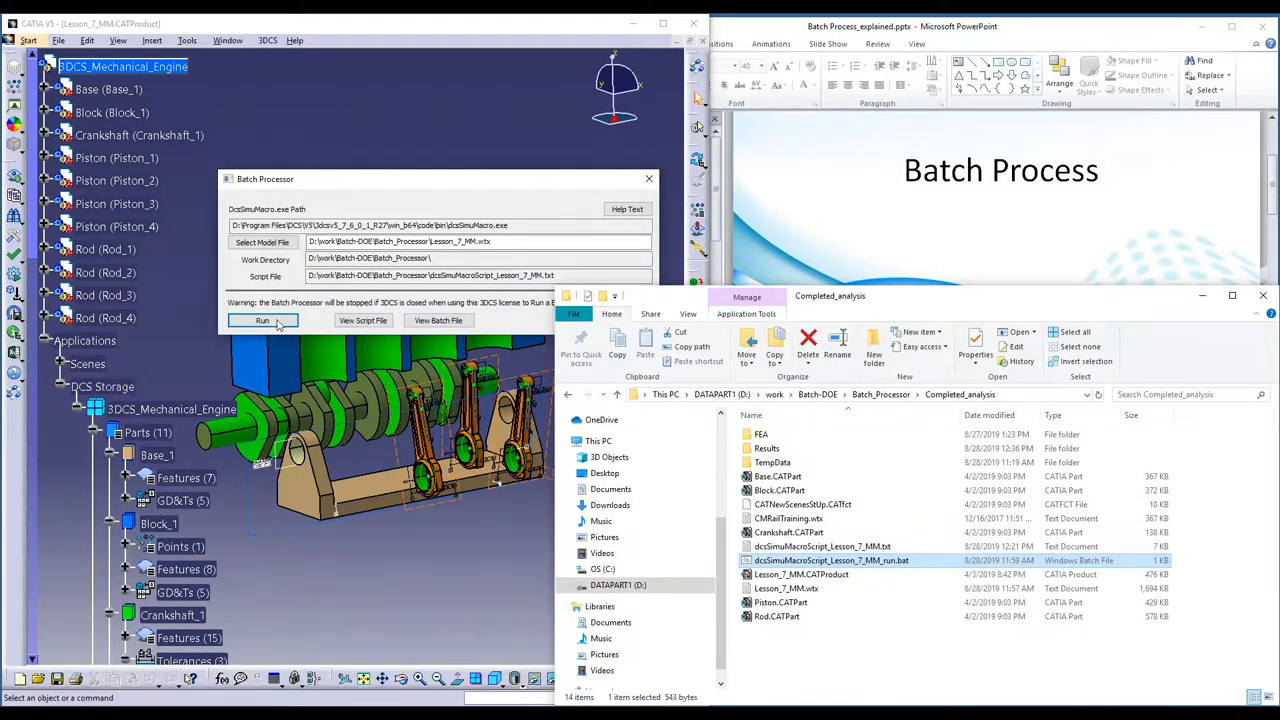
pyautogui.moveTo(864, 430)
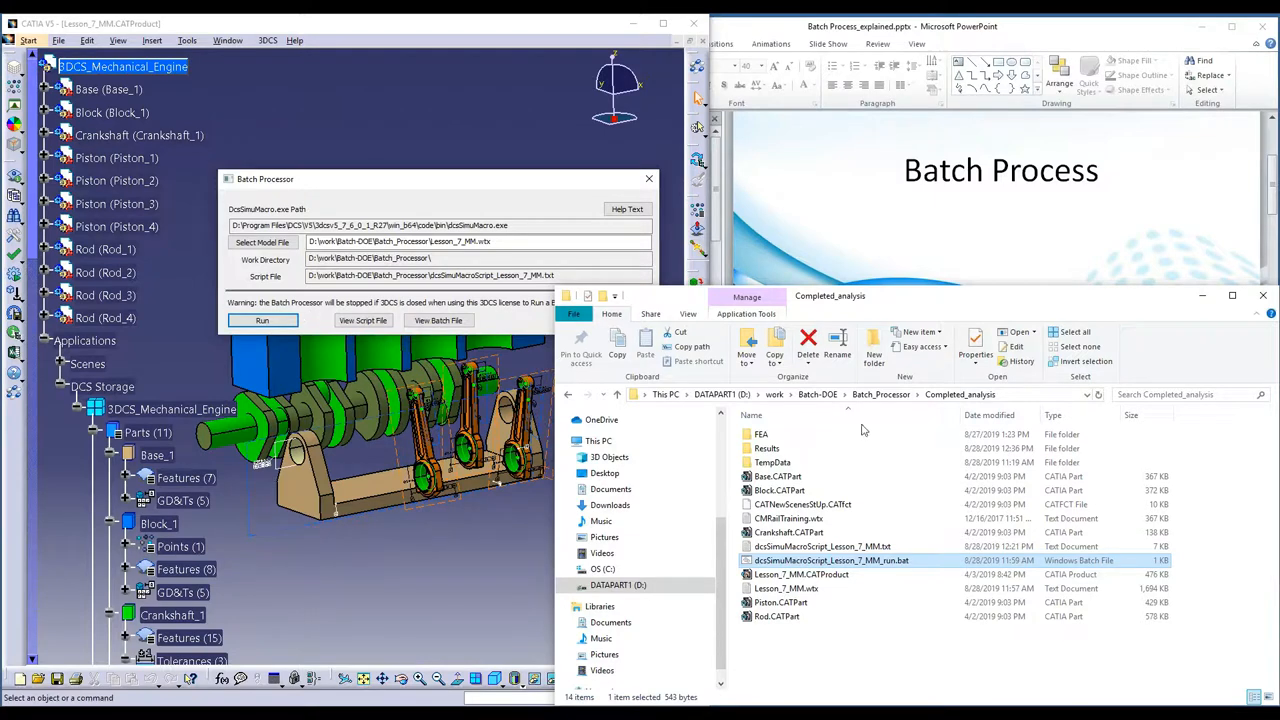
pyautogui.moveTo(904, 576)
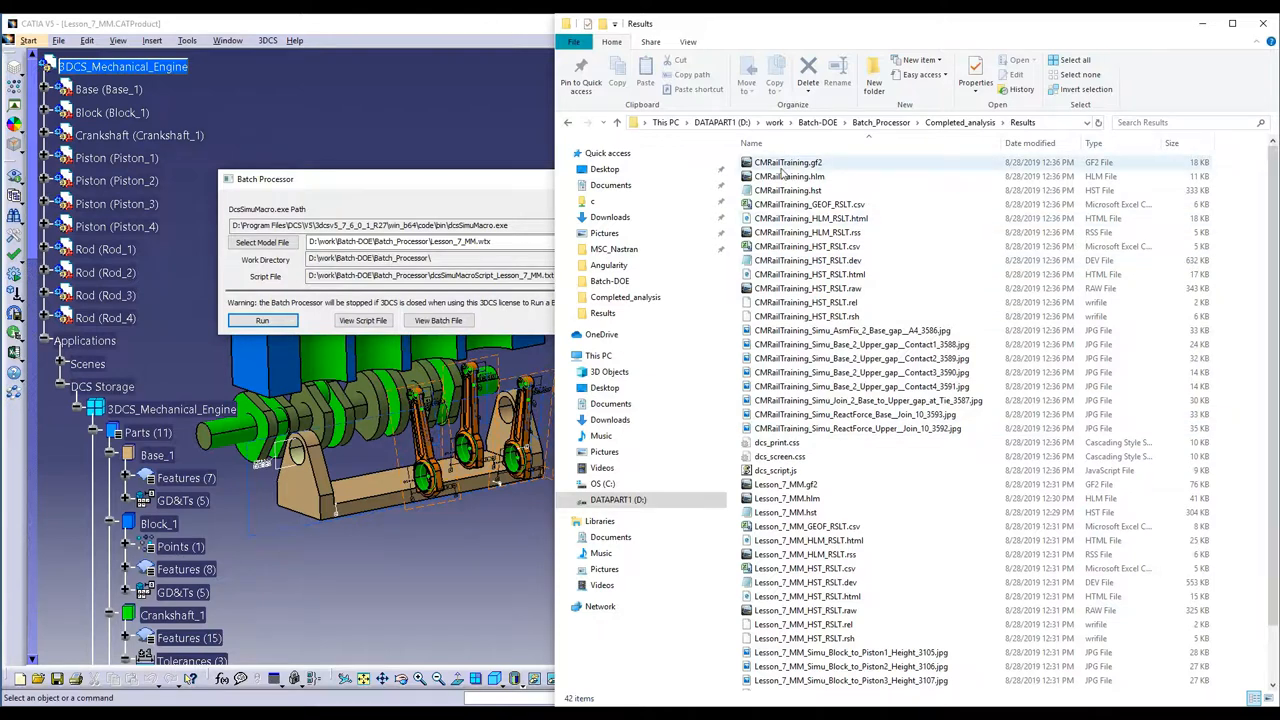
pyautogui.moveTo(856, 428)
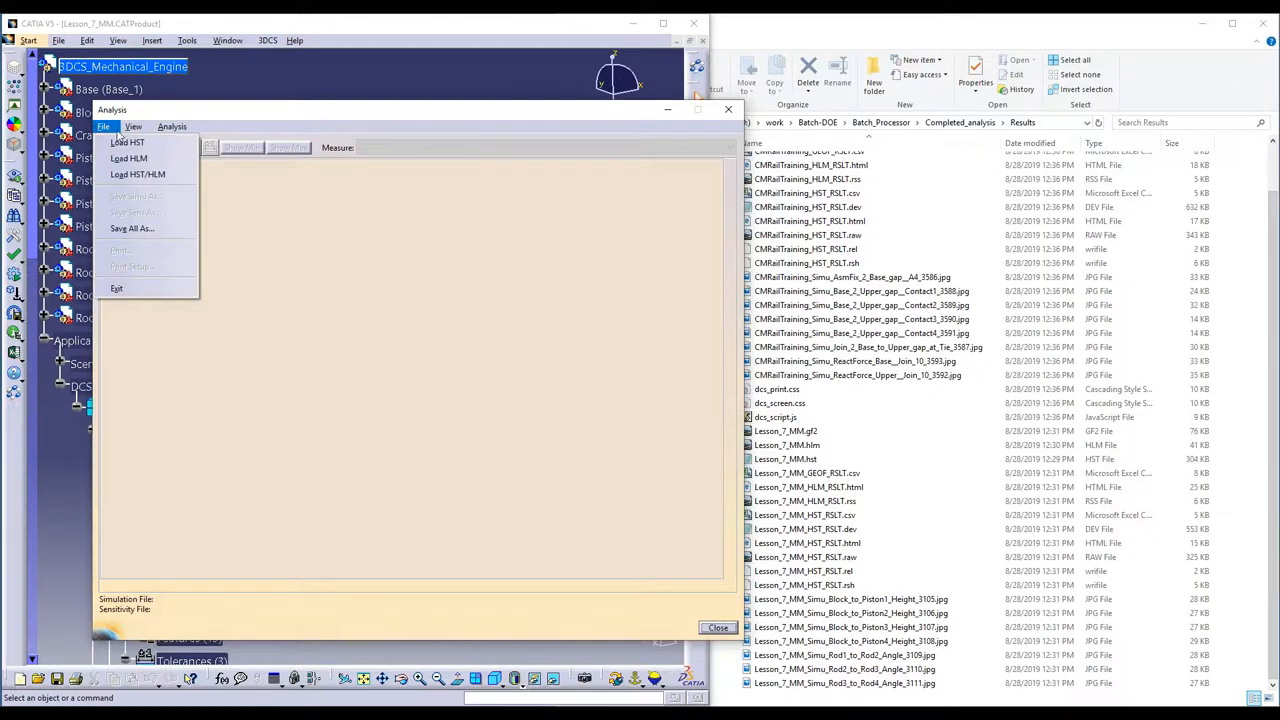
pyautogui.moveTo(136, 174)
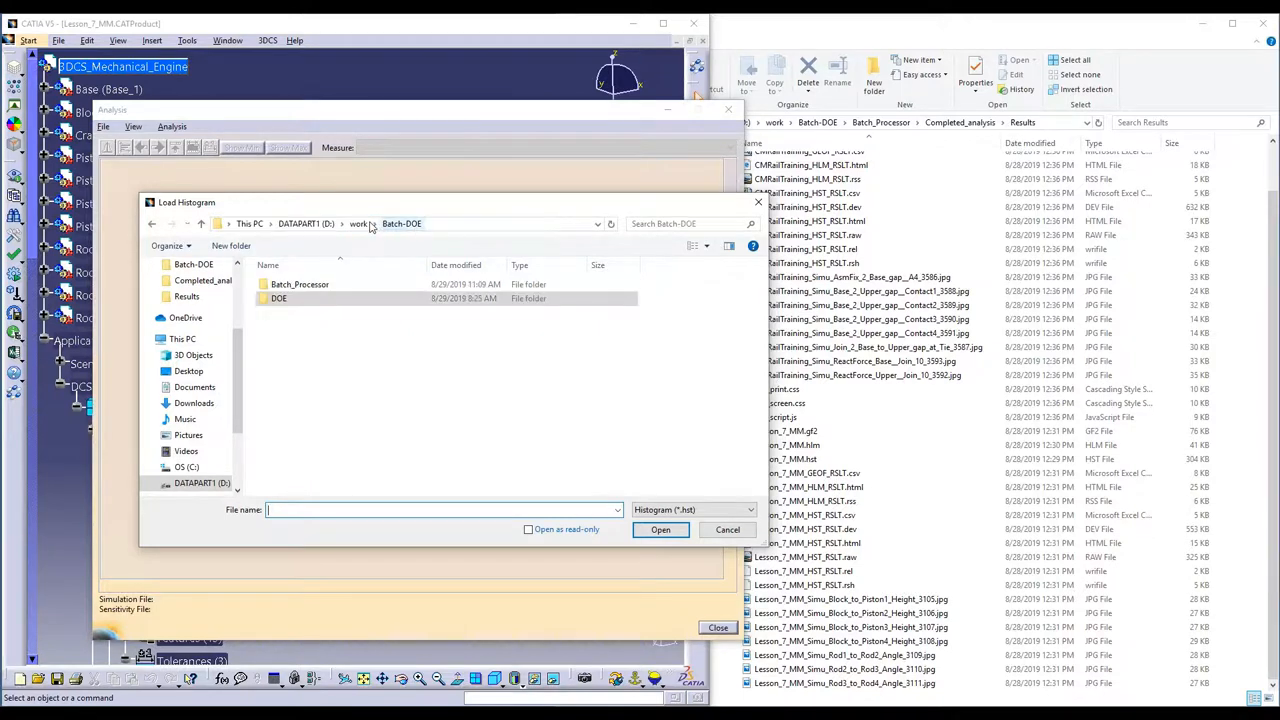
# Step: Load Lesson_7_MM.hst from Batch_Processor\Completed_analysis\Results to show the Block_to_Piston1_Height histogram
pyautogui.click(300, 284)
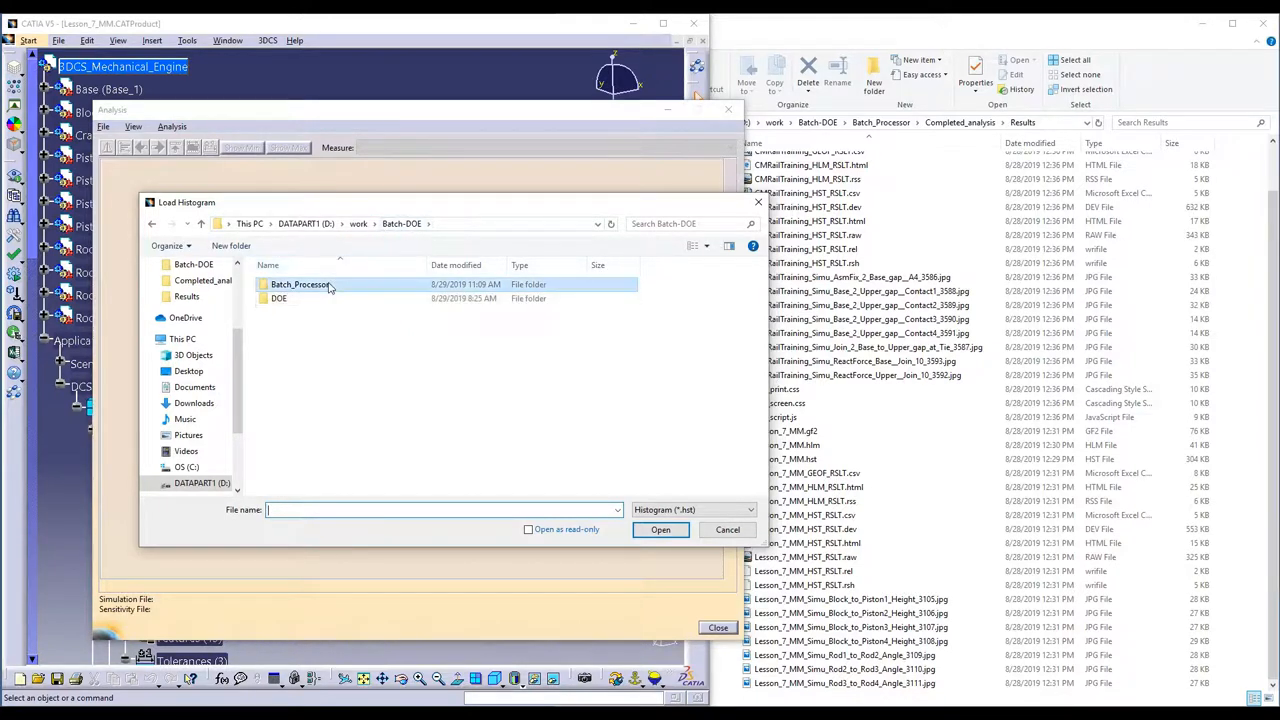
pyautogui.doubleClick(300, 284)
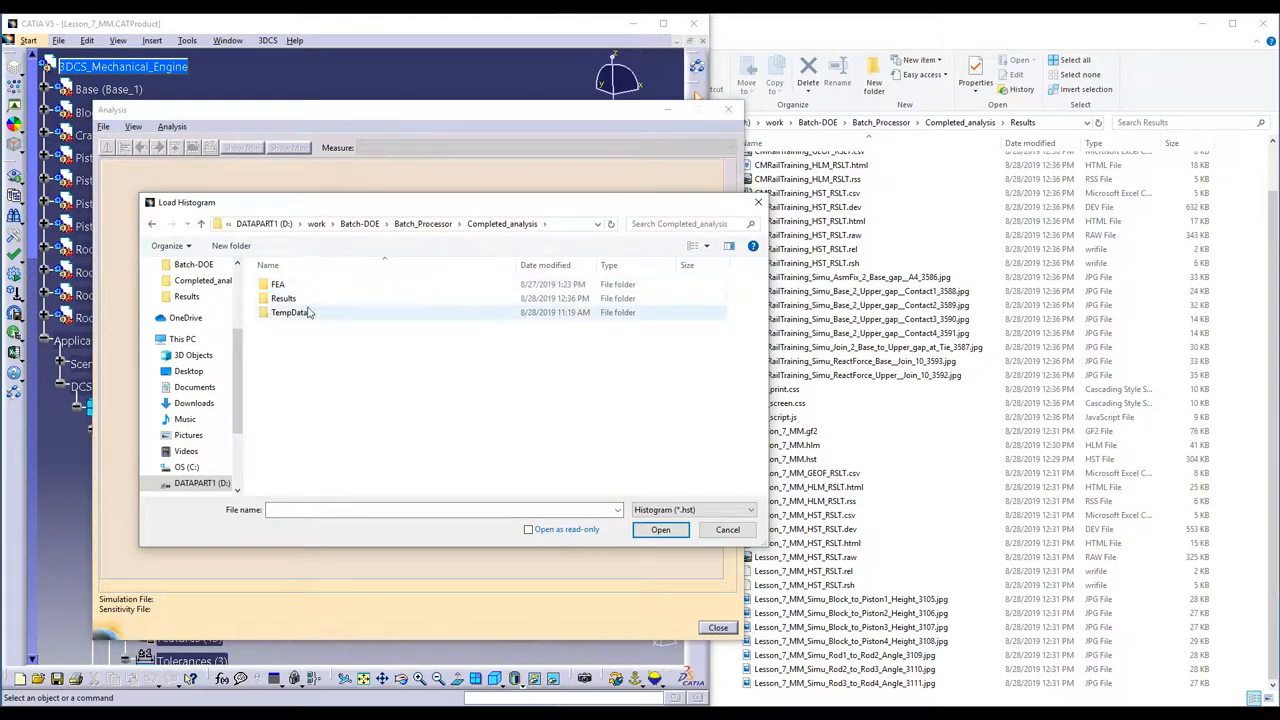
pyautogui.doubleClick(284, 298)
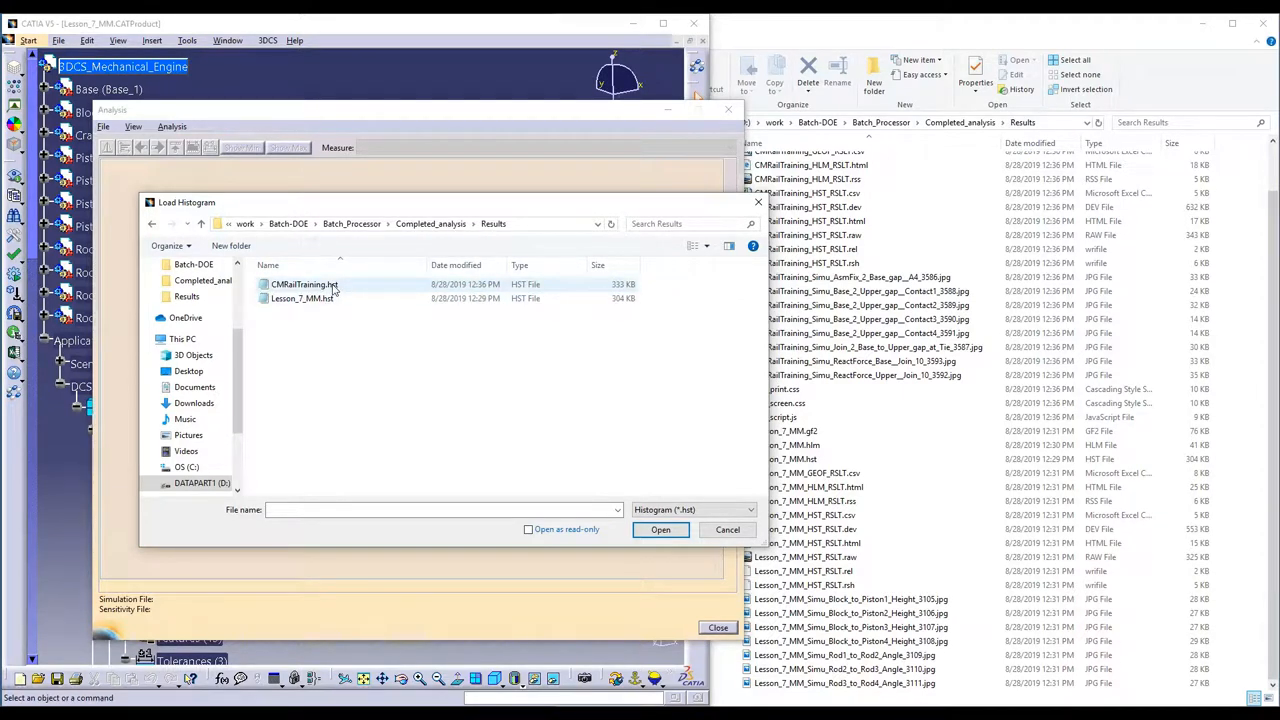
pyautogui.click(302, 298)
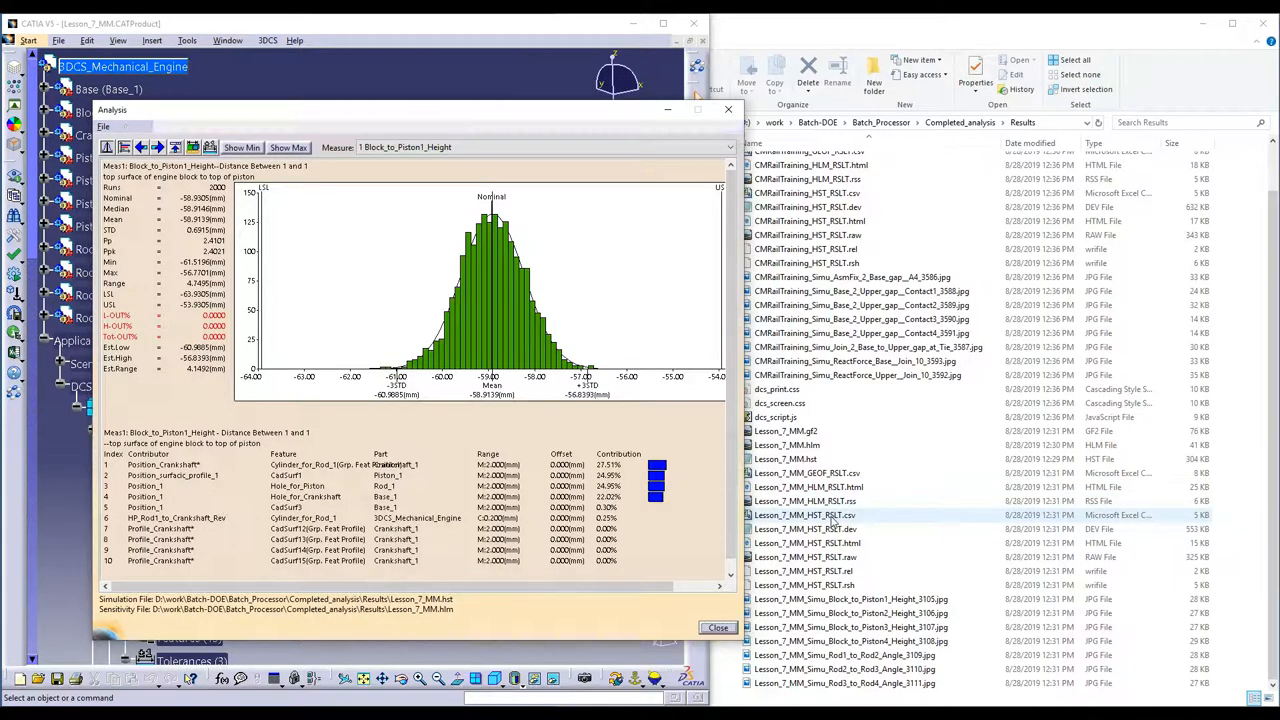
# Step: Open Lesson_7_MM_HST_RSLT.csv in Excel to view each measure's nominal, mean, deviation and limits
pyautogui.doubleClick(804, 516)
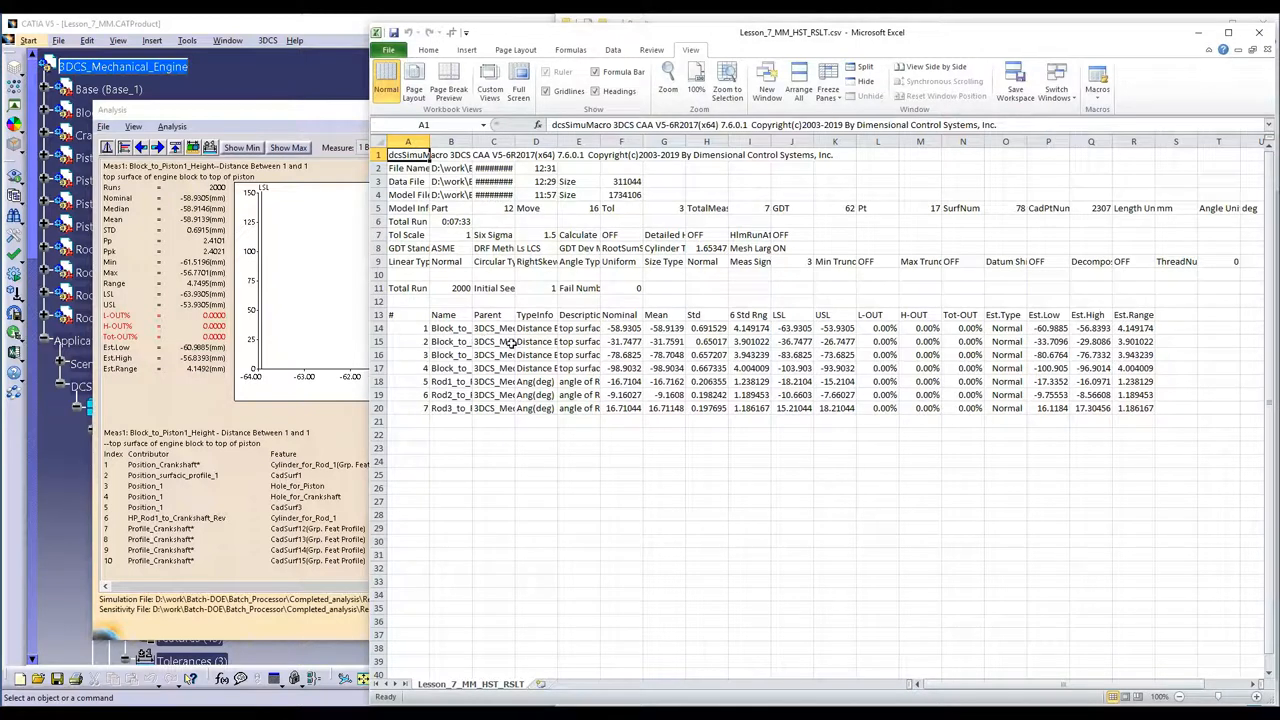
pyautogui.moveTo(1064, 348)
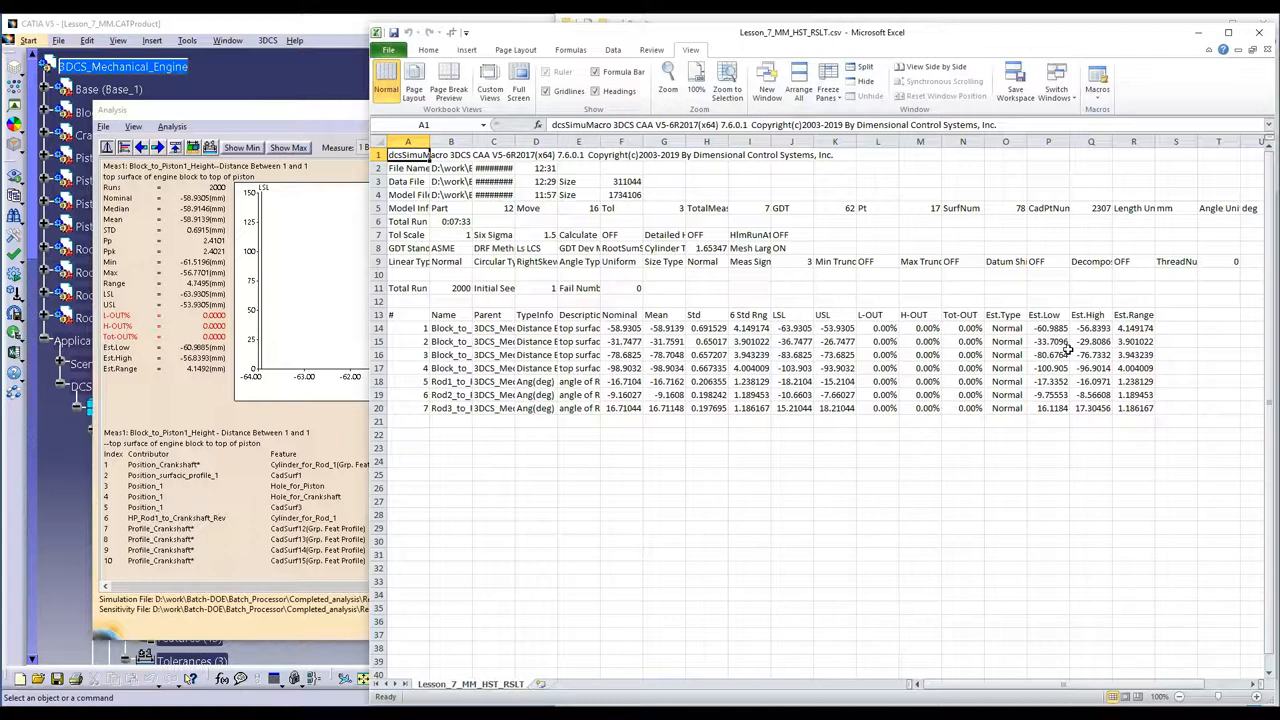
pyautogui.moveTo(1068, 348)
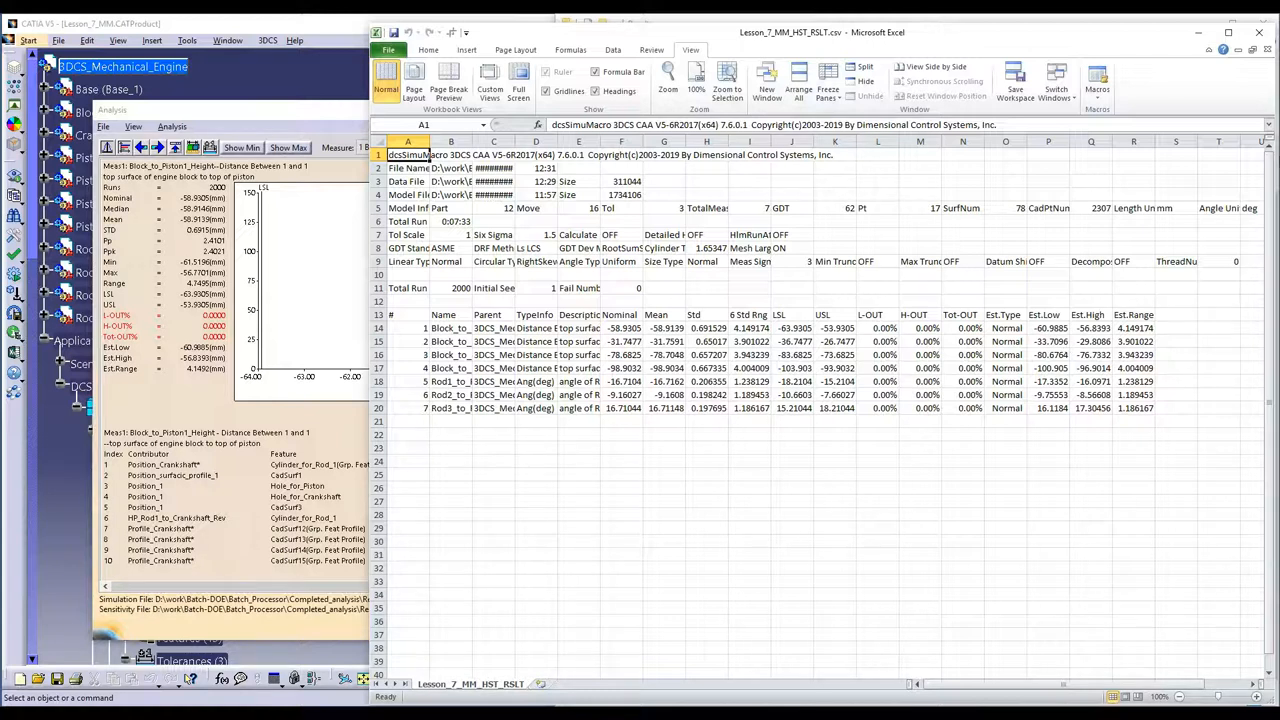
pyautogui.moveTo(1080, 40)
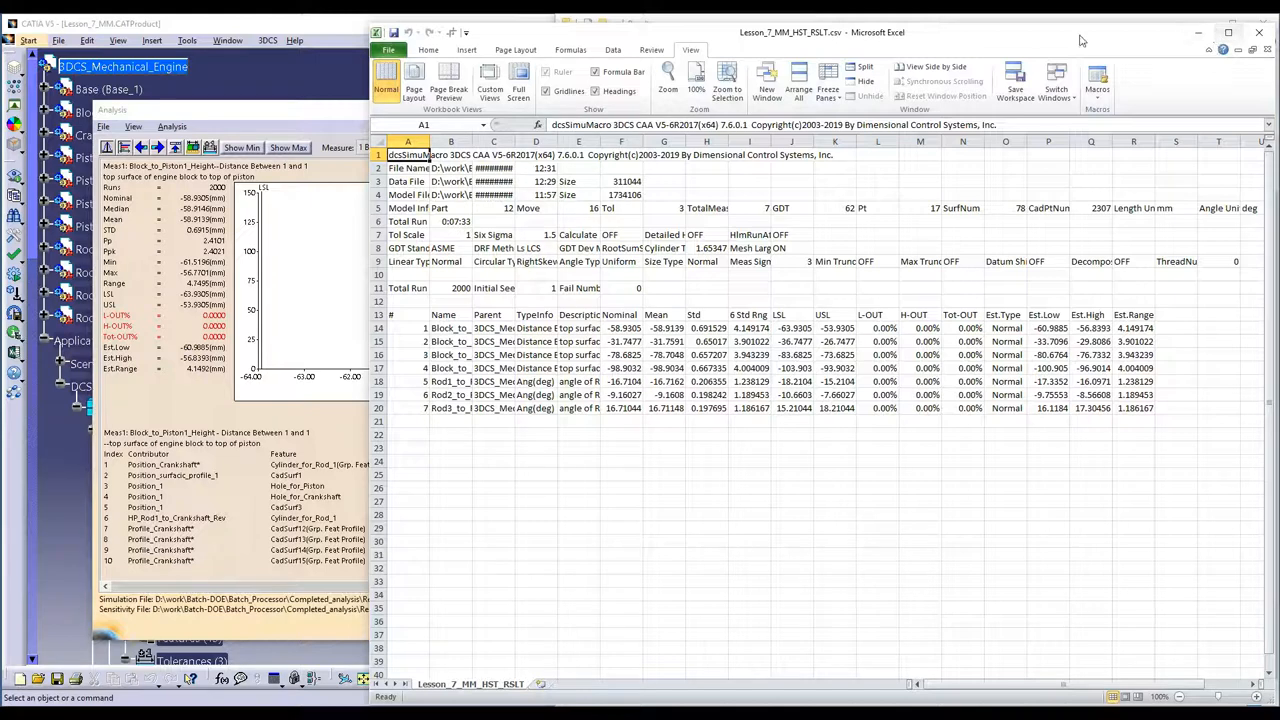